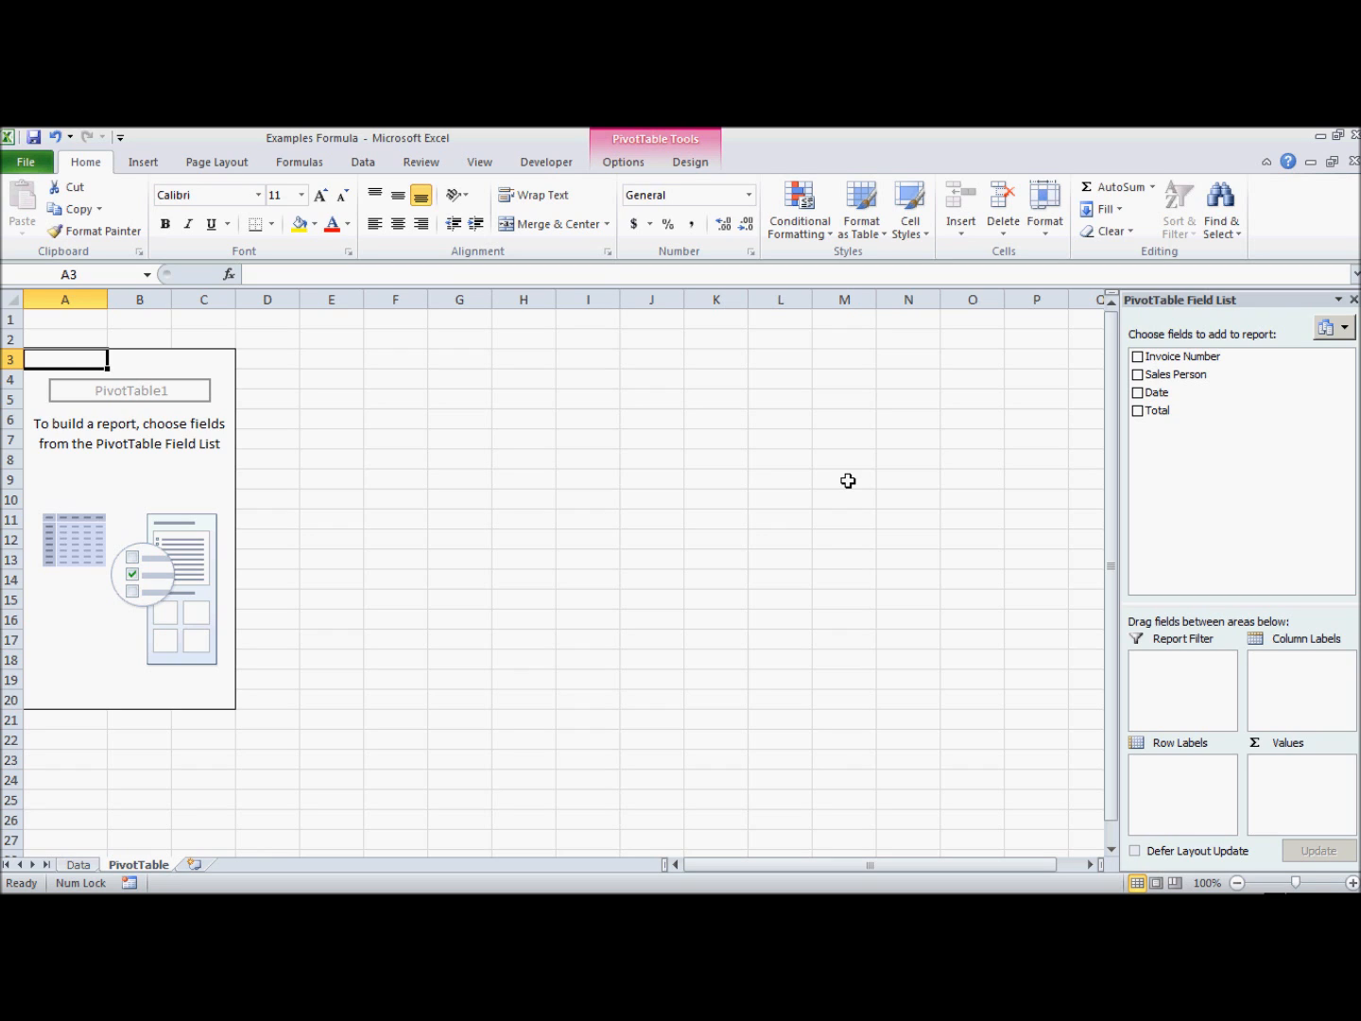
mouse_move(1185, 659)
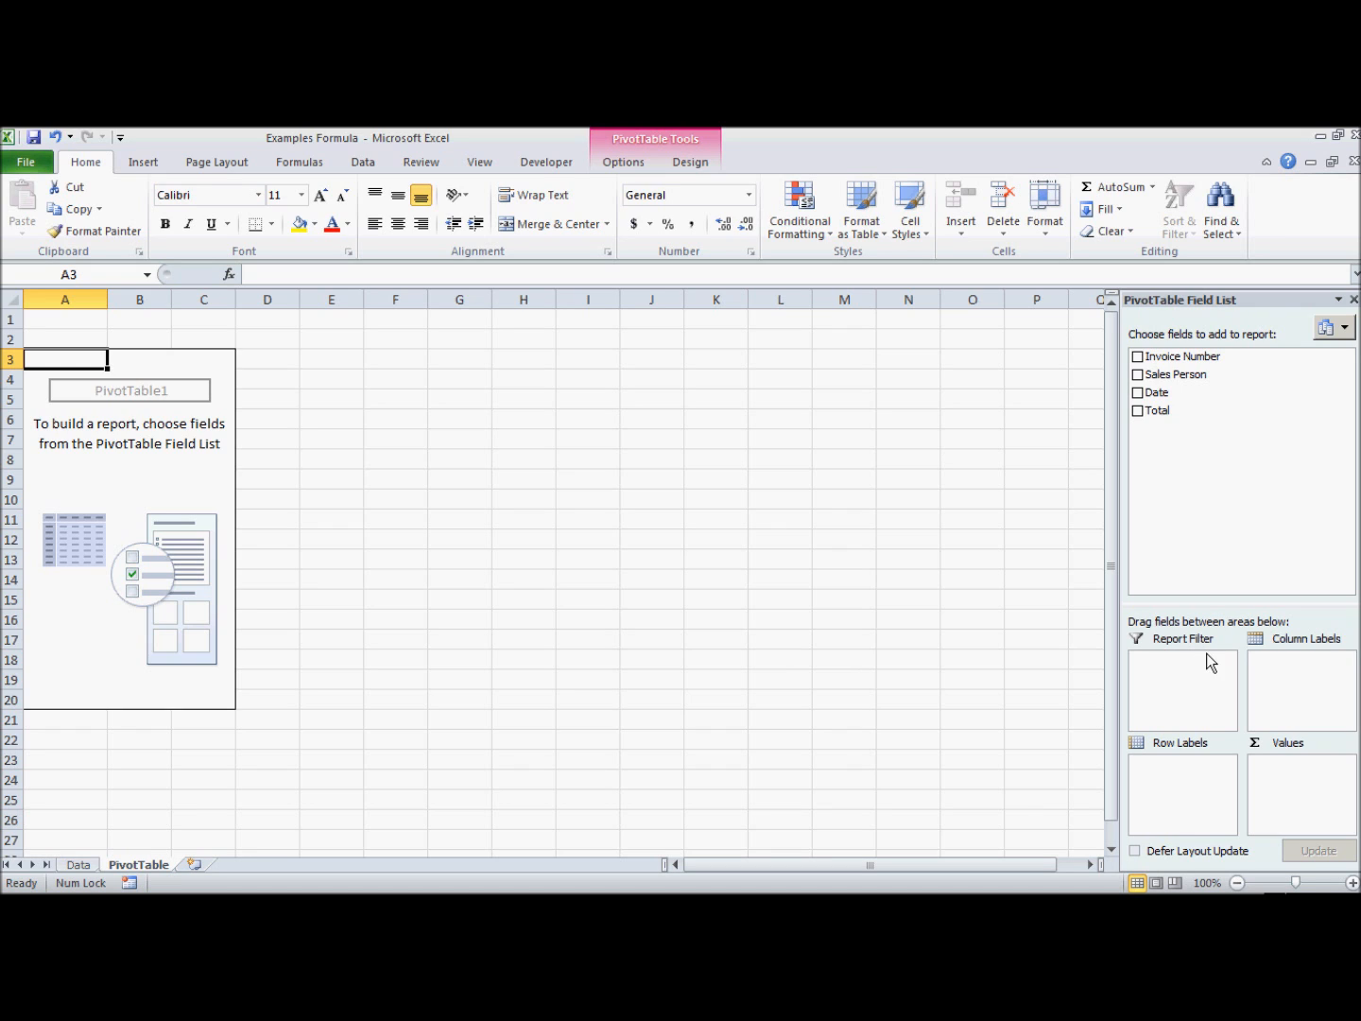
mouse_move(1243, 740)
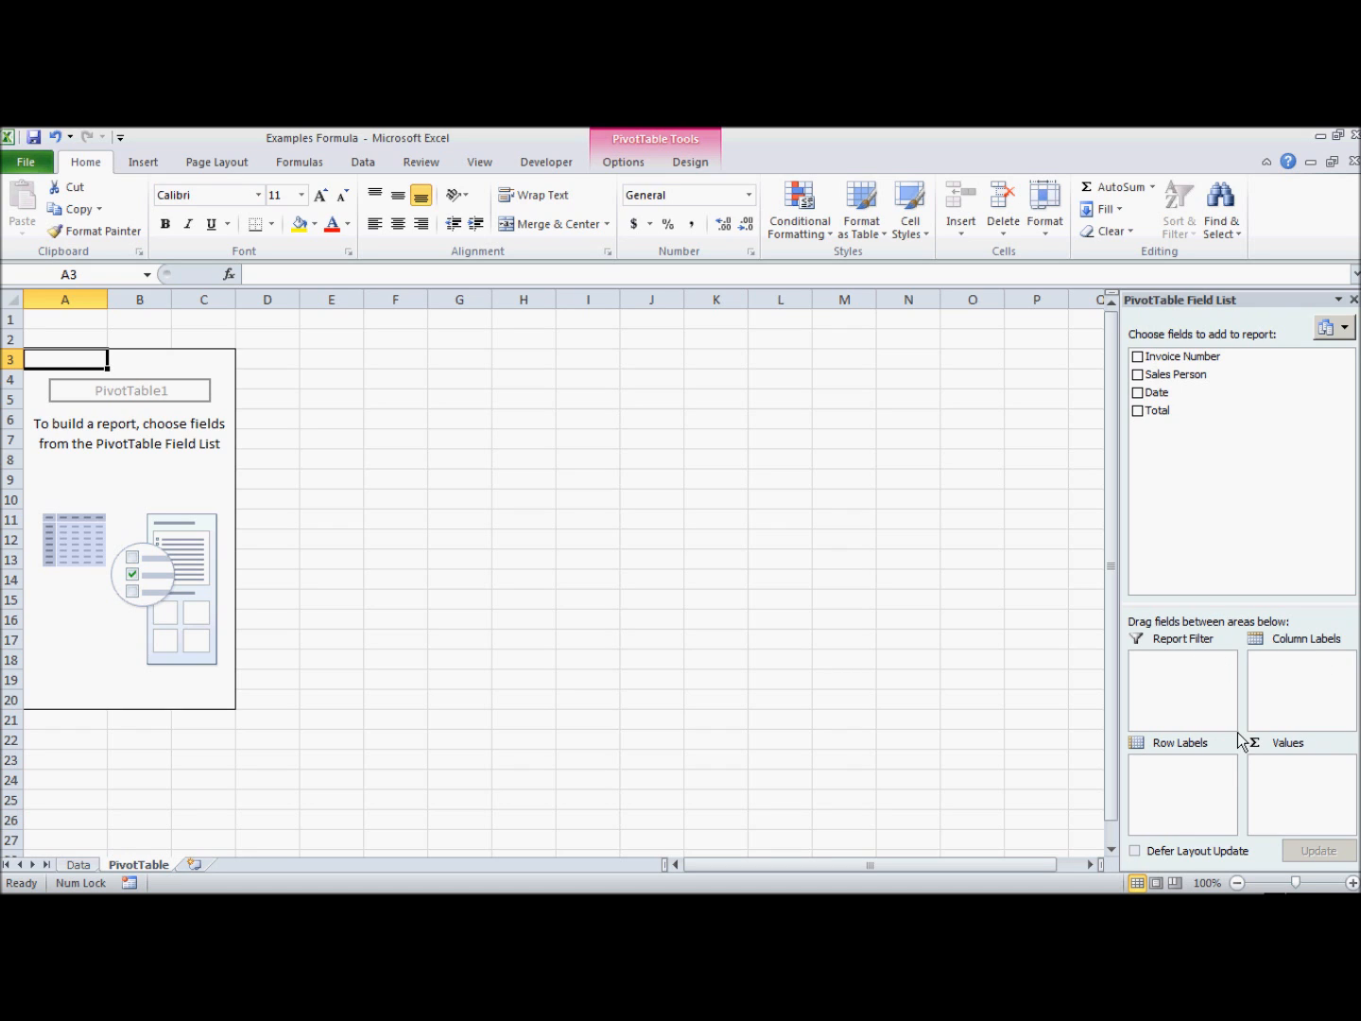
mouse_move(1232, 698)
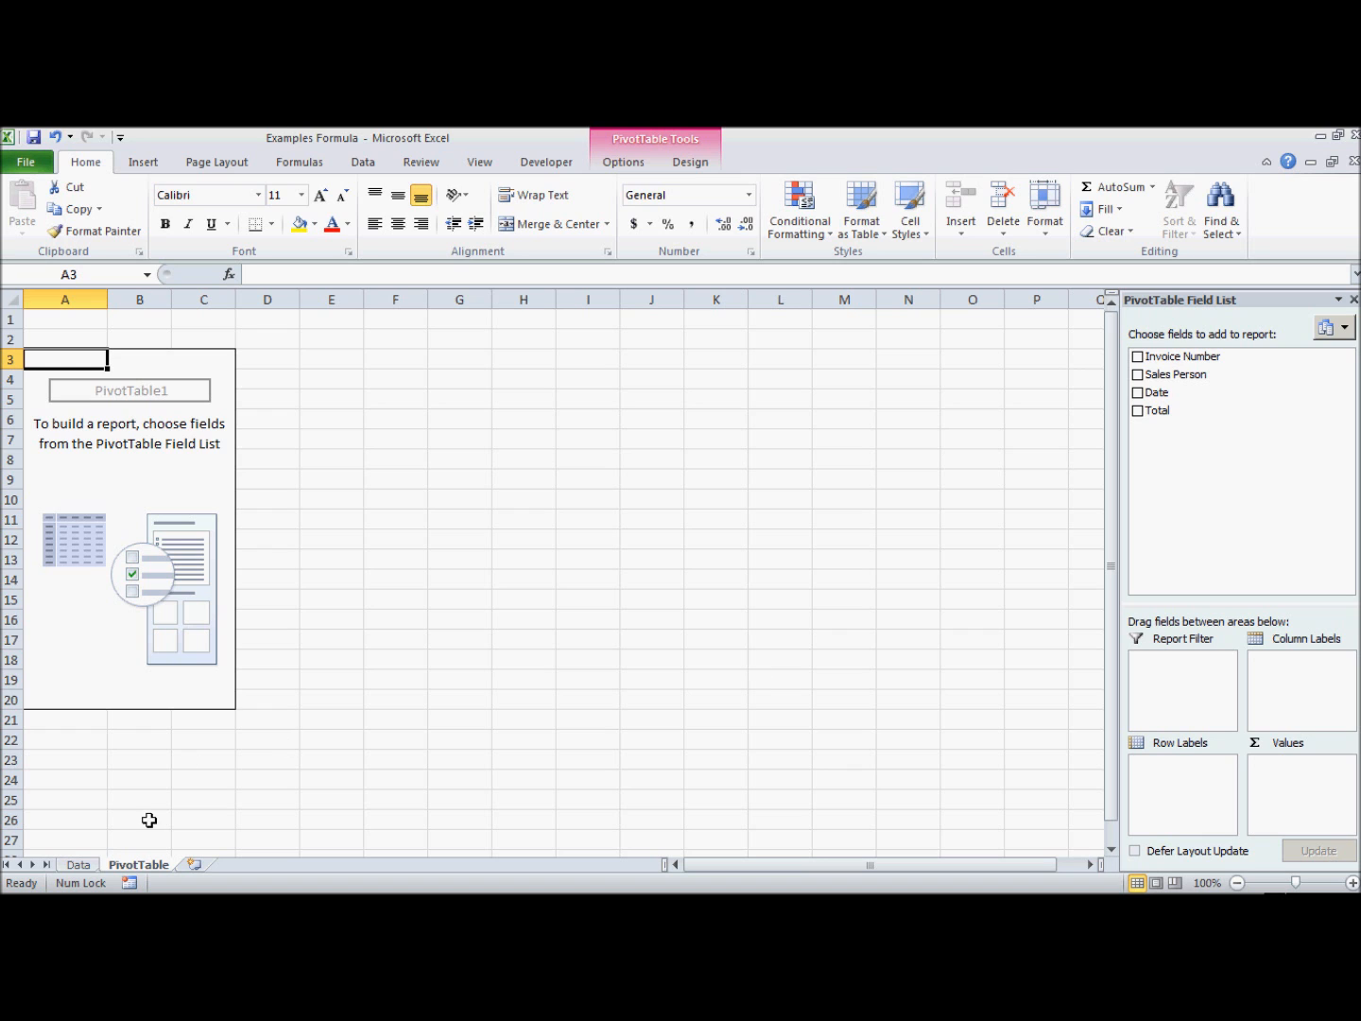
Step: Review the invoice numbers and Total amounts on the Data sheet, glancing at the PivotTable sheet
left_click(78, 863)
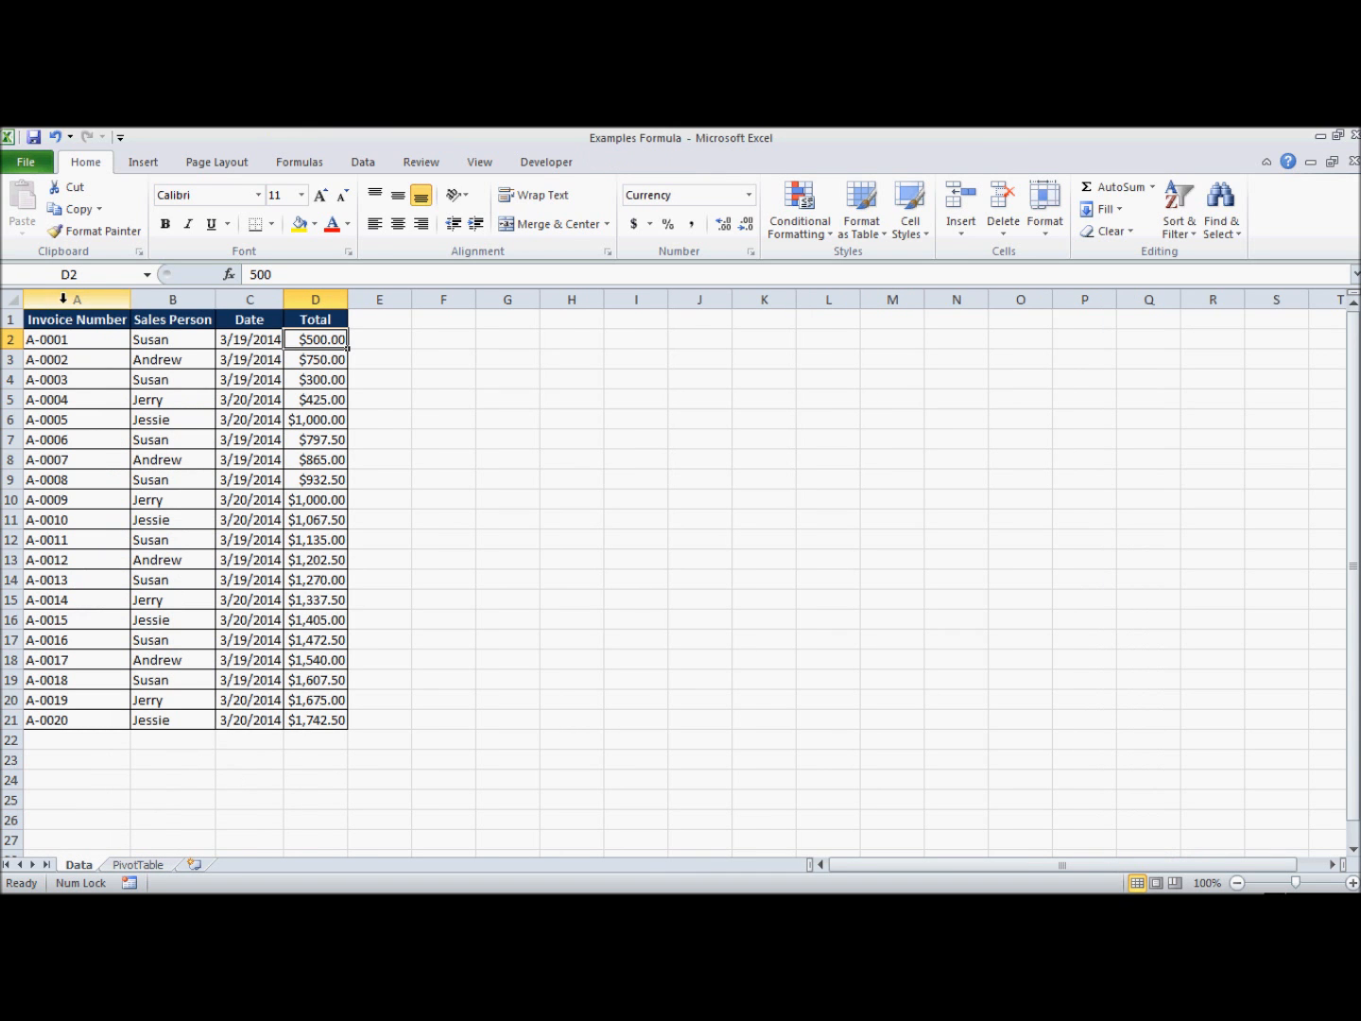
left_click_drag(75, 339, 75, 679)
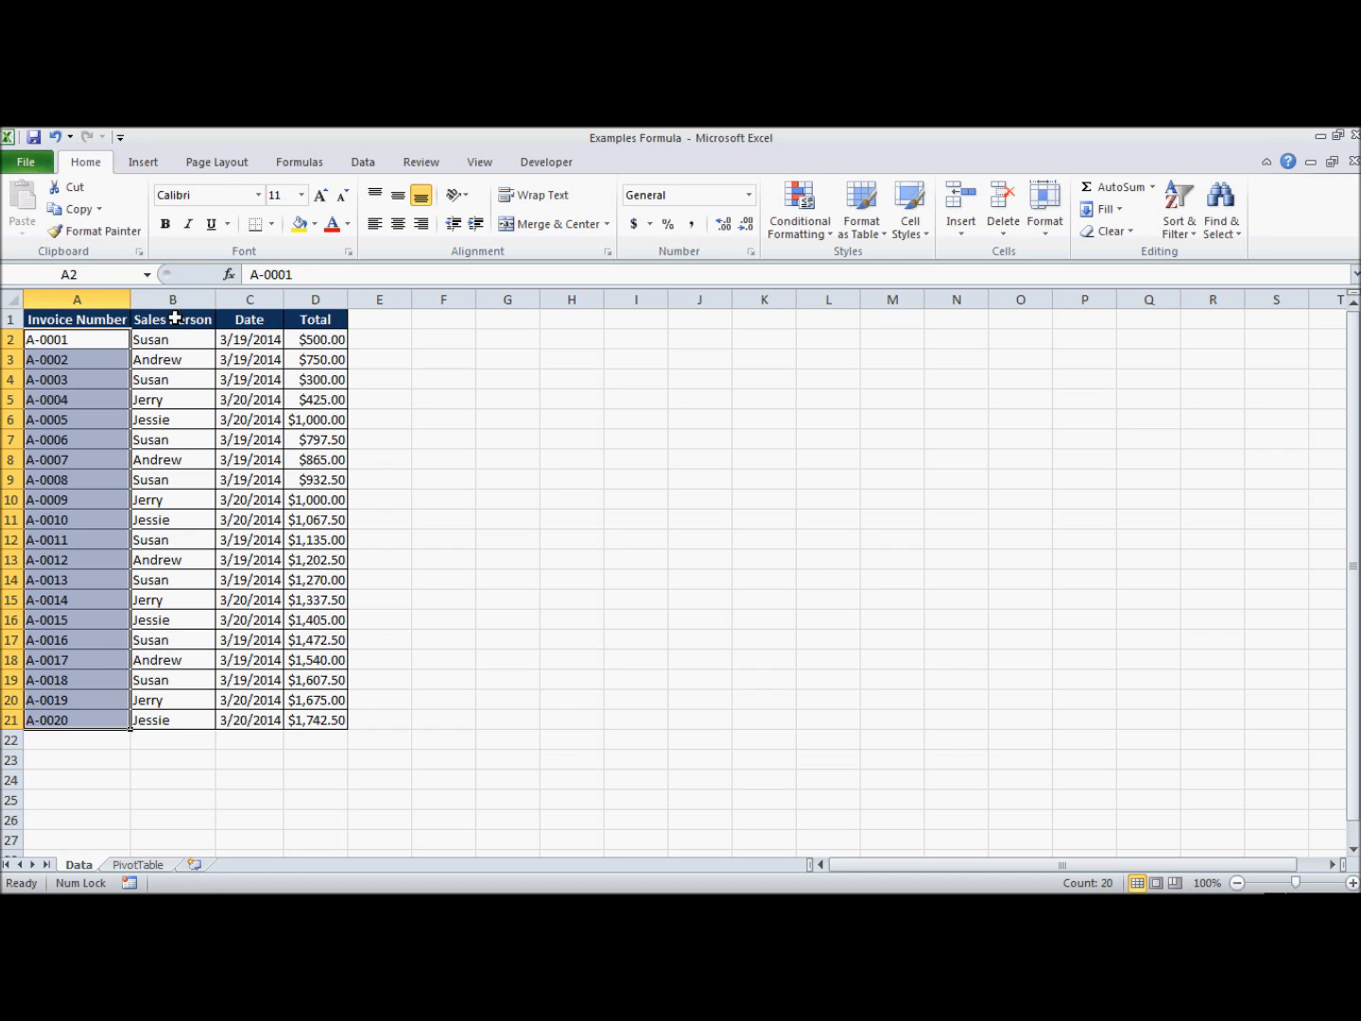
left_click(316, 319)
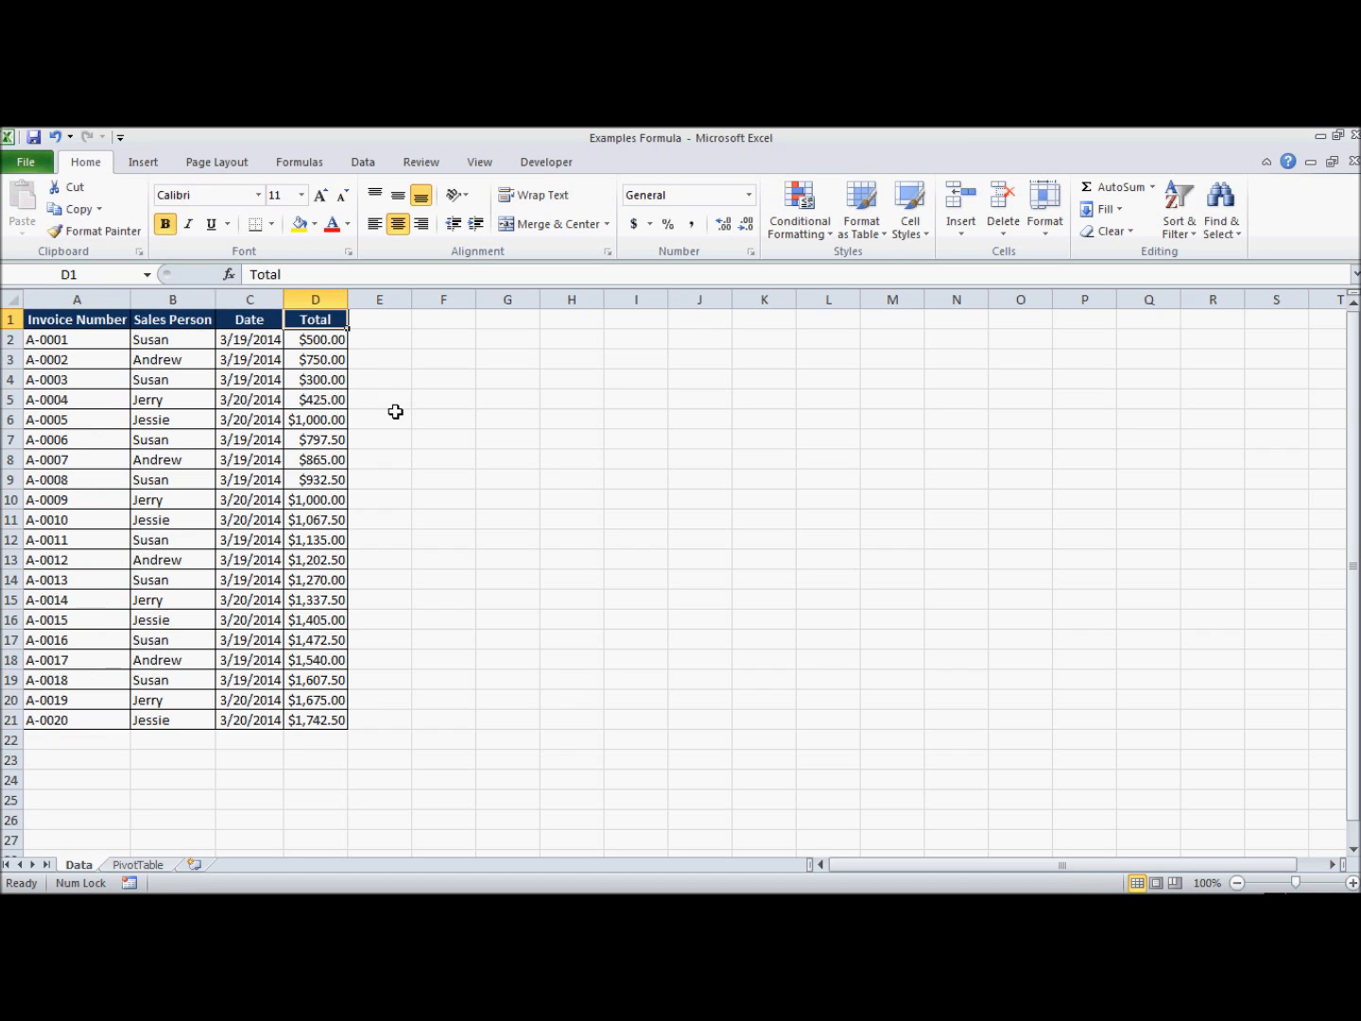
left_click(320, 339)
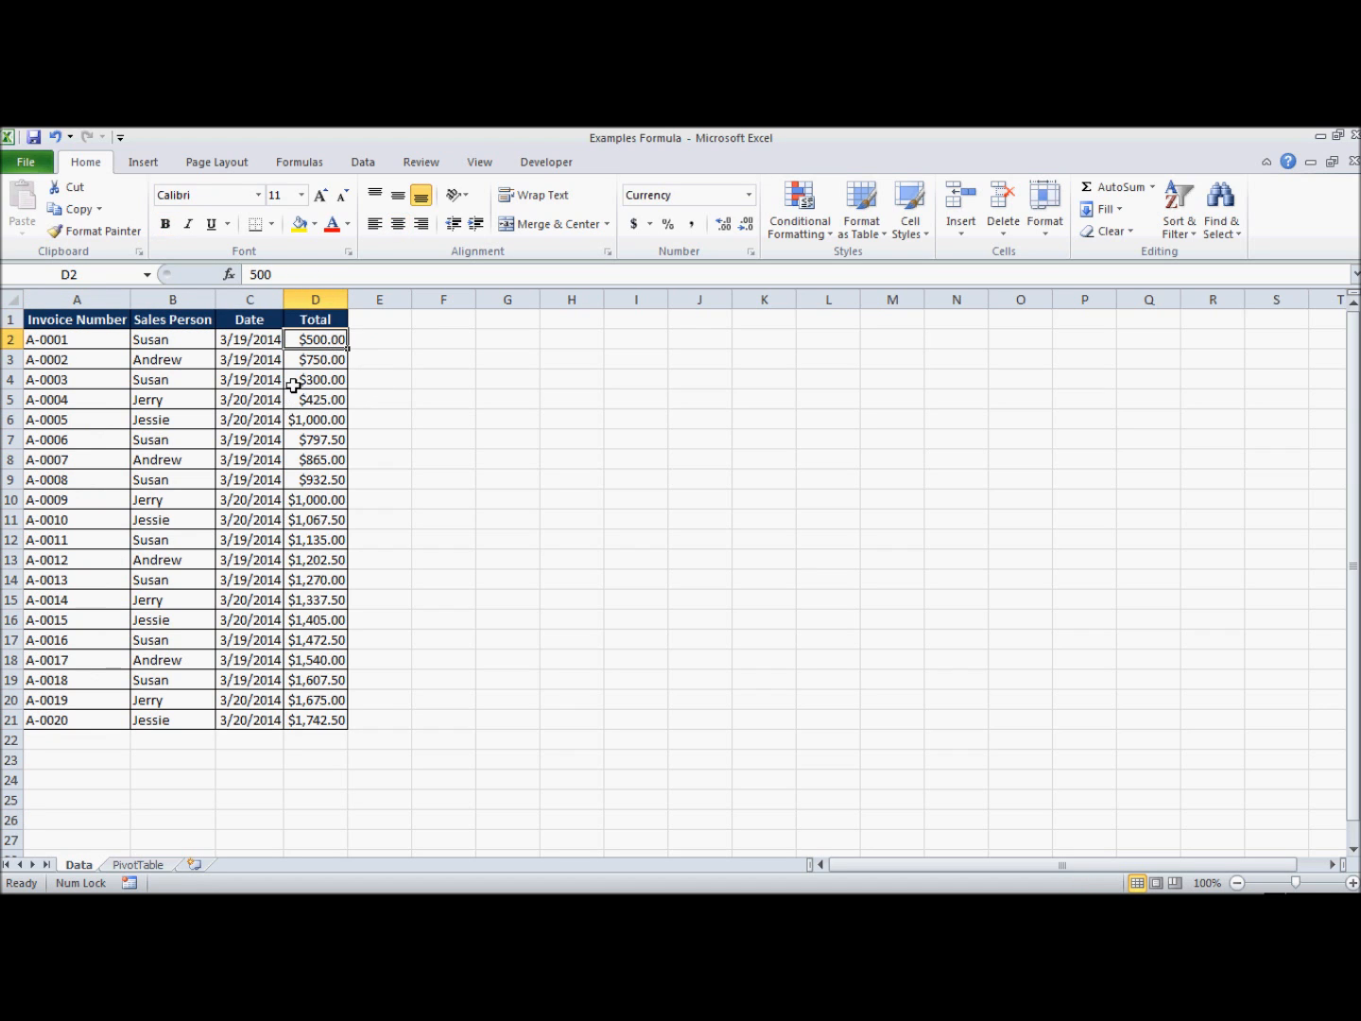
mouse_move(177, 839)
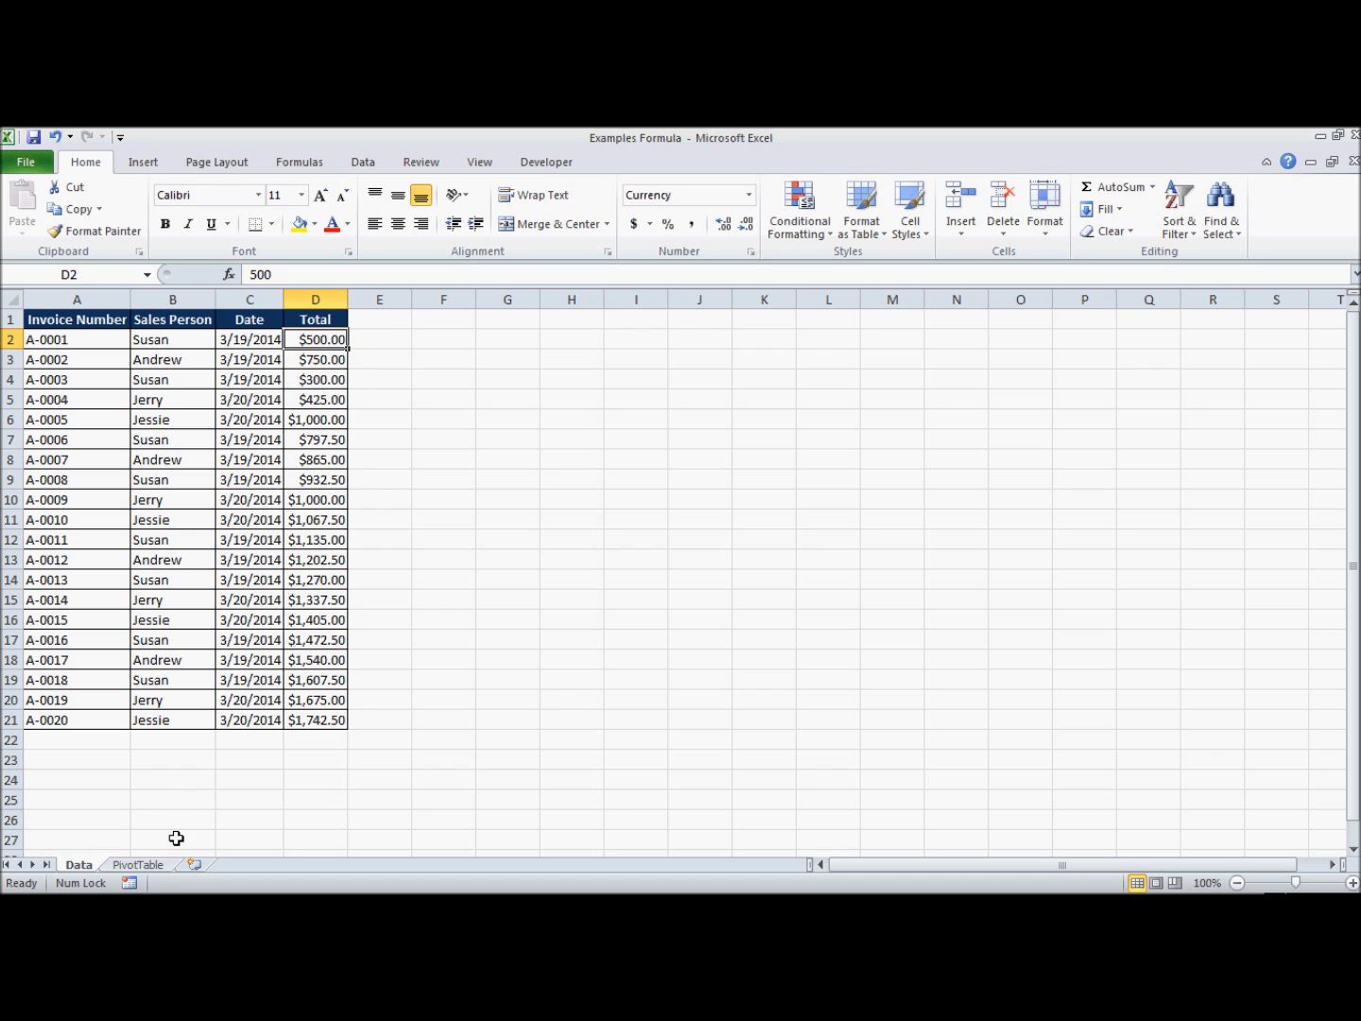
left_click(137, 864)
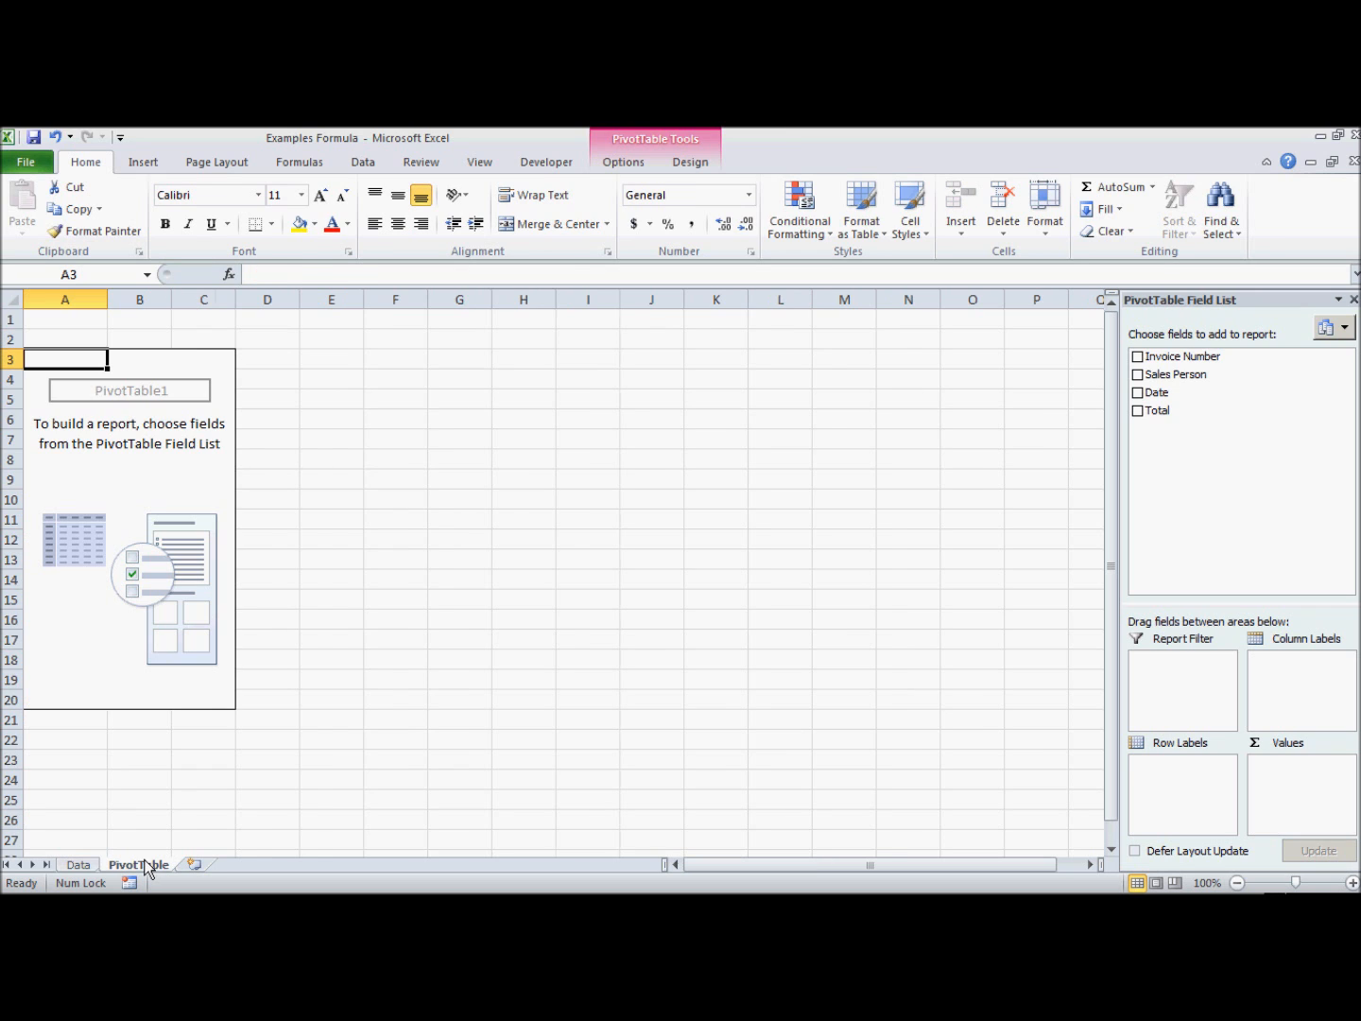
left_click(78, 864)
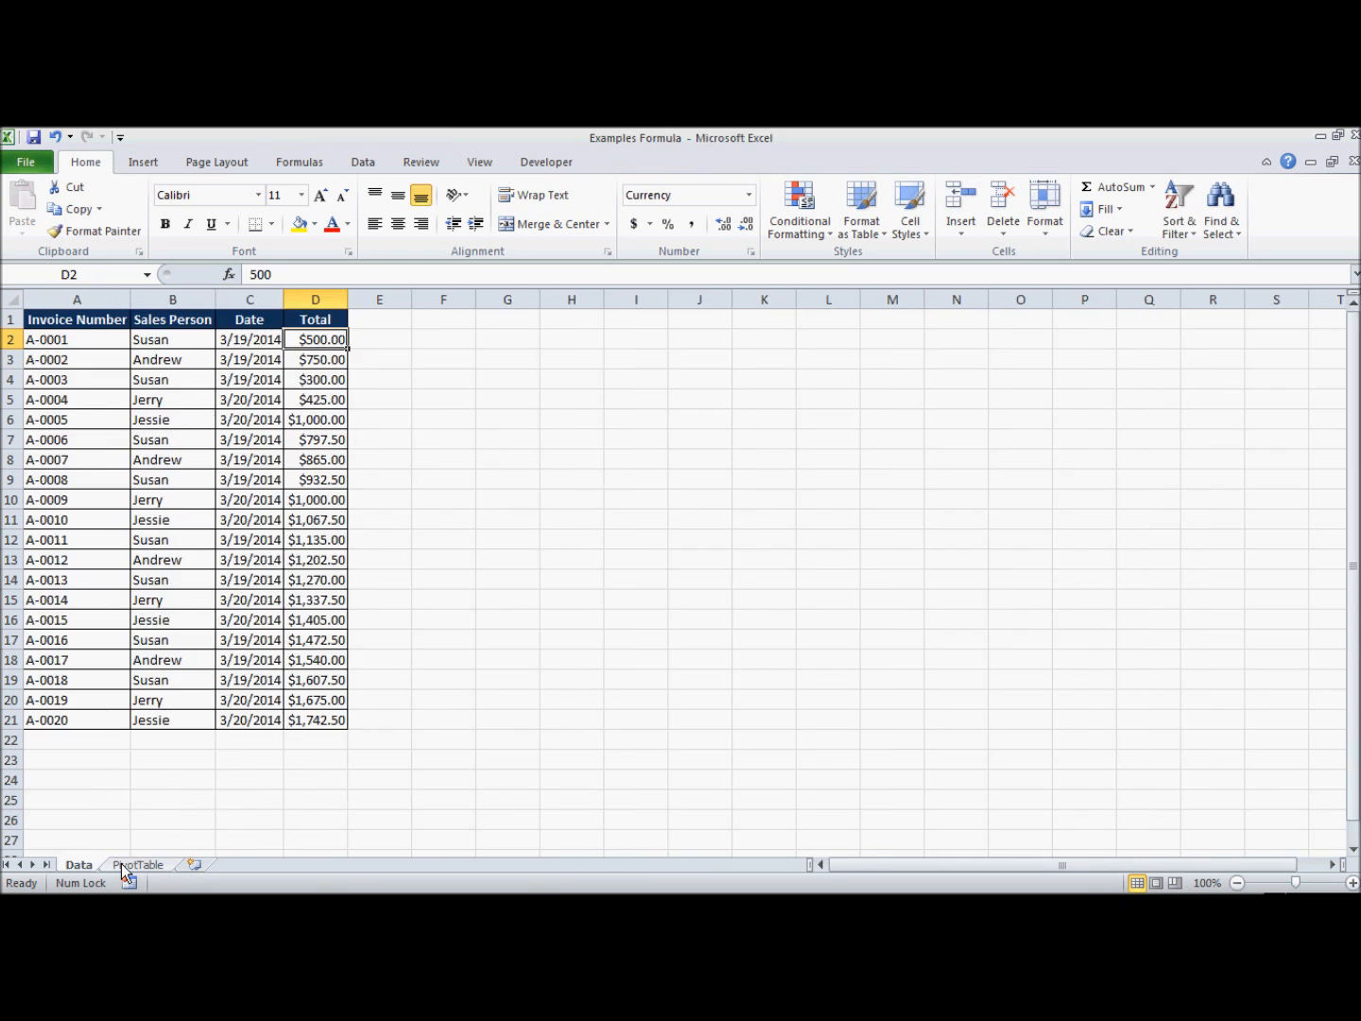
Step: Add Total to the PivotTable values as Sum of Total (22025) and open its field options
left_click(138, 864)
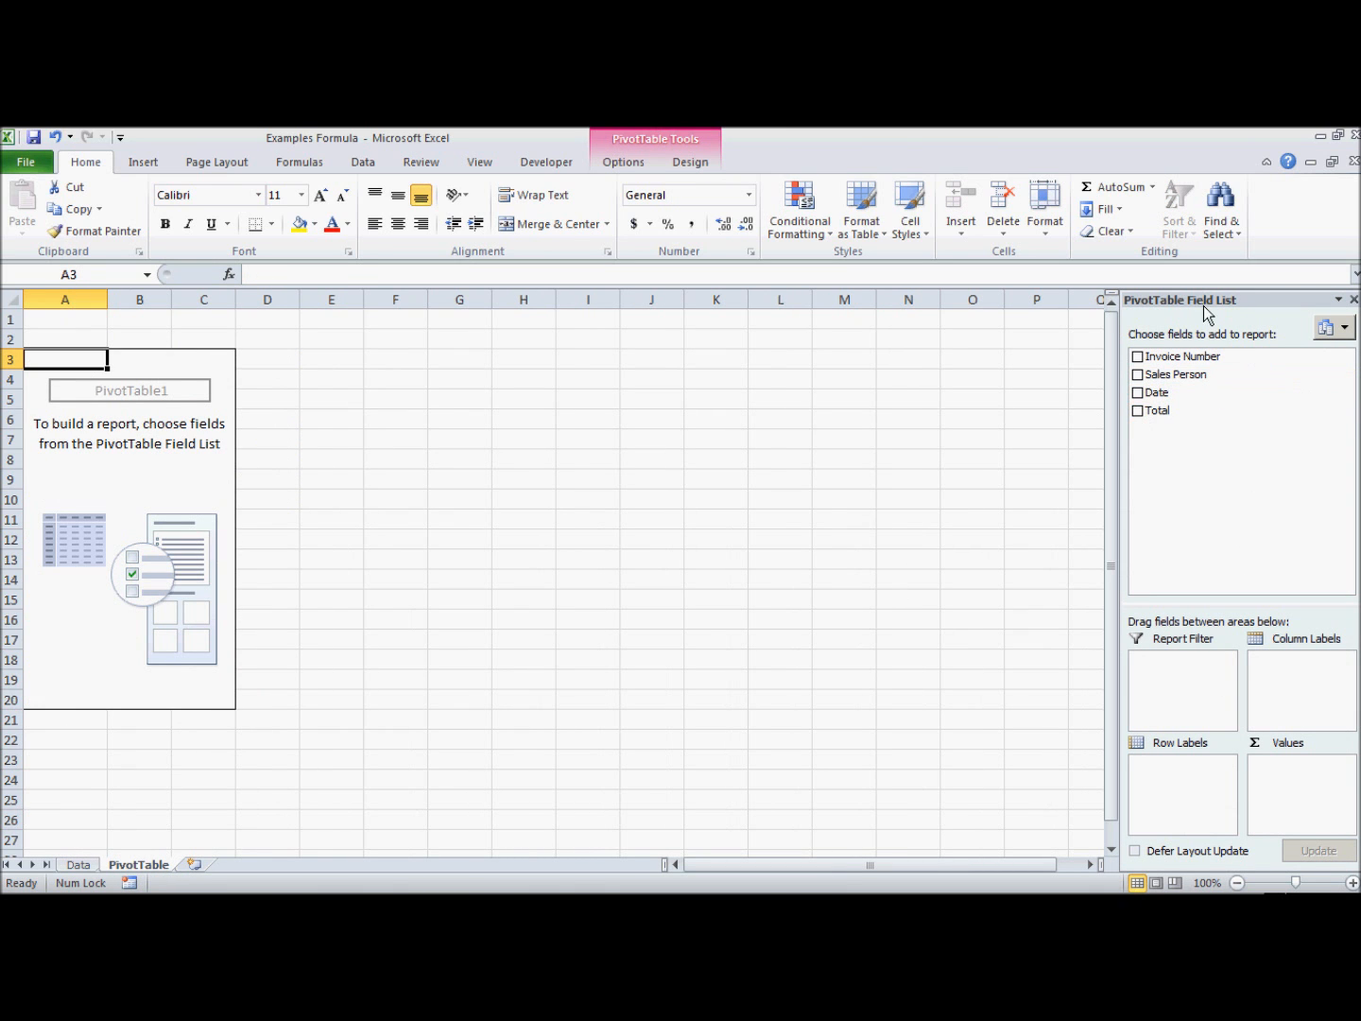
mouse_move(1200, 356)
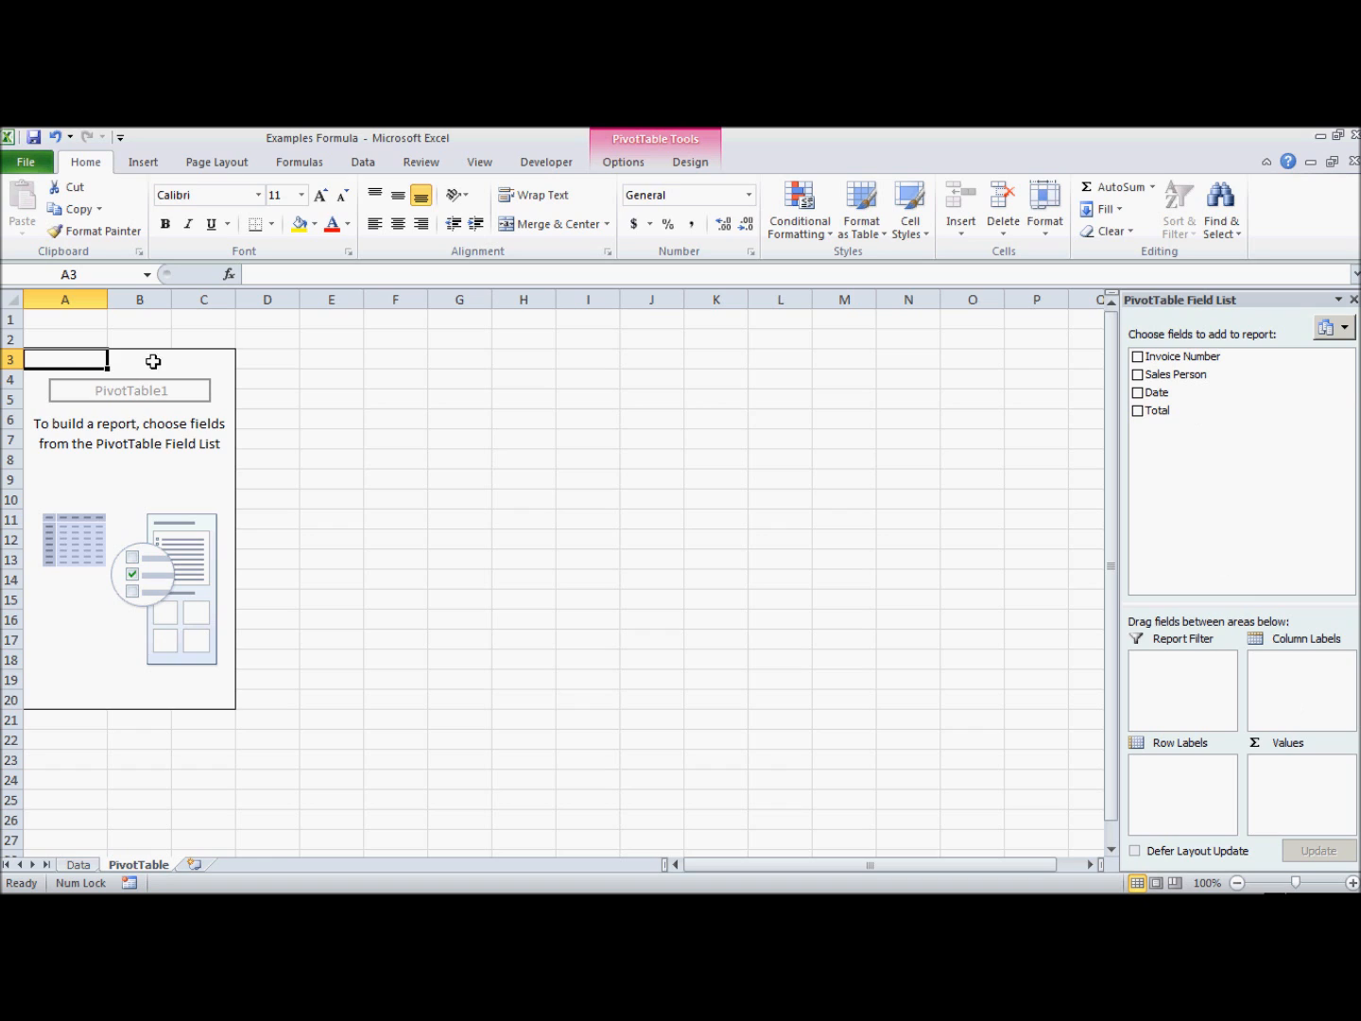
mouse_move(1326, 778)
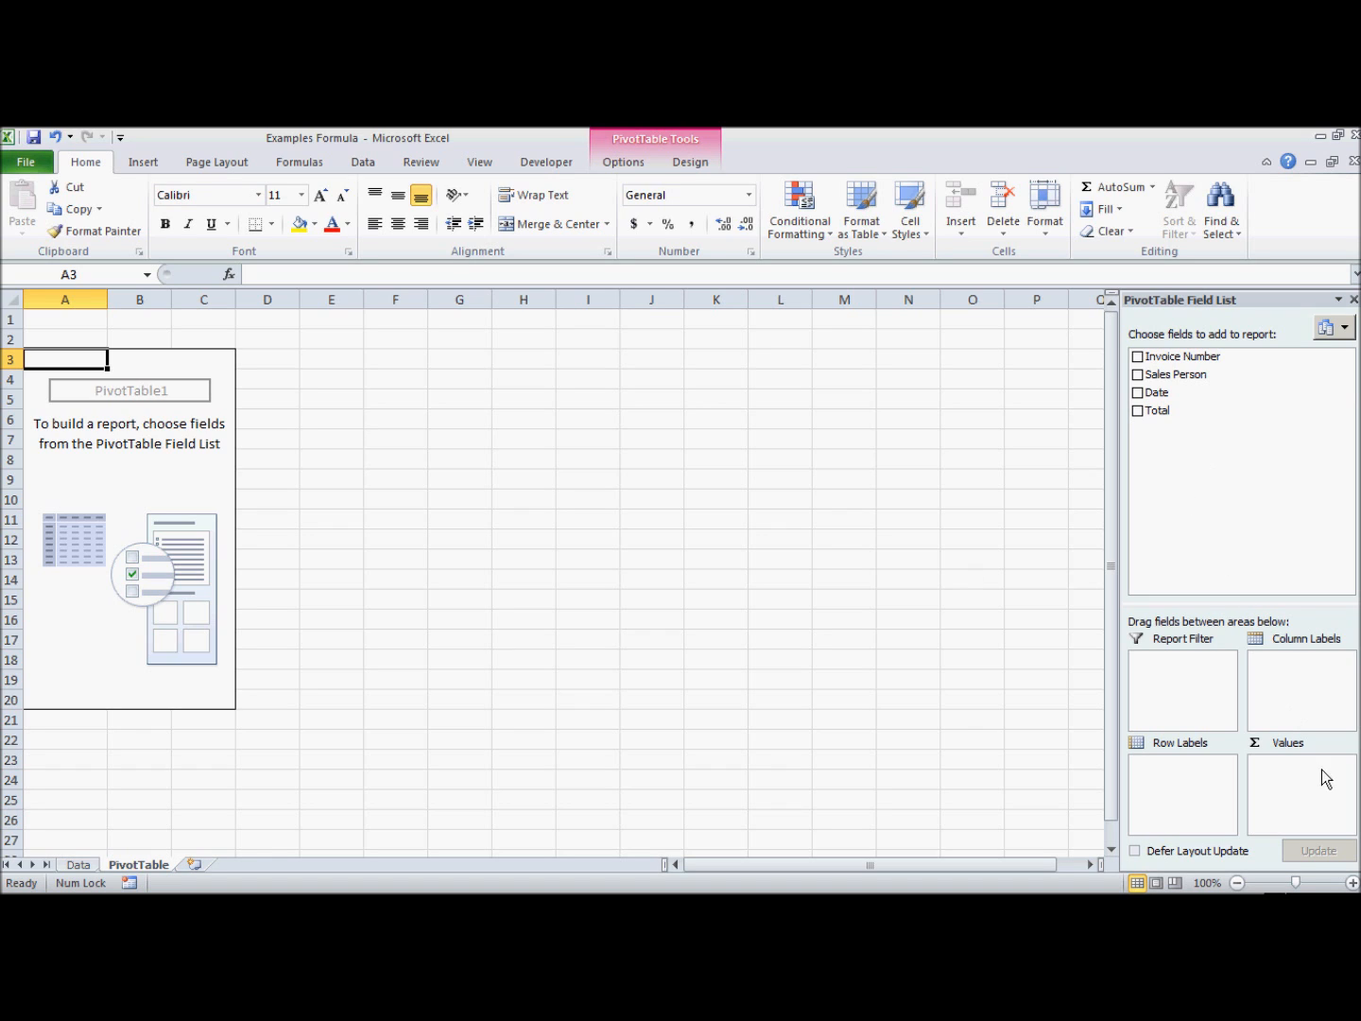
mouse_move(1281, 747)
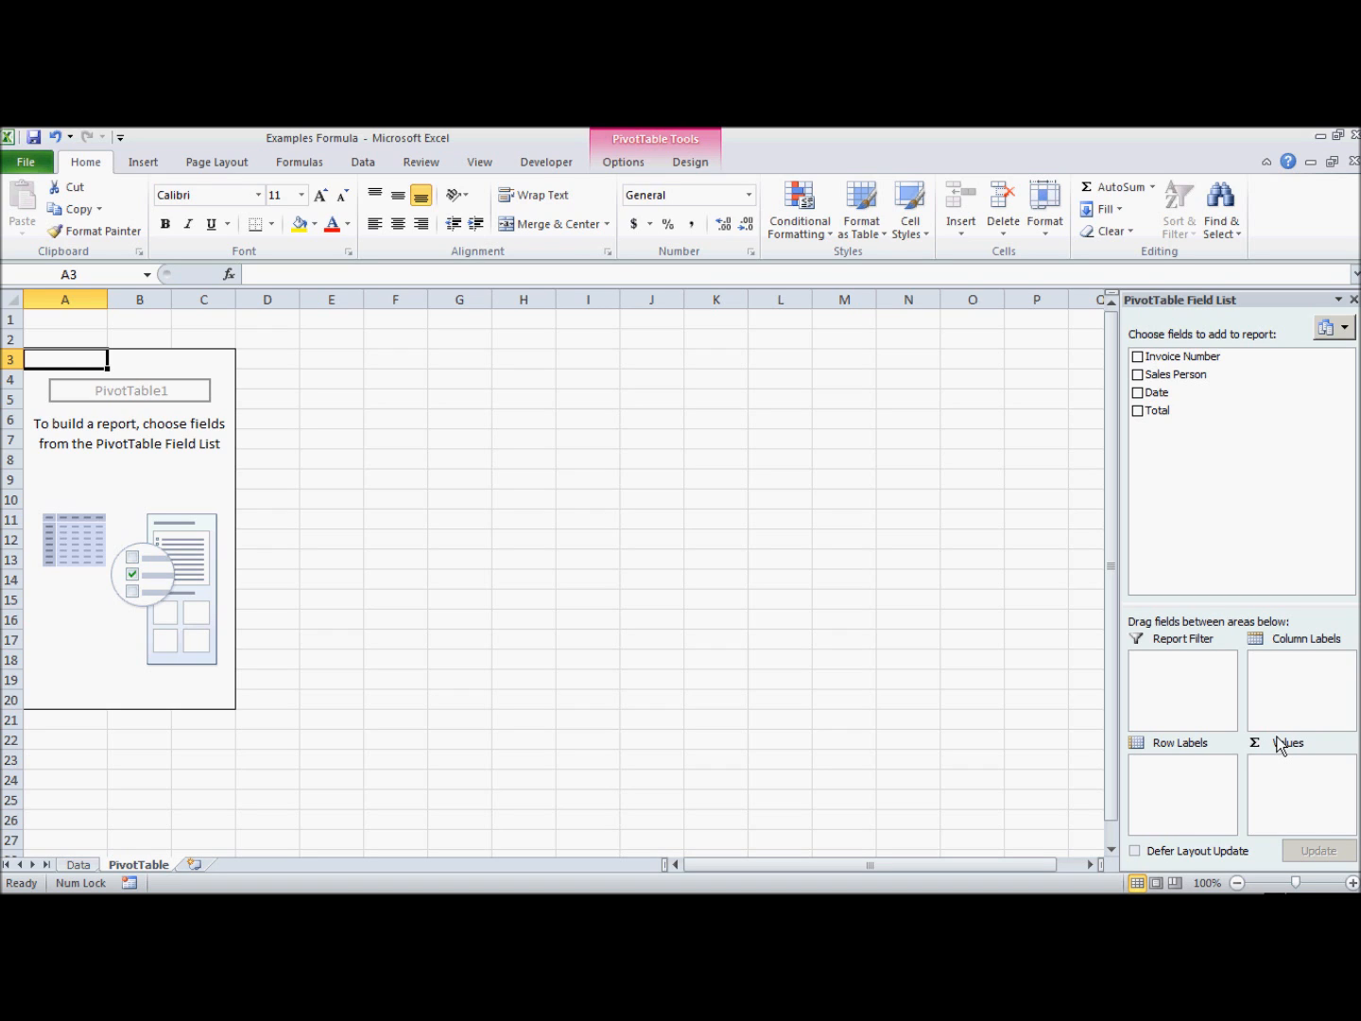
mouse_move(1231, 576)
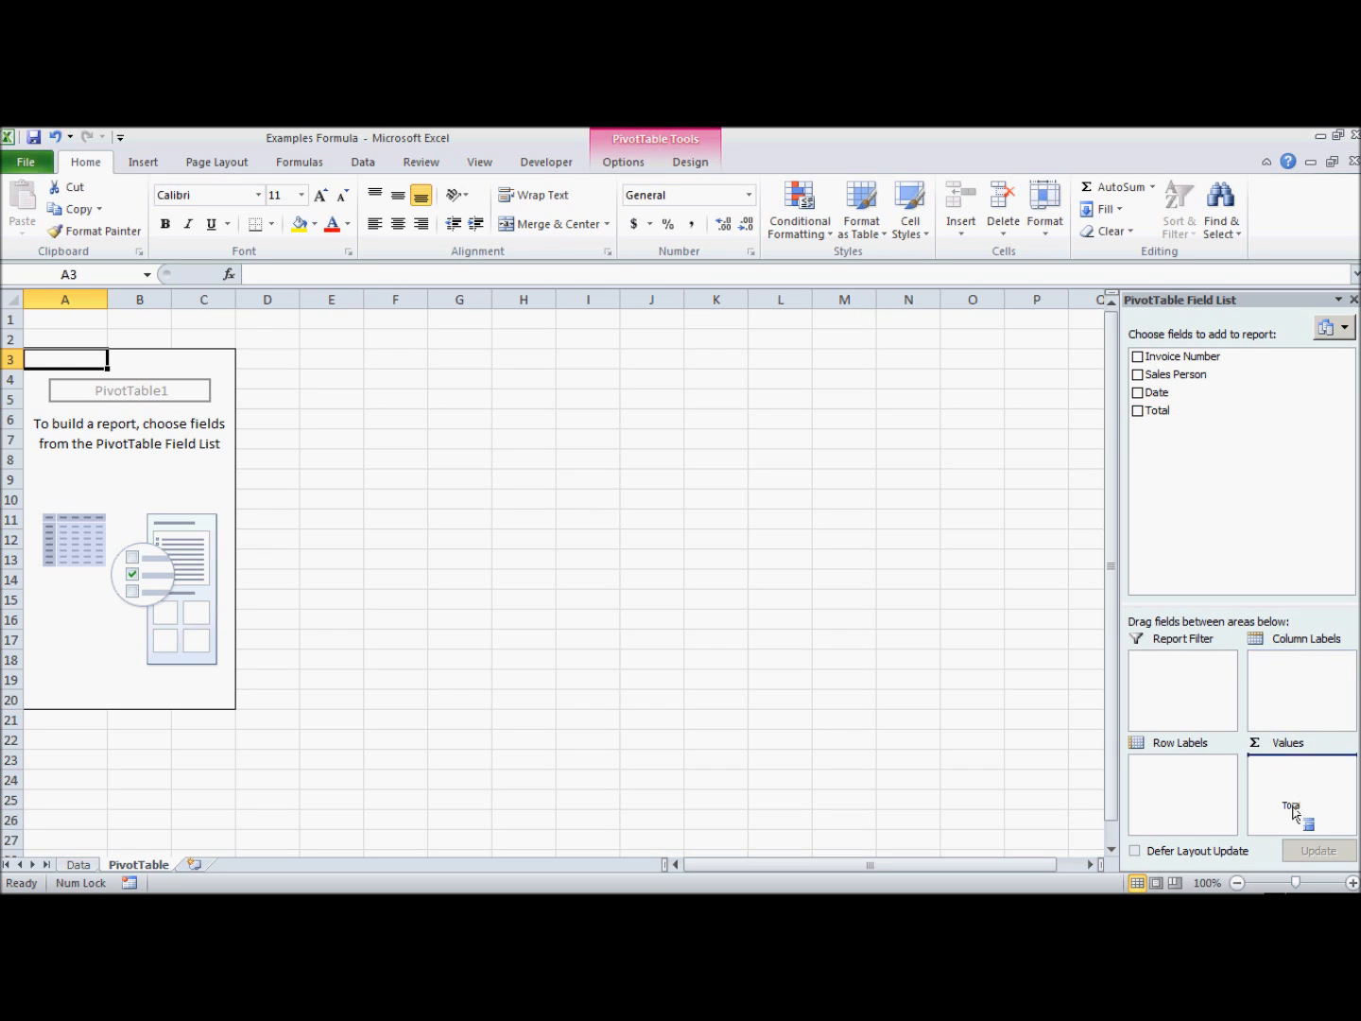
left_click(1137, 410)
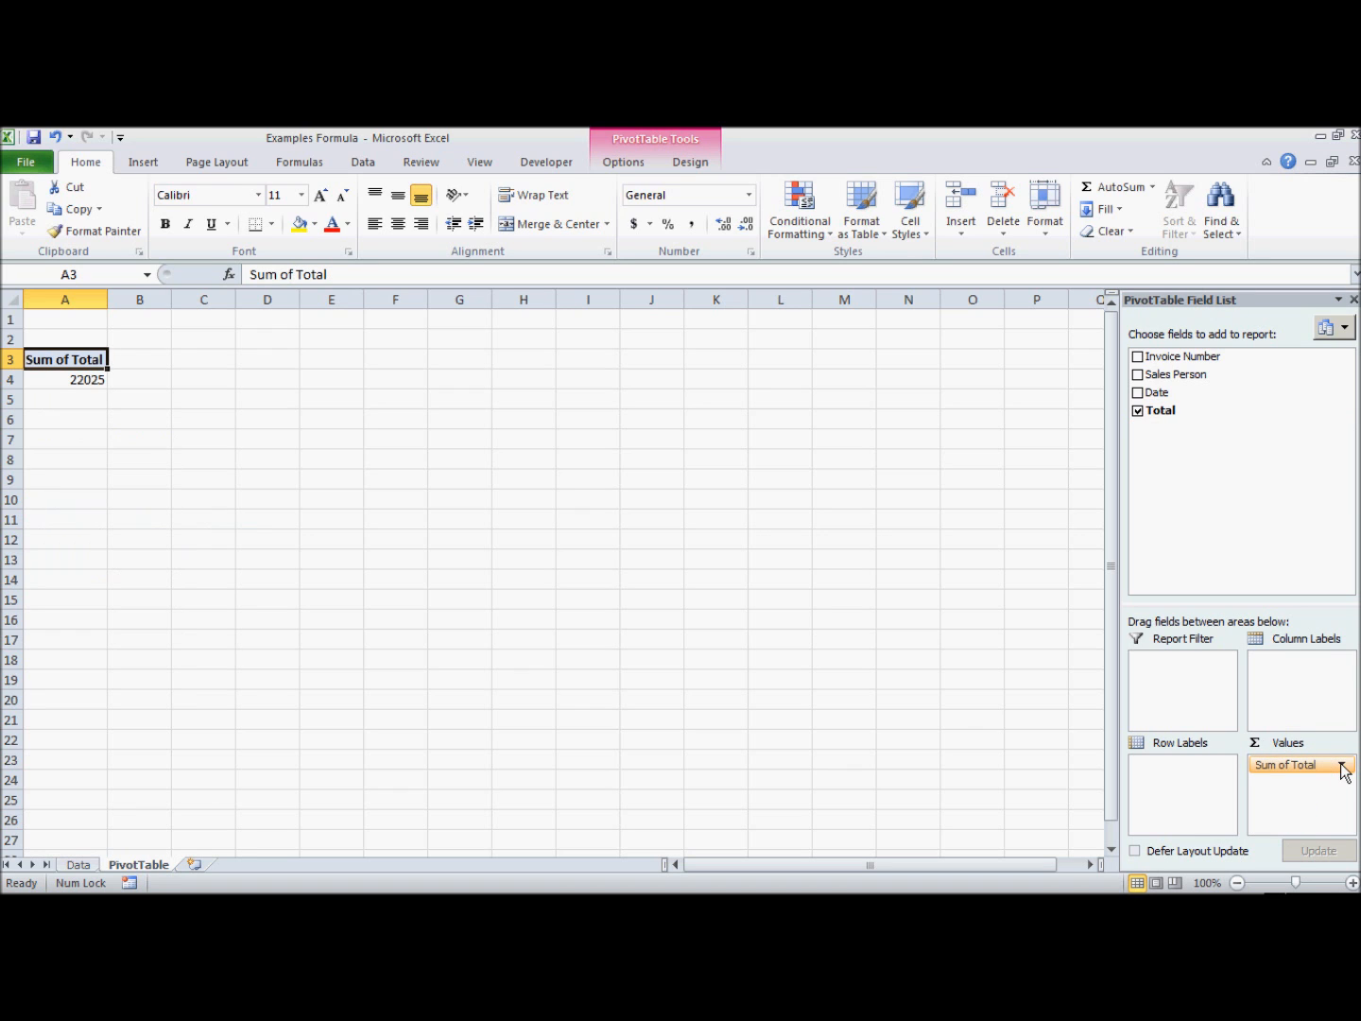
left_click(1342, 765)
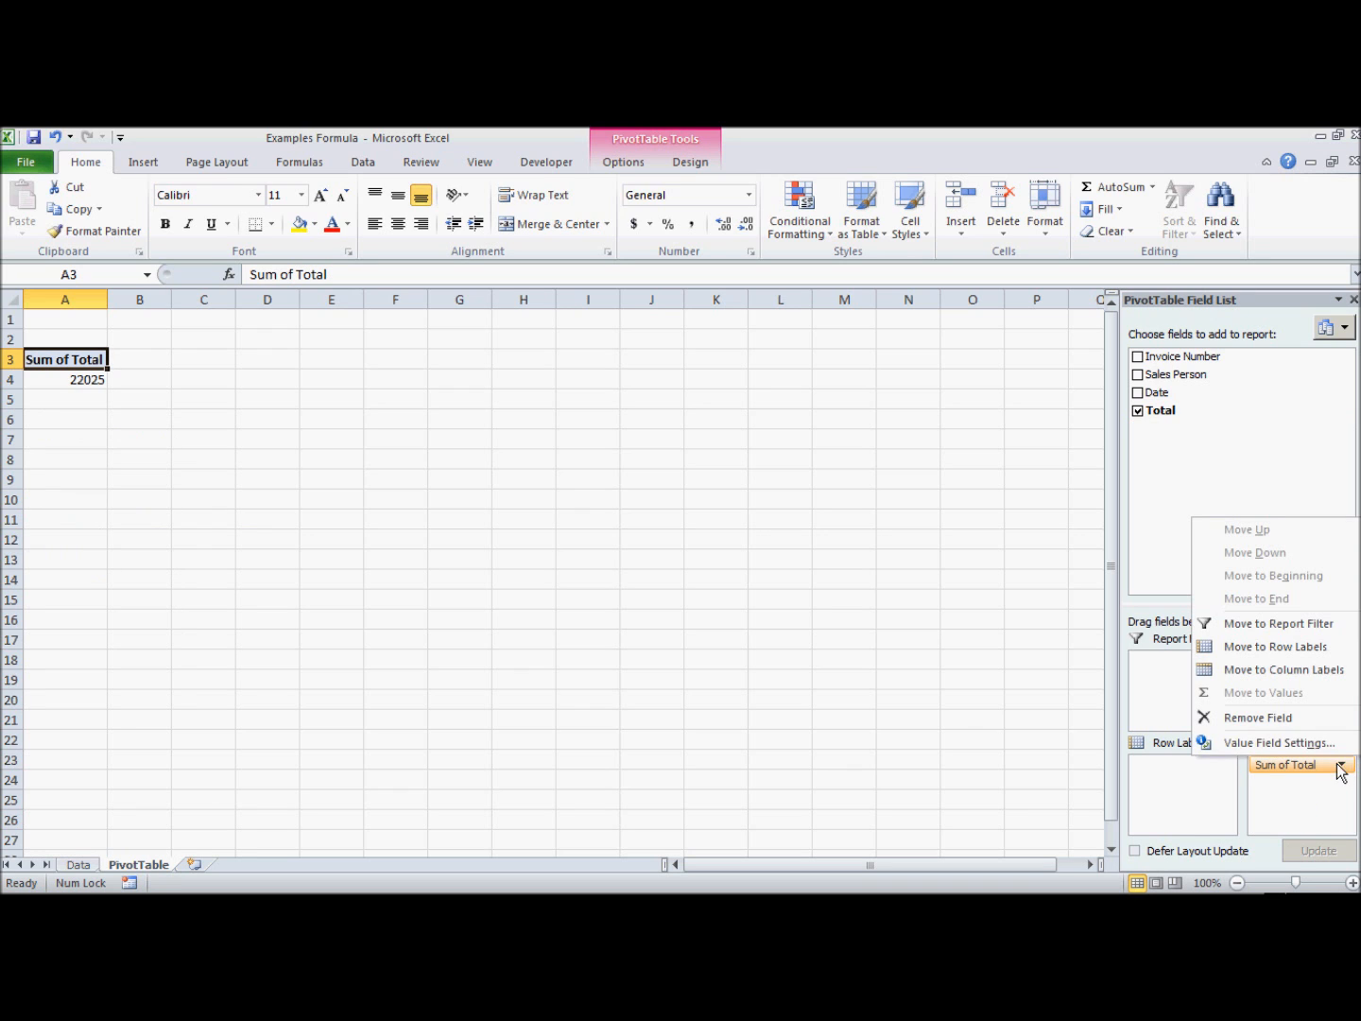
left_click(1280, 741)
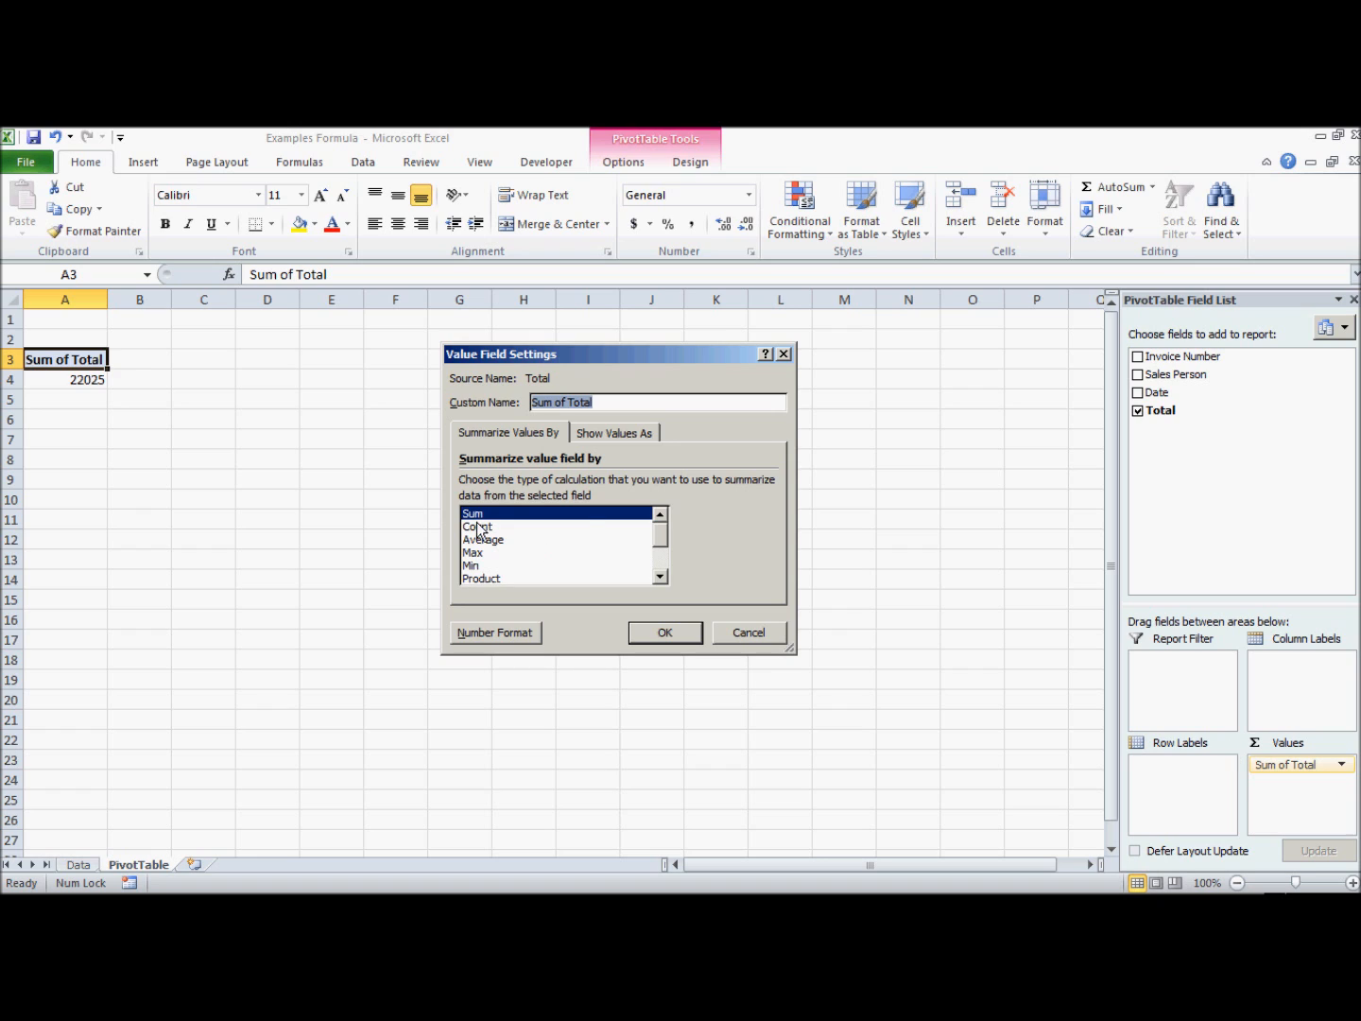
mouse_move(571, 529)
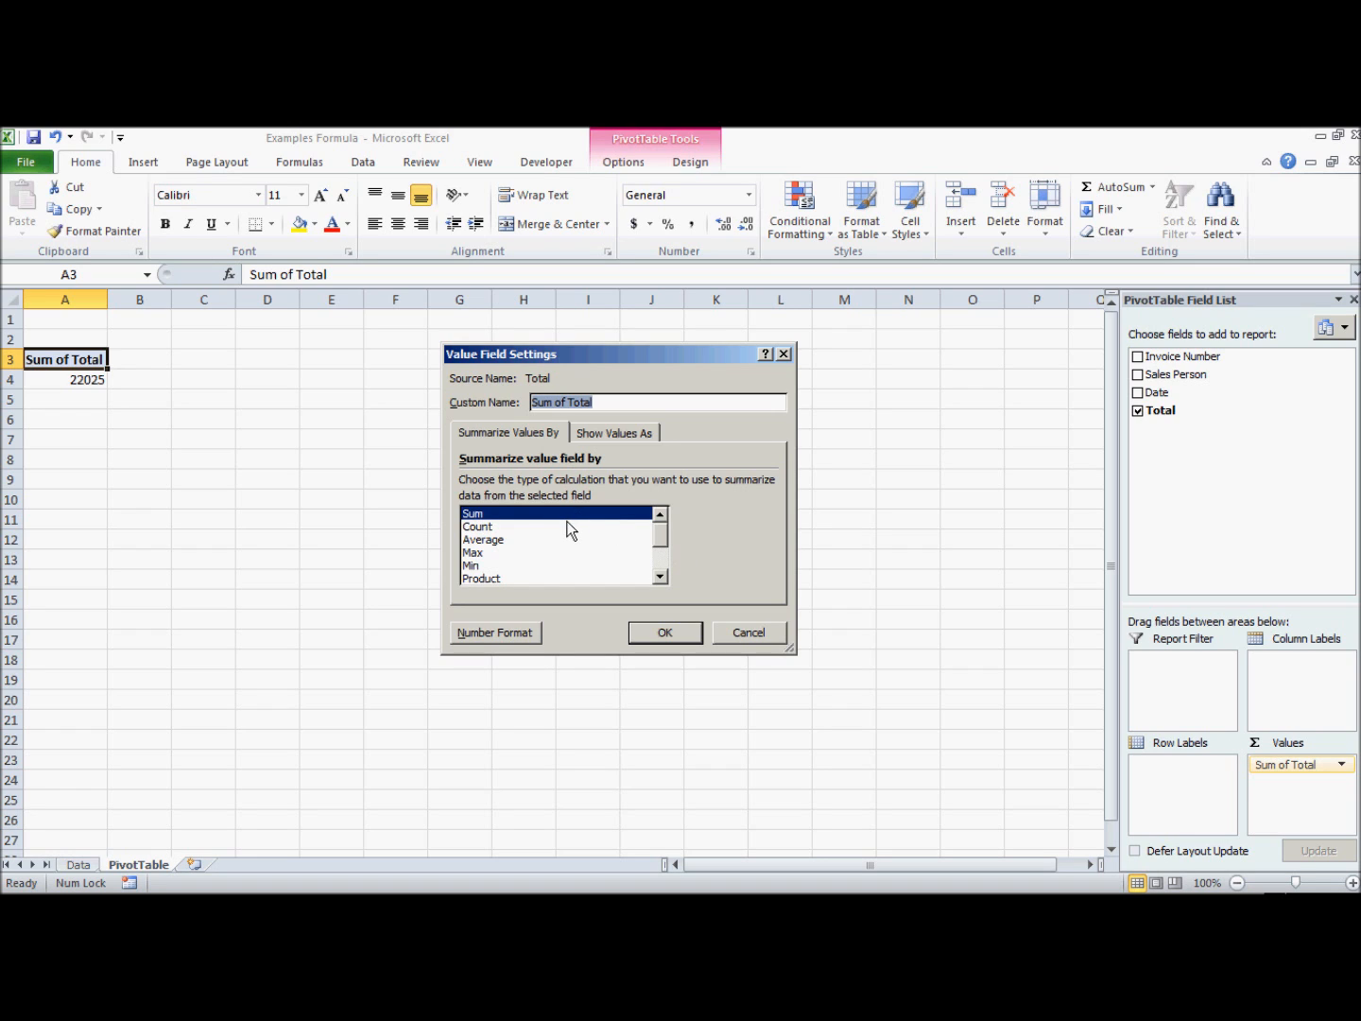
mouse_move(666, 544)
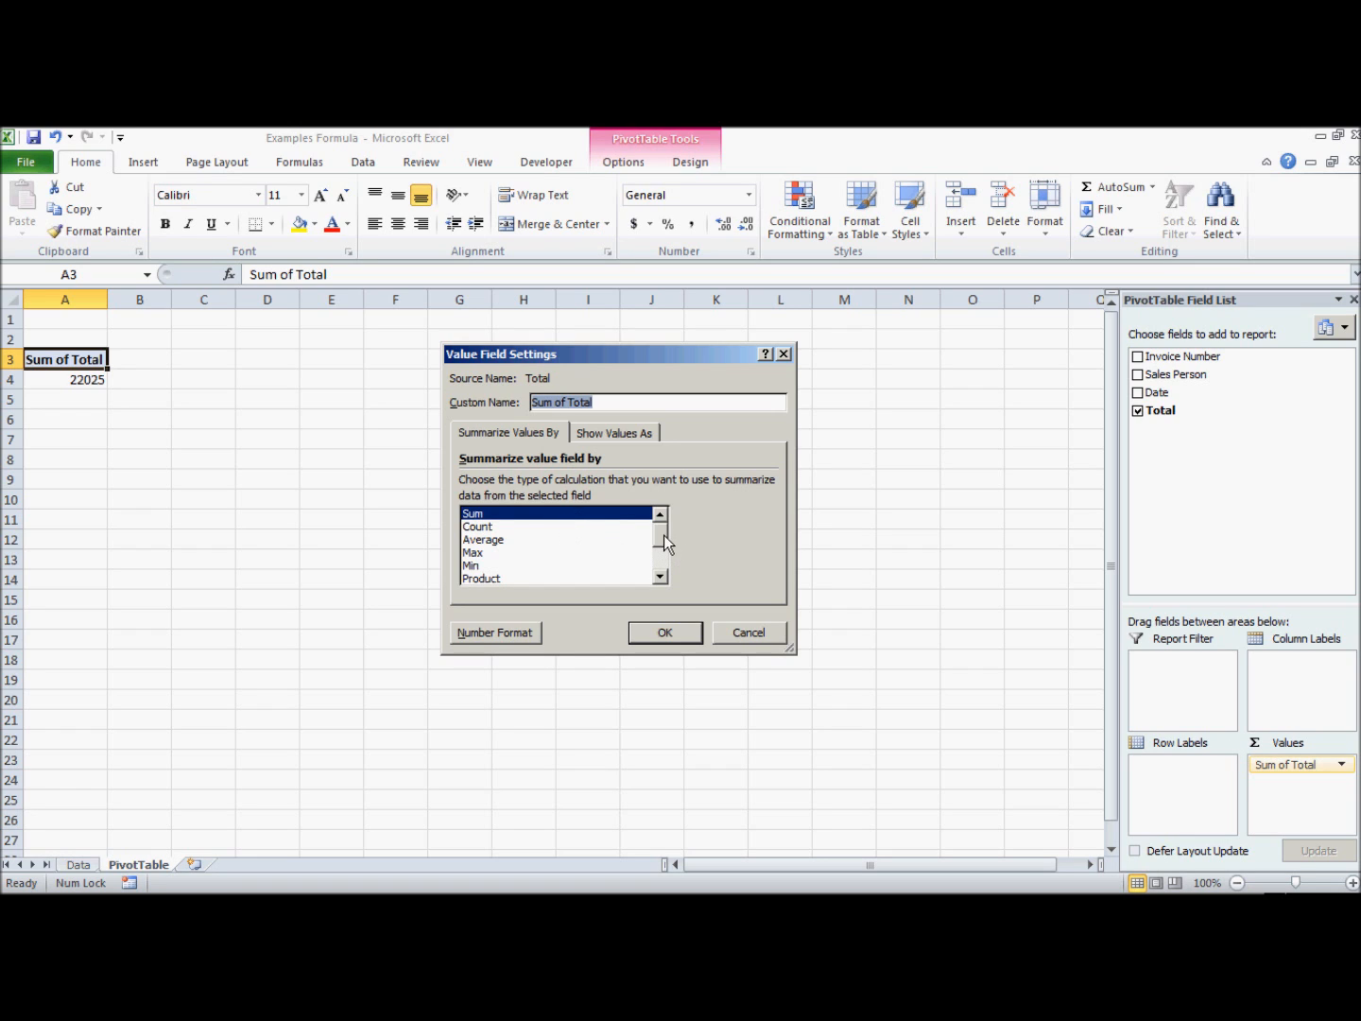
mouse_move(498, 531)
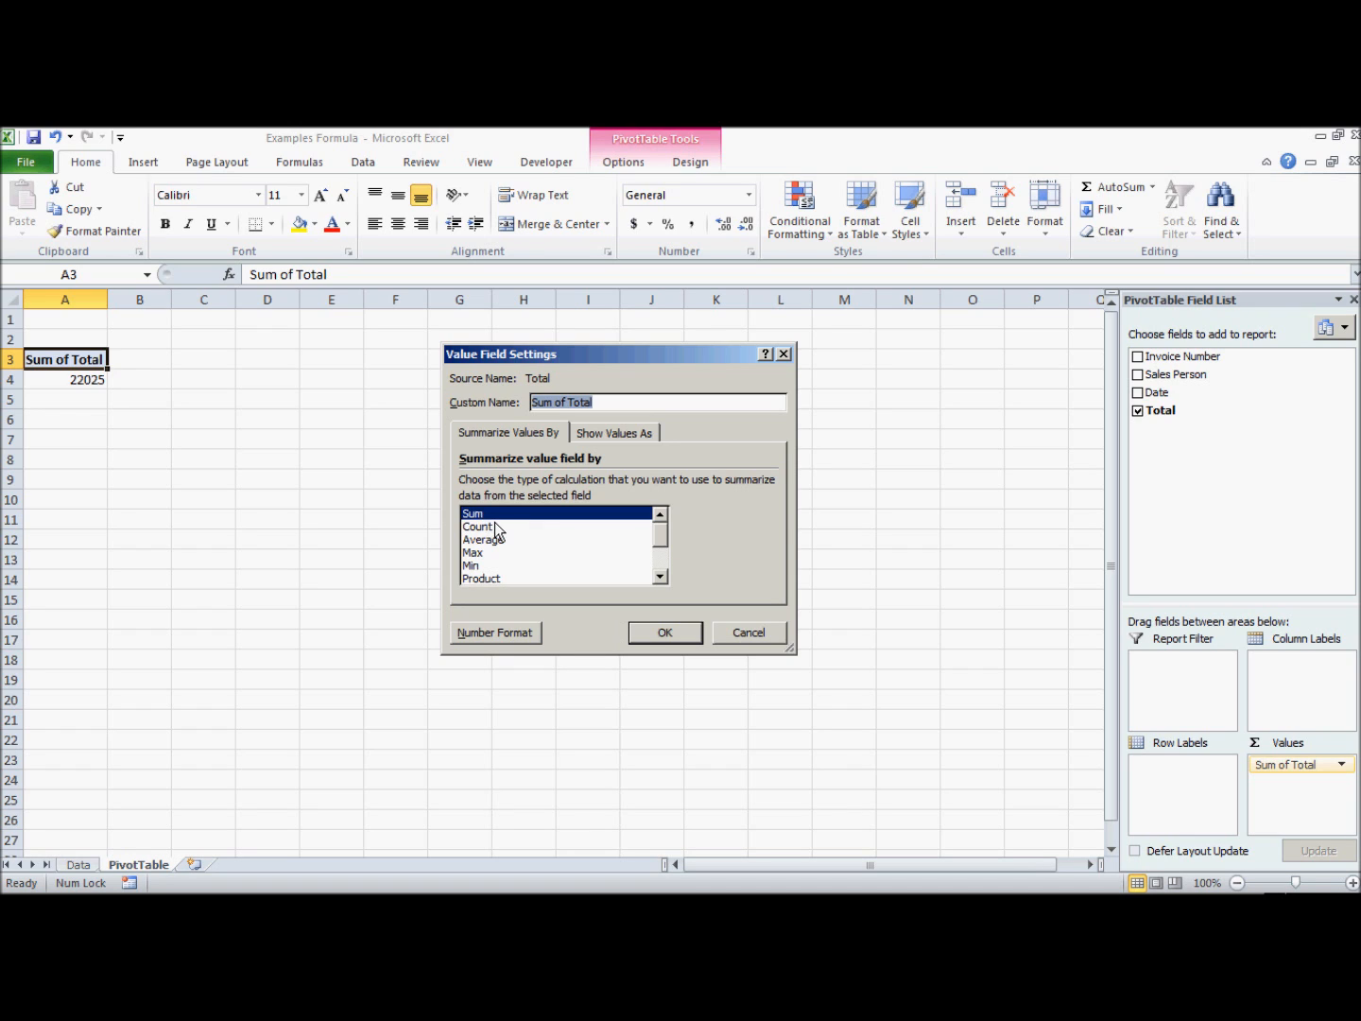
mouse_move(492, 535)
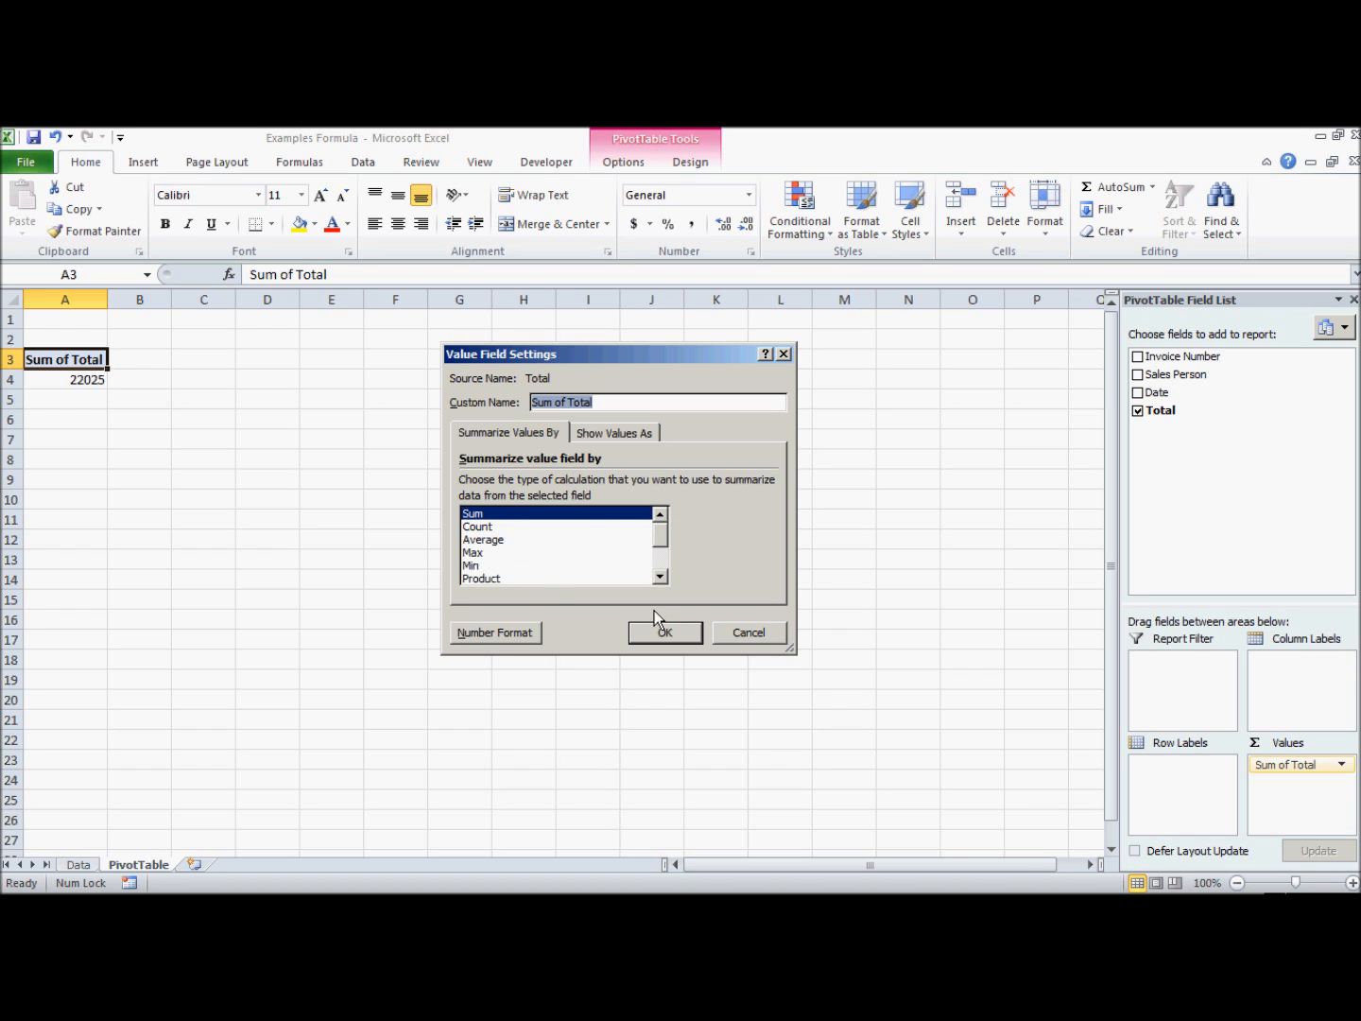
mouse_move(598, 581)
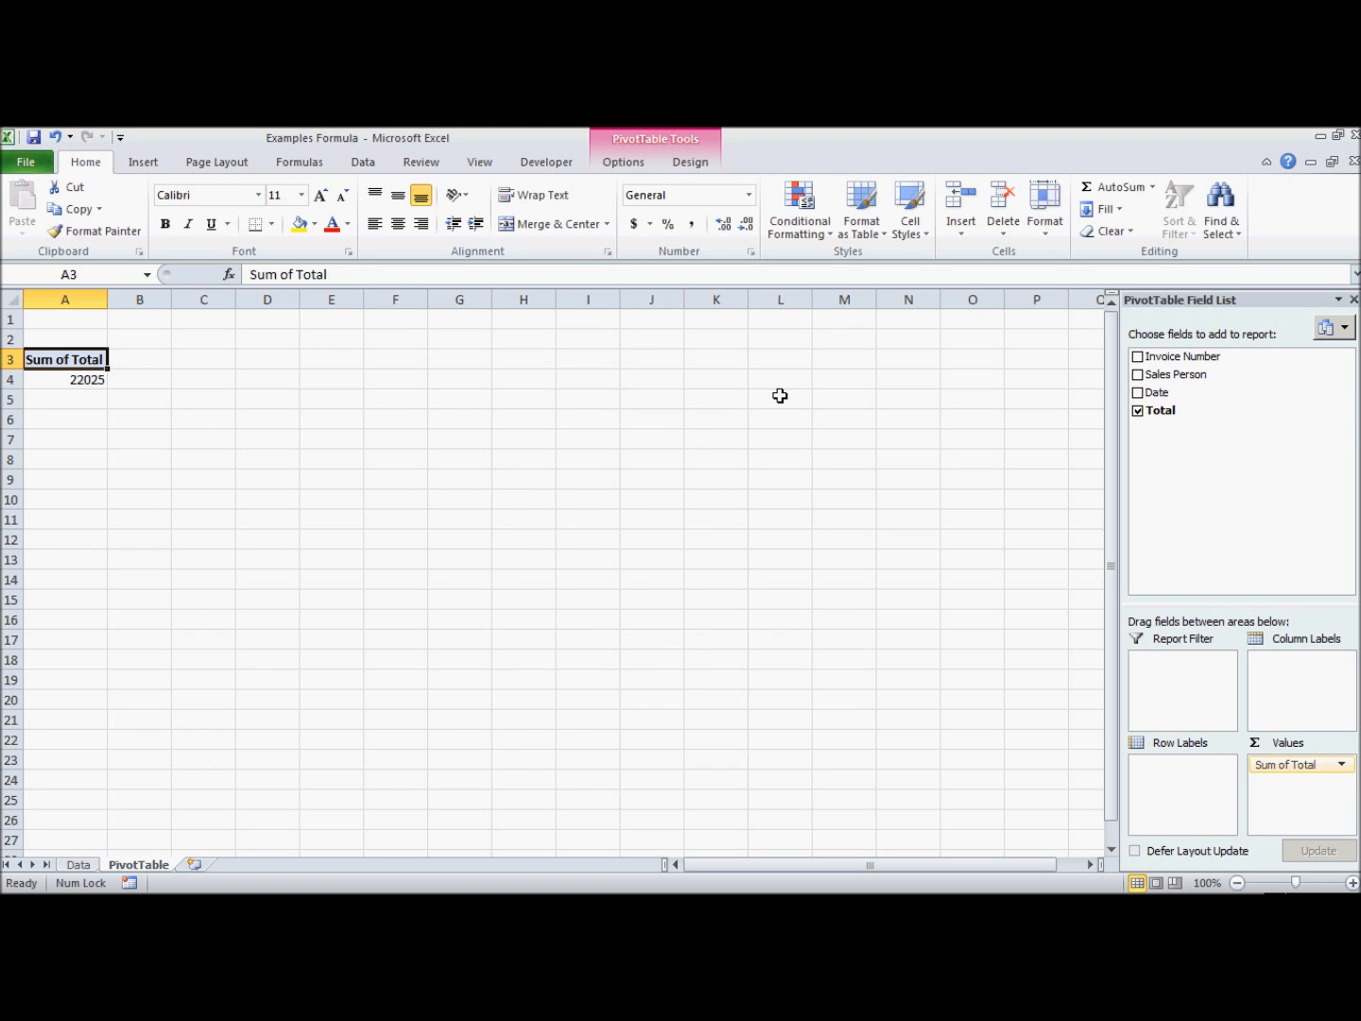
mouse_move(1165, 622)
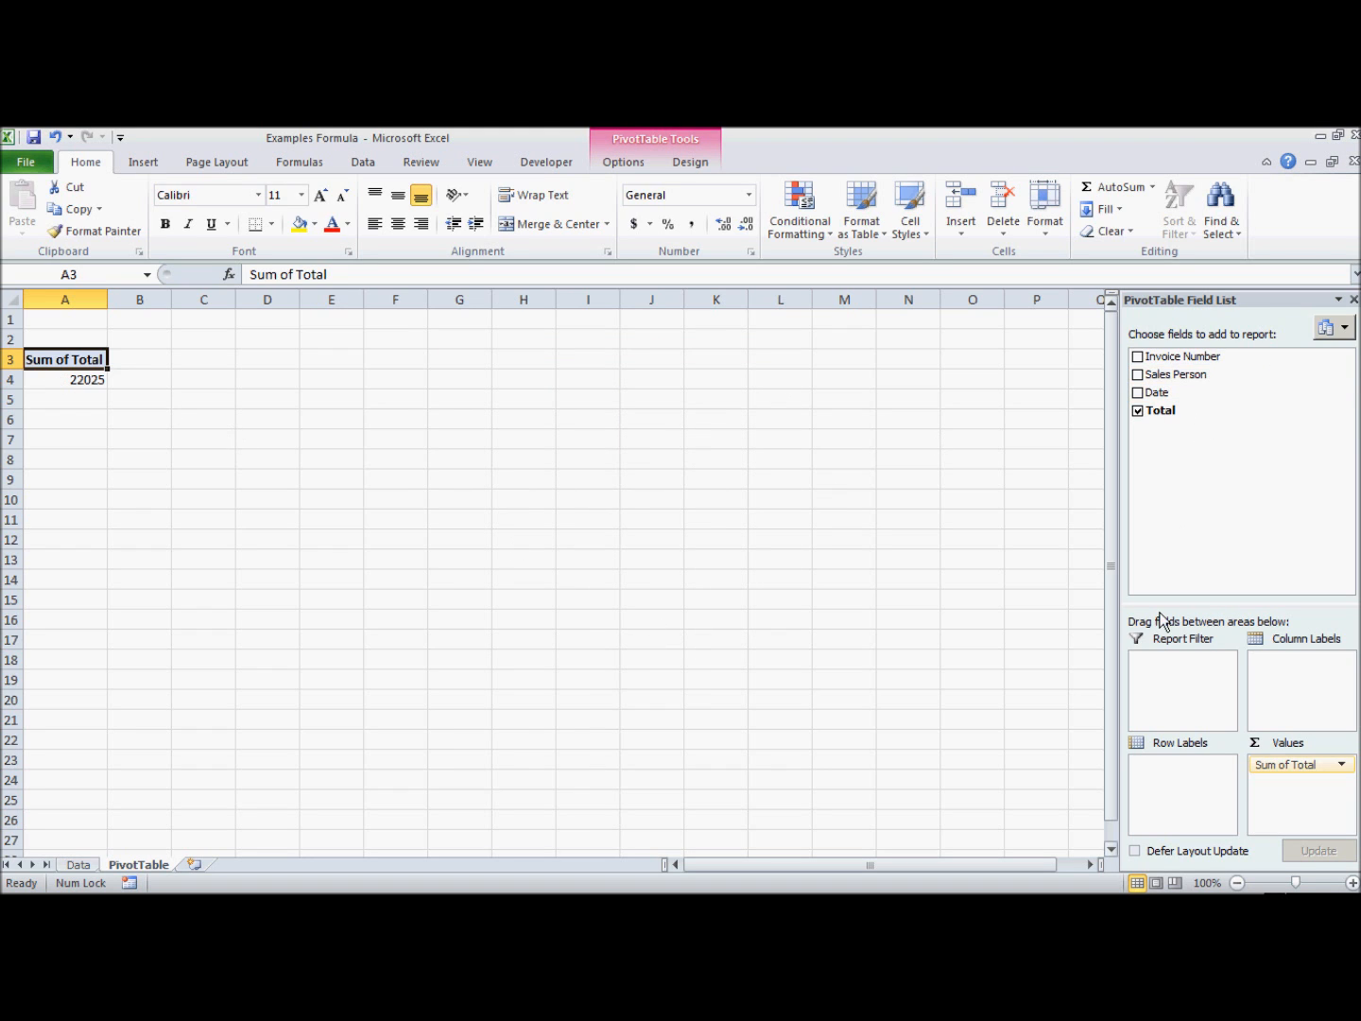
mouse_move(1220, 374)
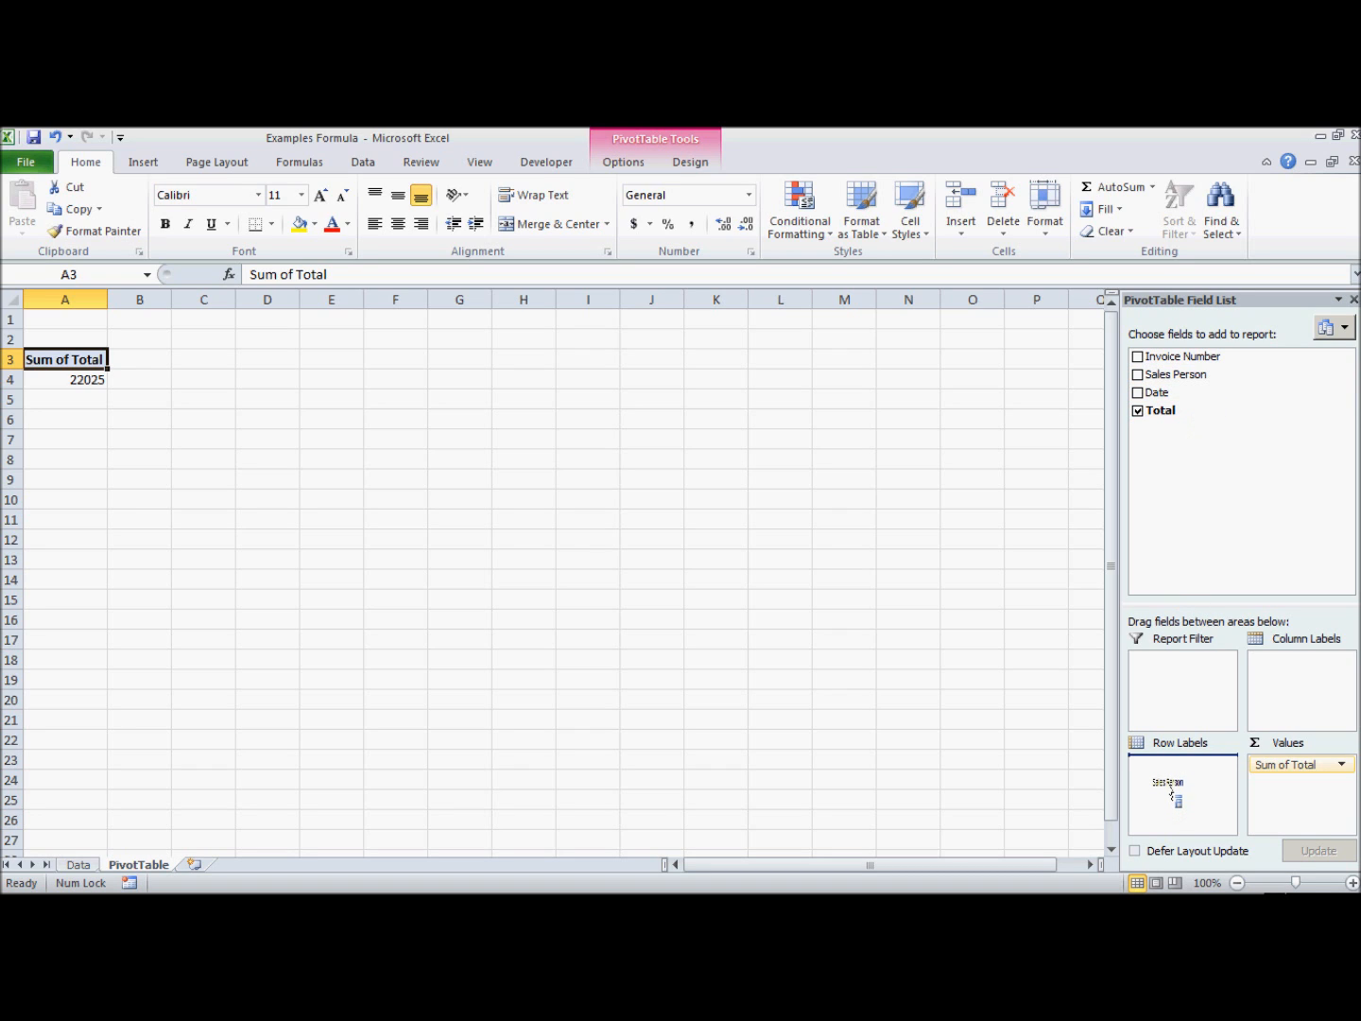
Step: List Andrew, Jerry, Jessie and Susan as Sales Person row labels
left_click(1138, 374)
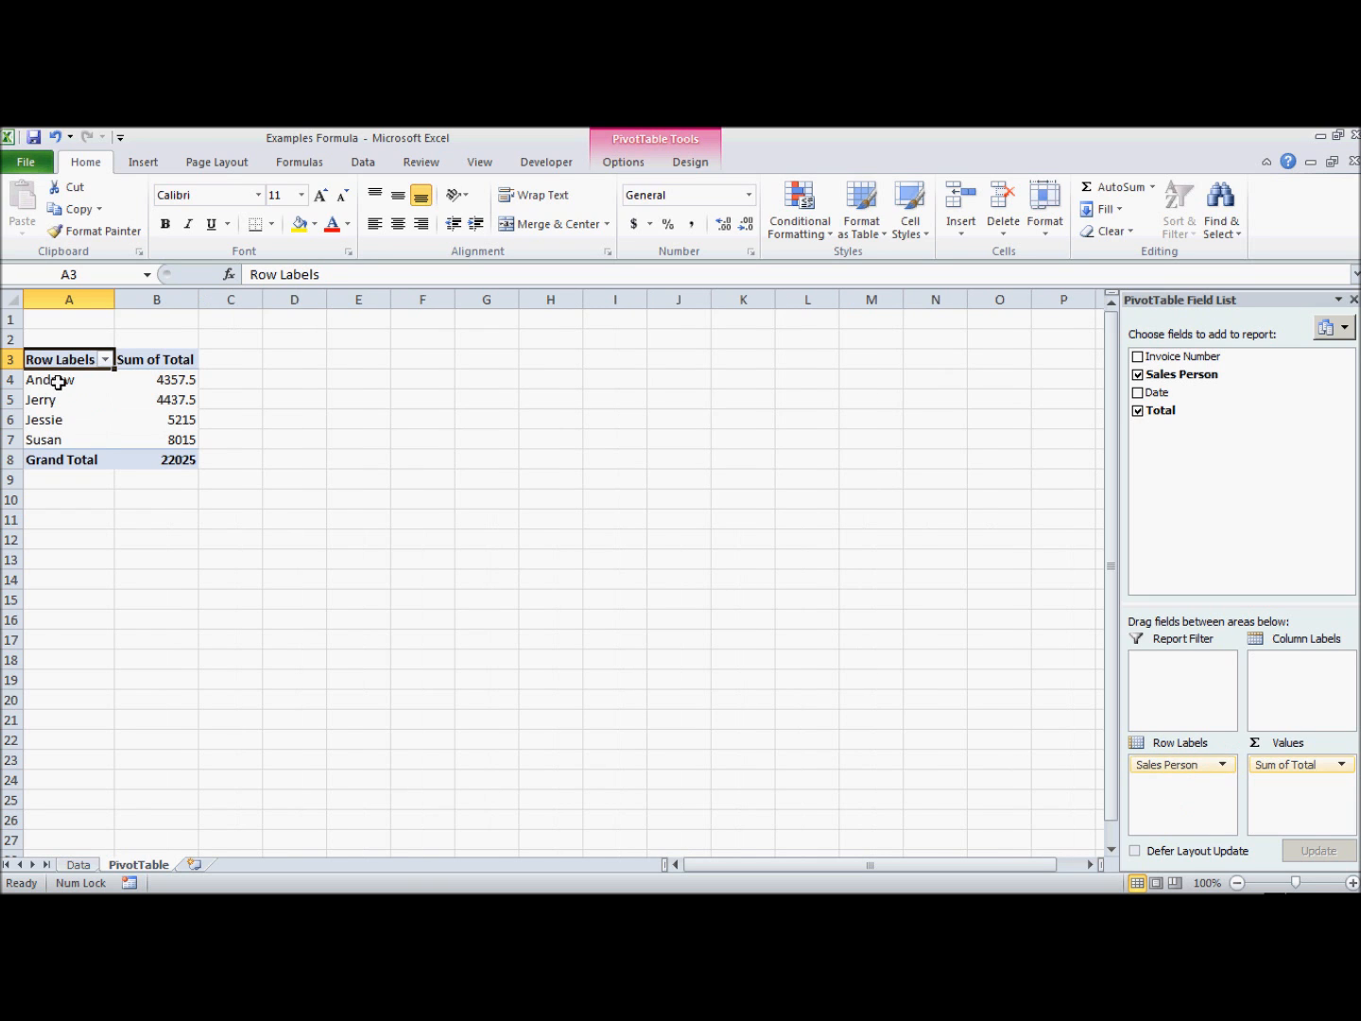
mouse_move(1177, 763)
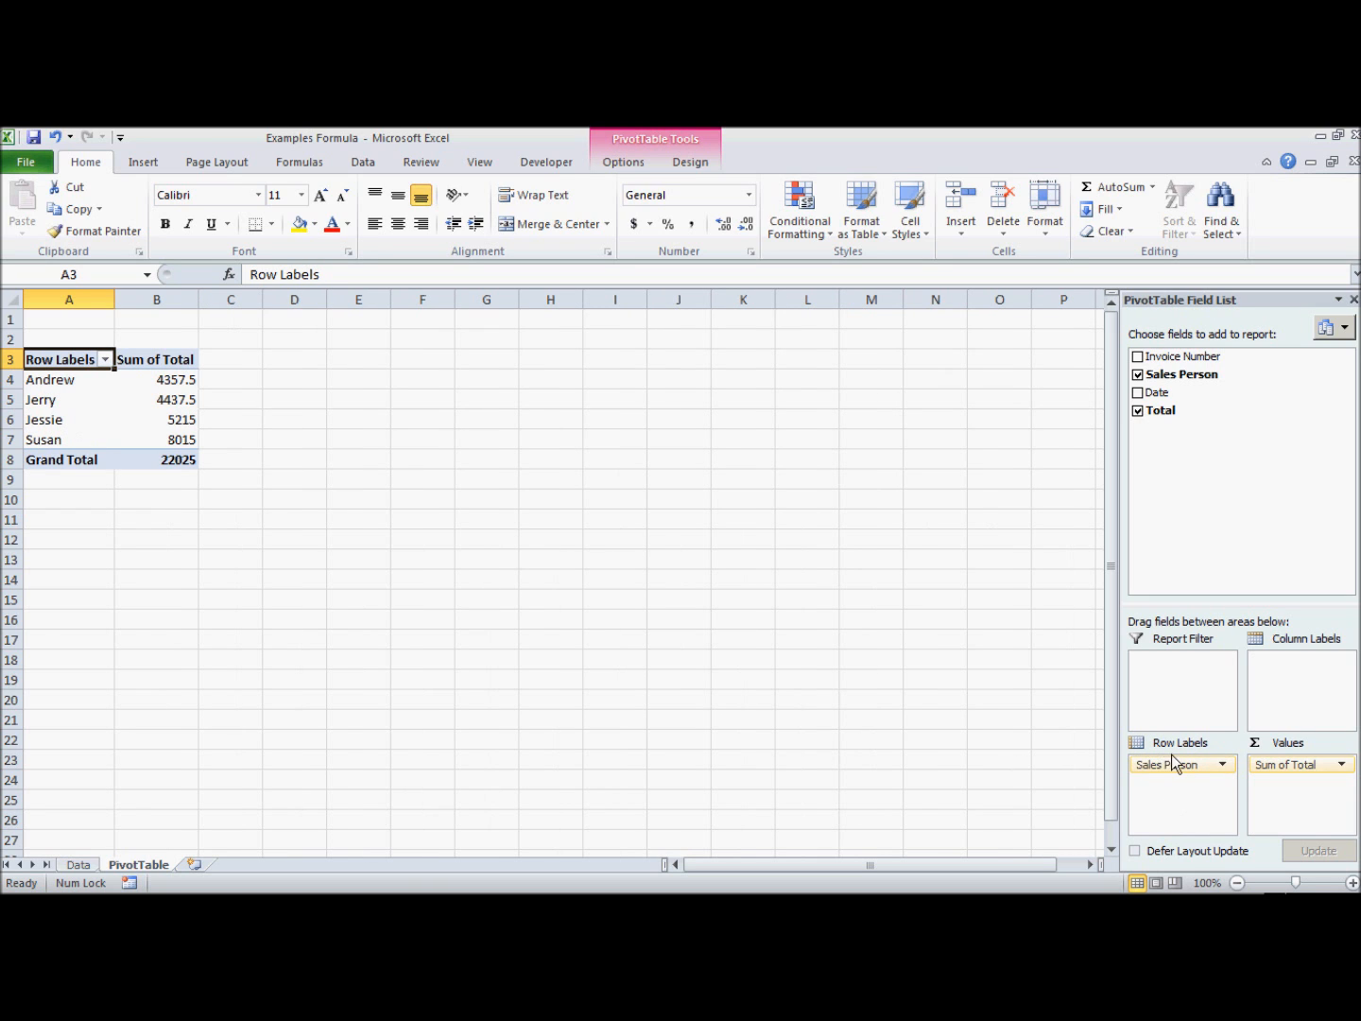
left_click_drag(1177, 764, 1299, 659)
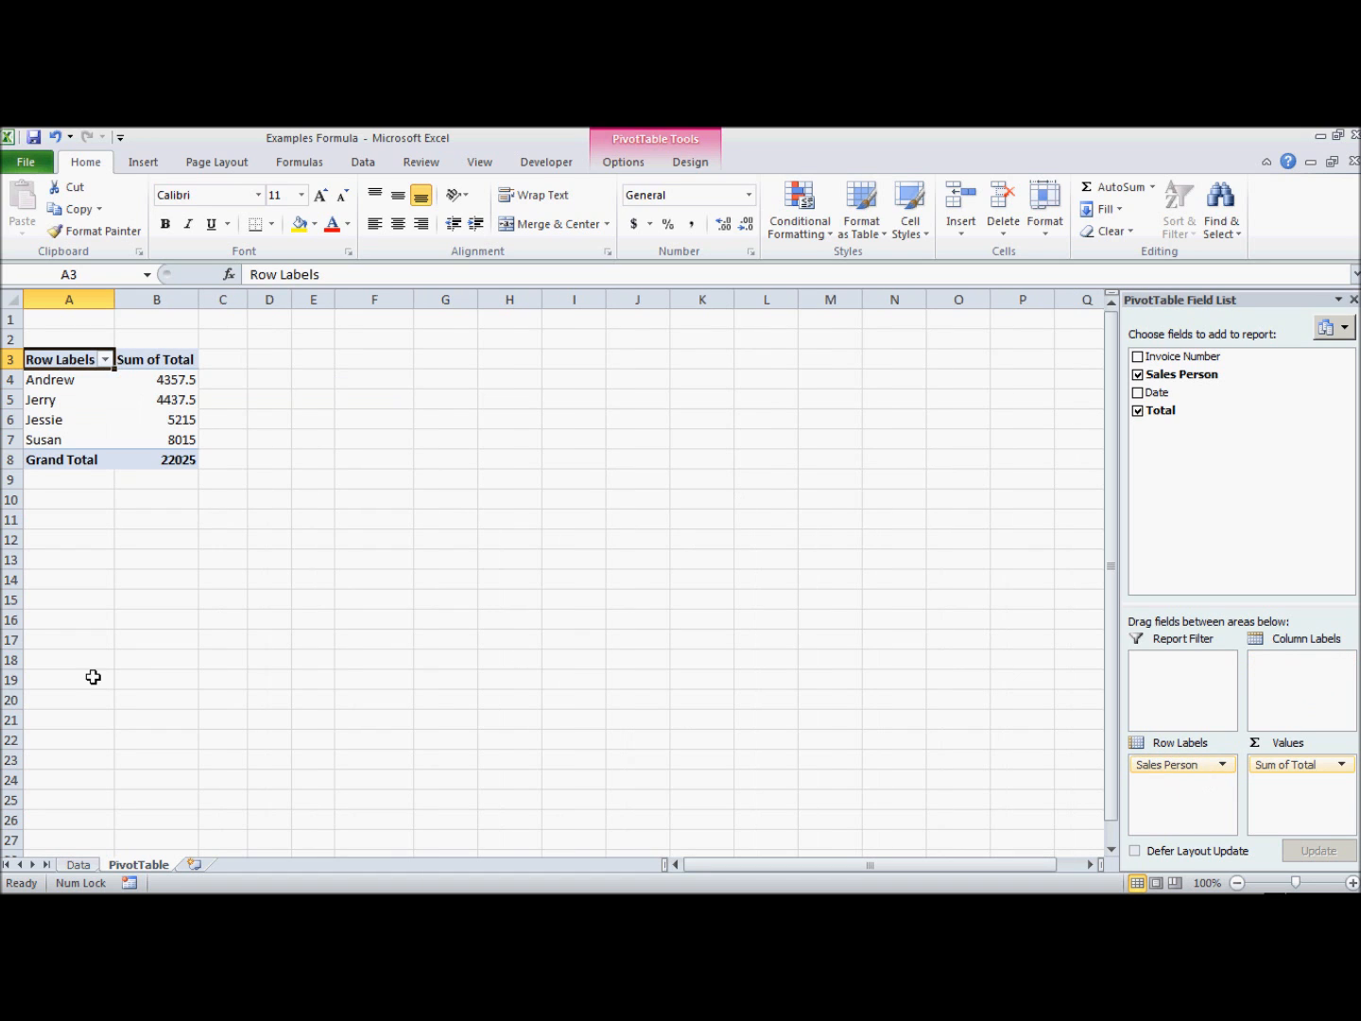
mouse_move(103, 438)
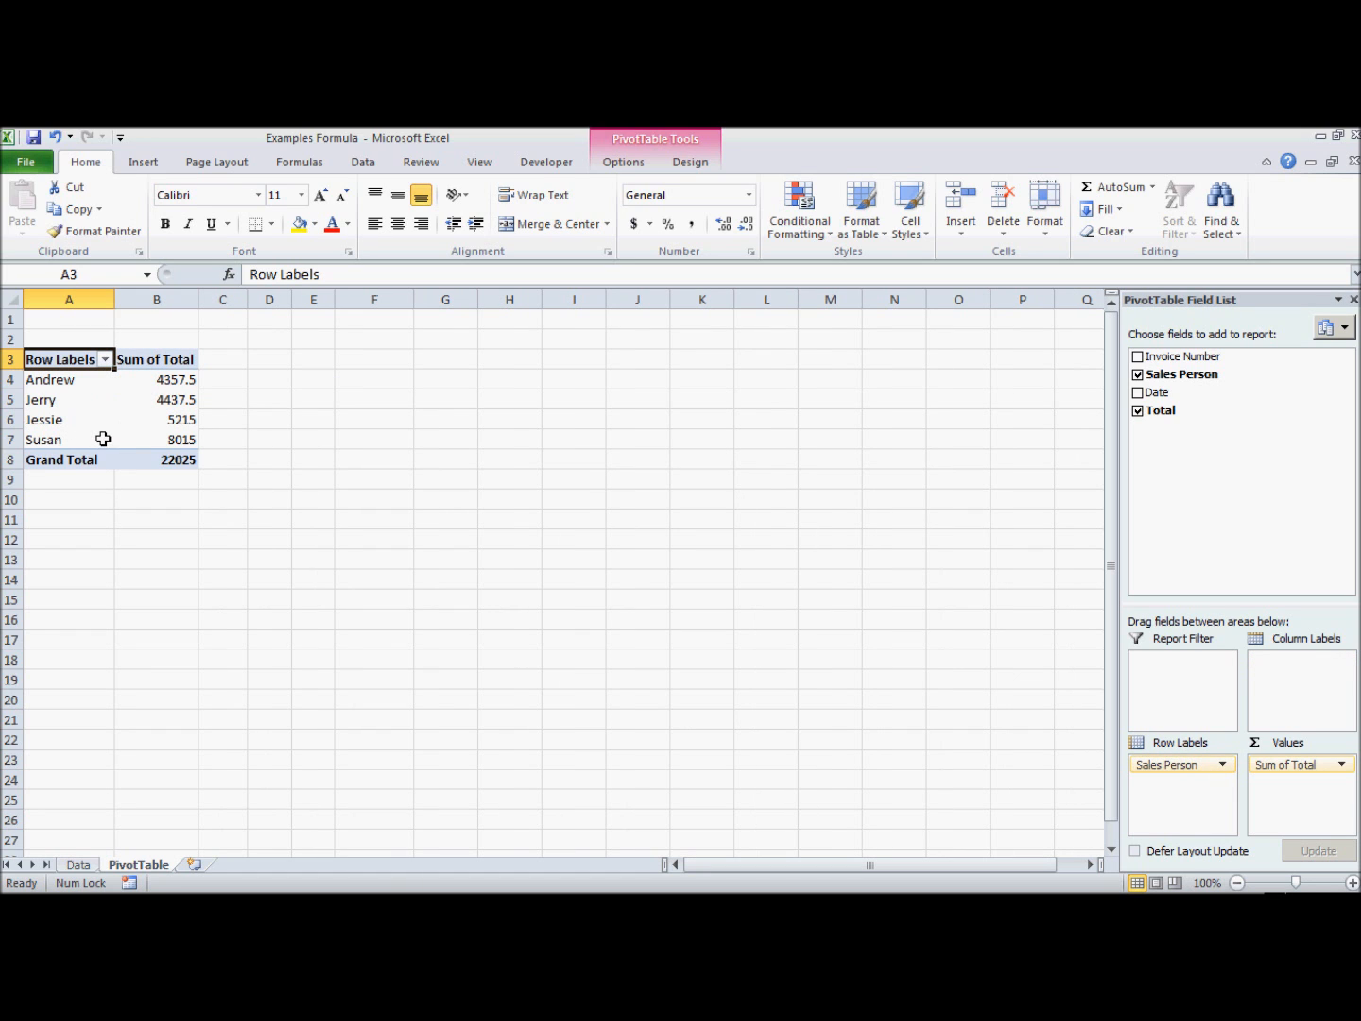
mouse_move(66, 420)
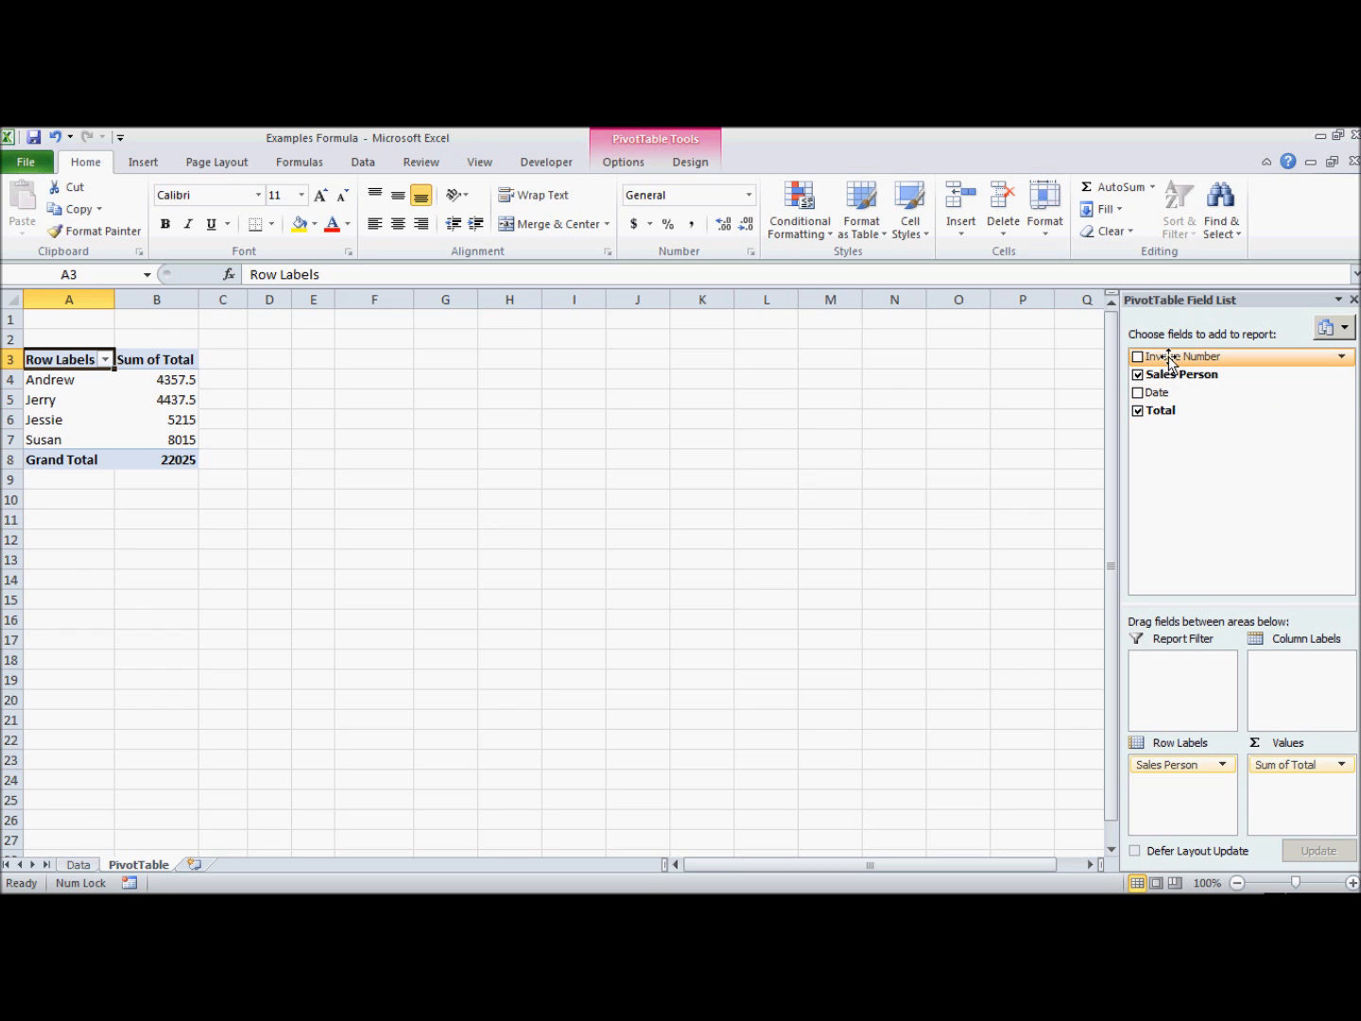
Step: Add Invoice Number to the PivotTable and move it from Column Labels into Row Labels
left_click(1137, 357)
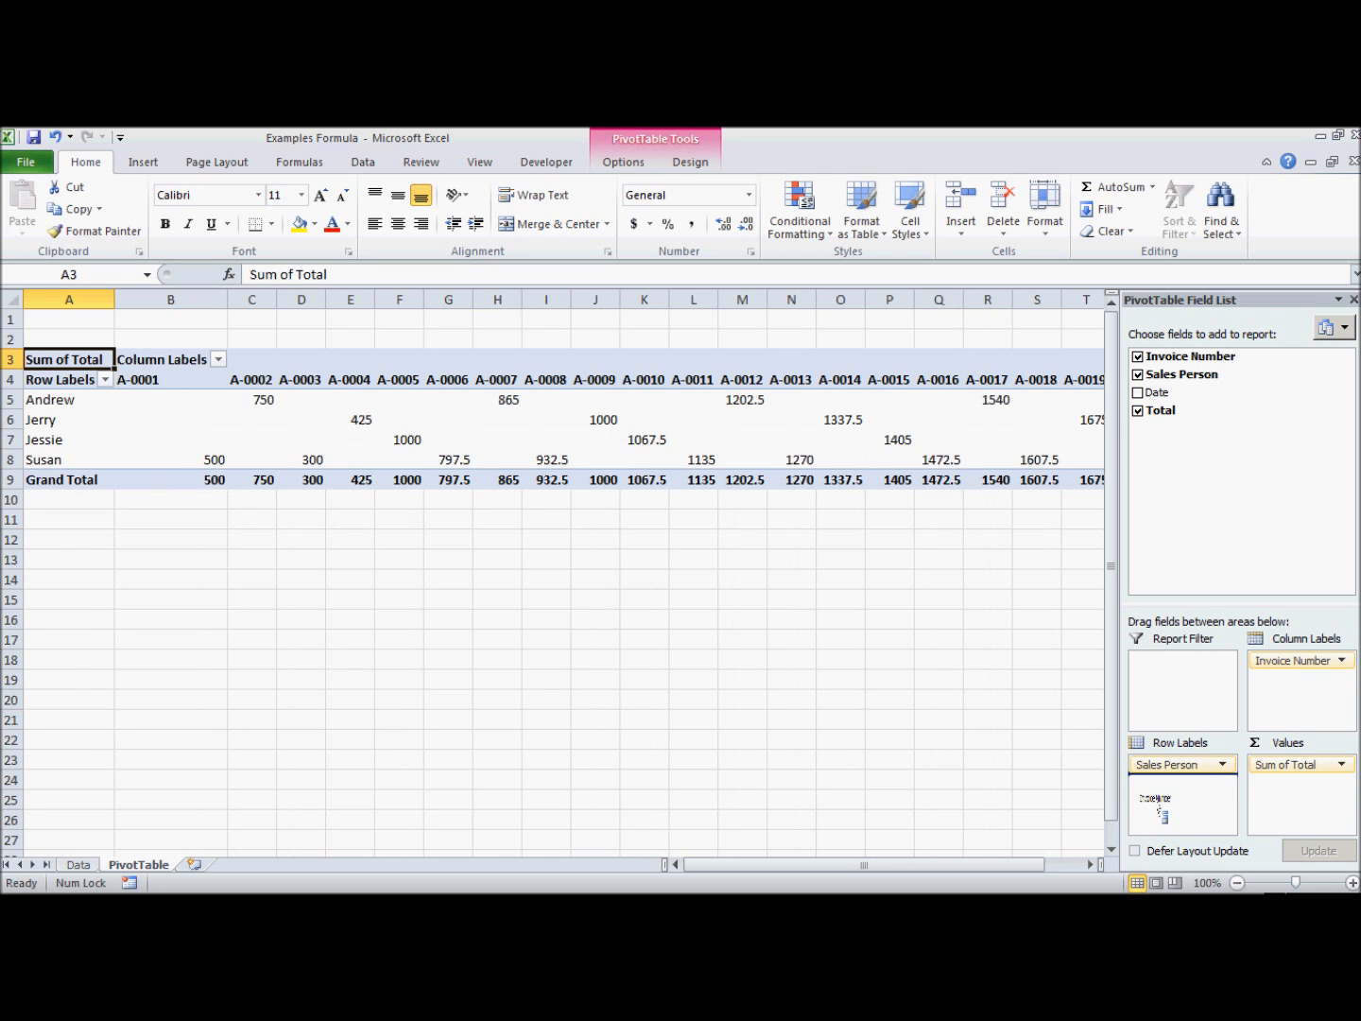
left_click_drag(1299, 660, 1182, 782)
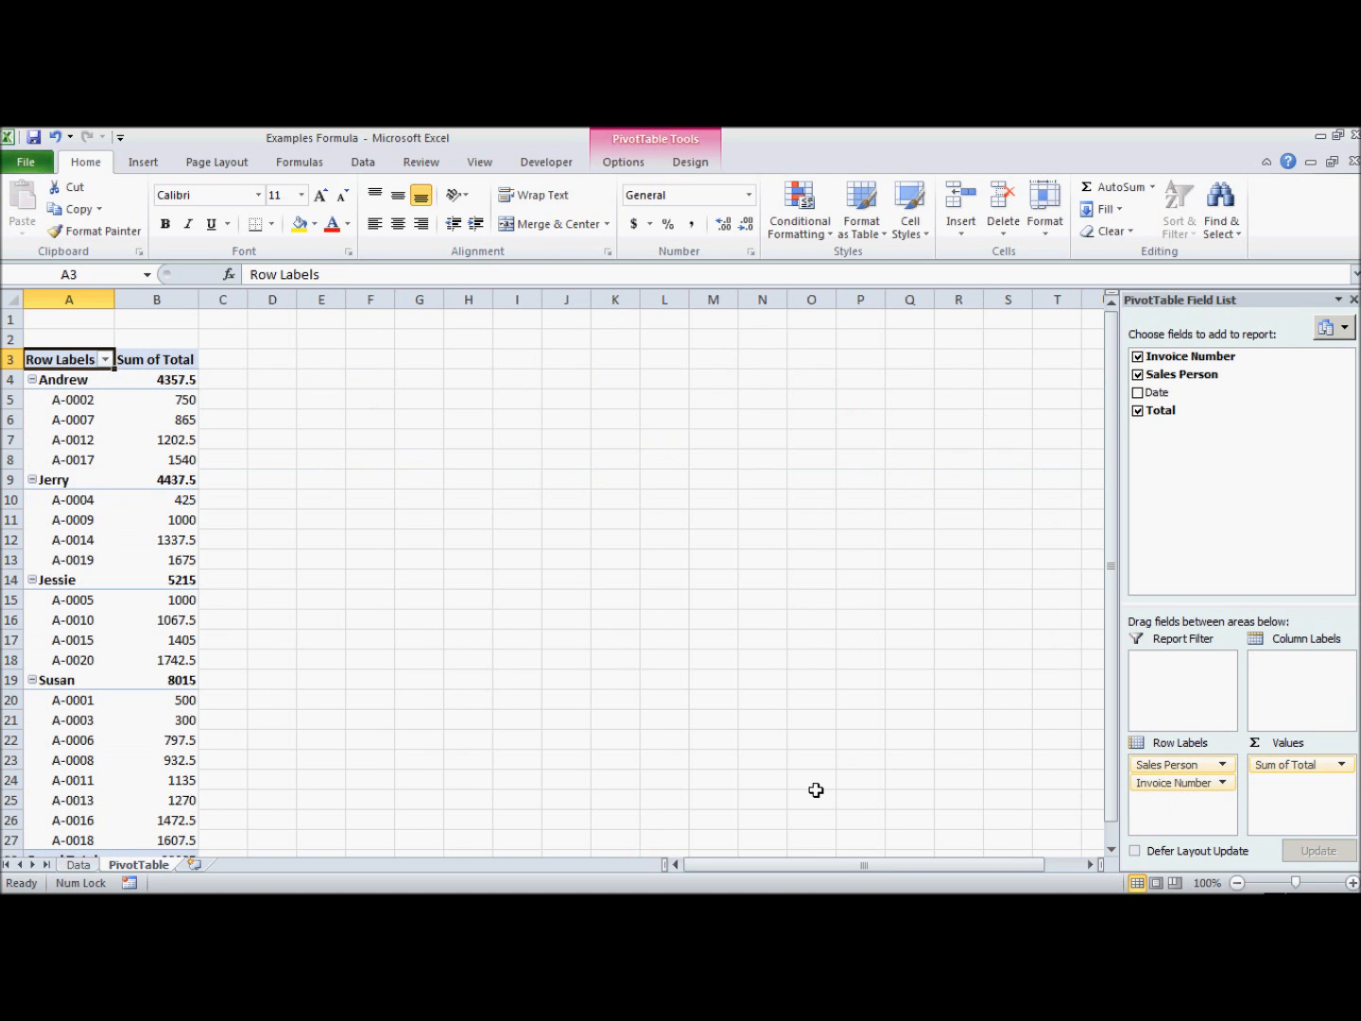
mouse_move(101, 526)
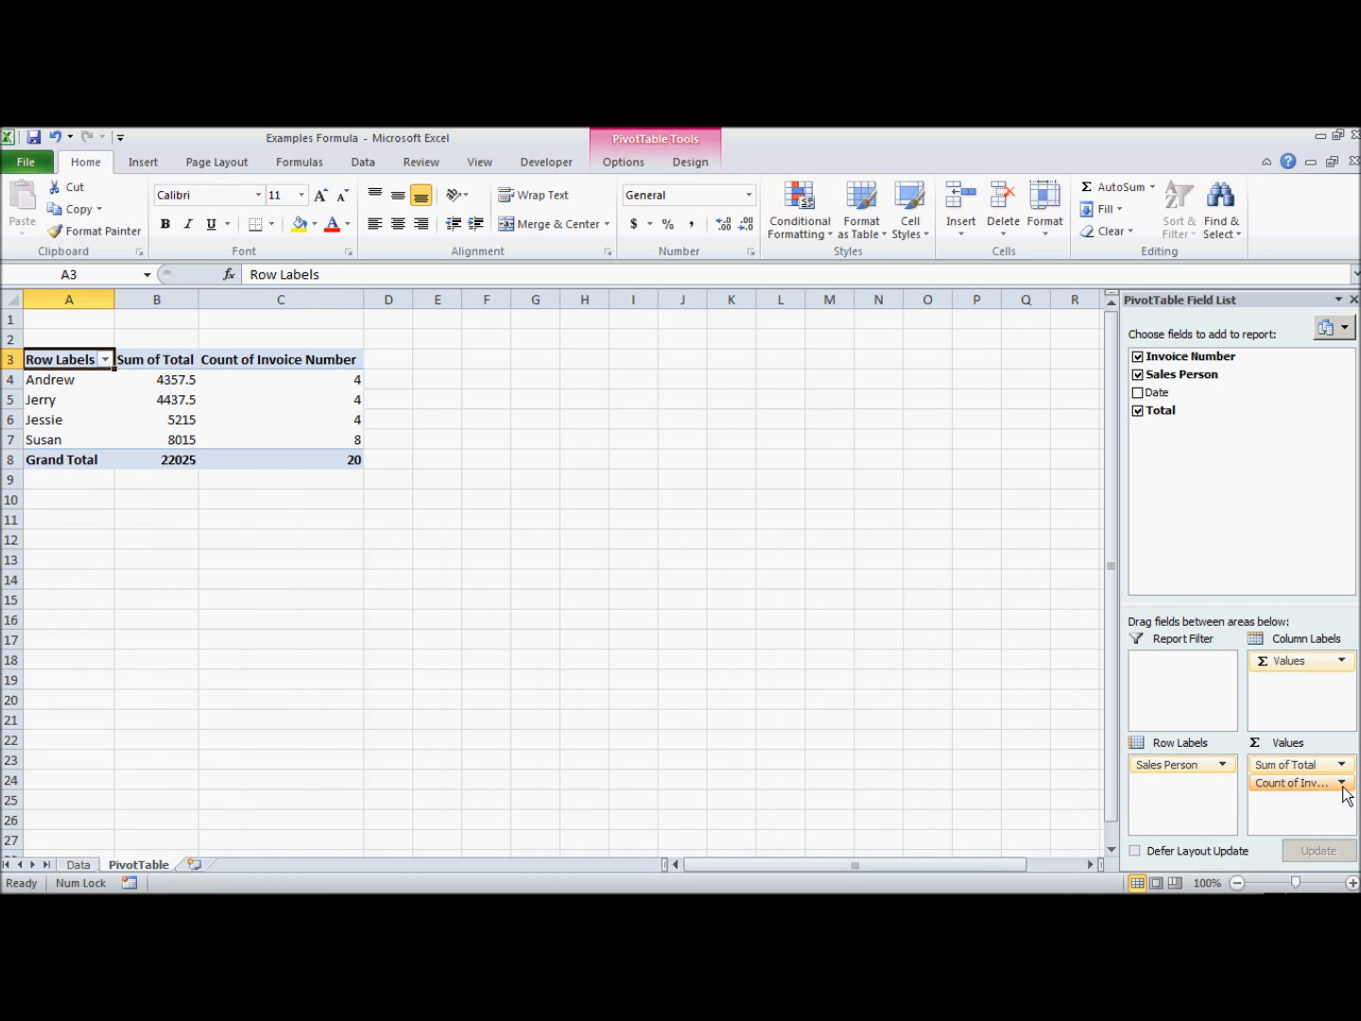
left_click(1295, 781)
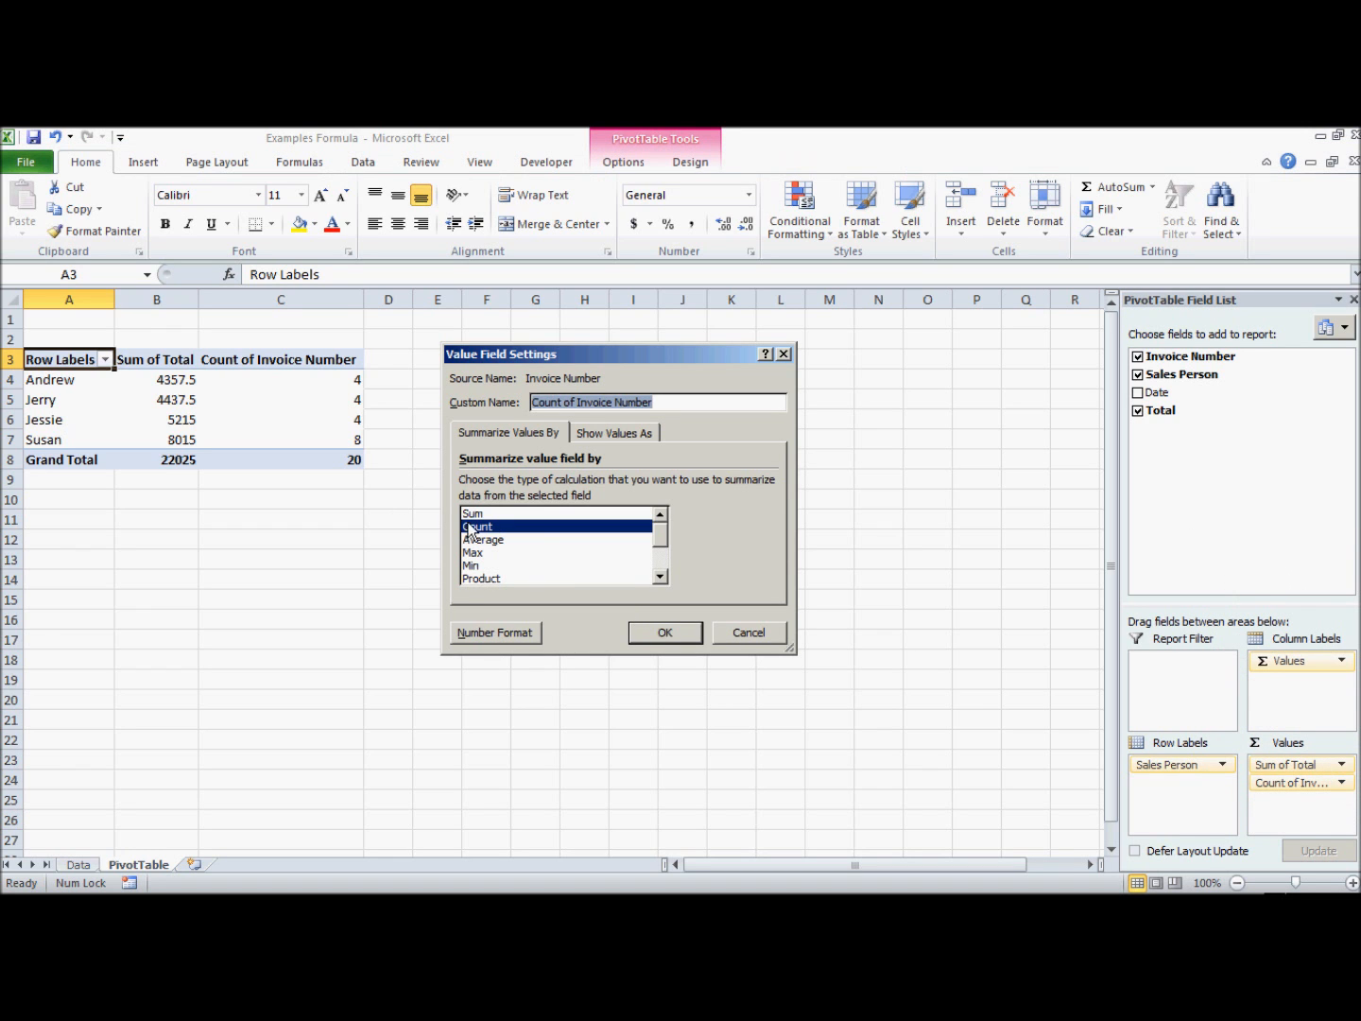
left_click(663, 633)
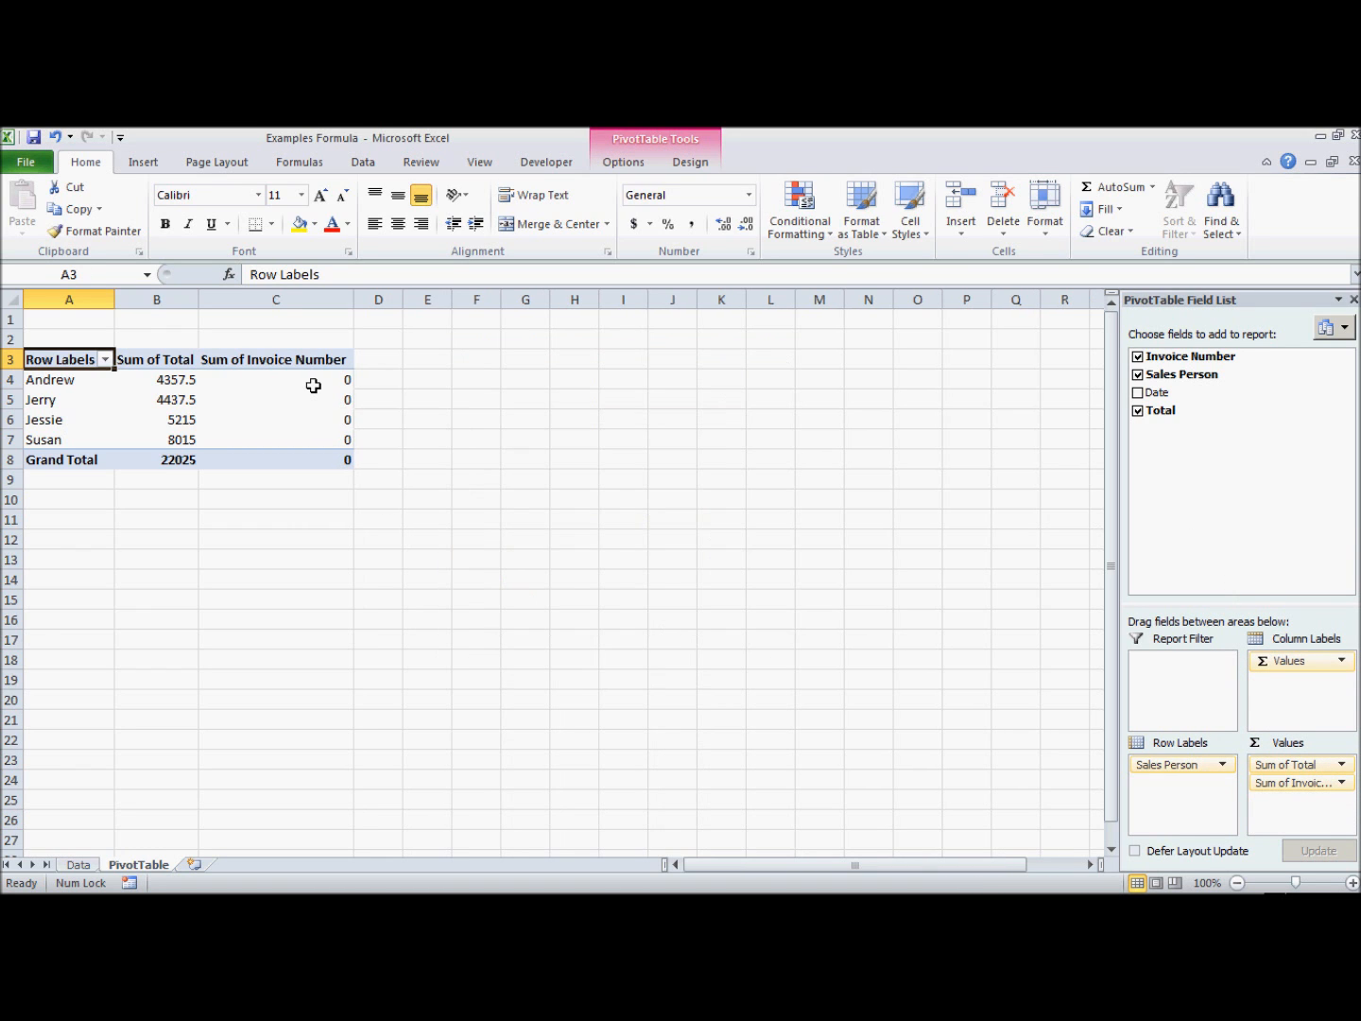
left_click(275, 420)
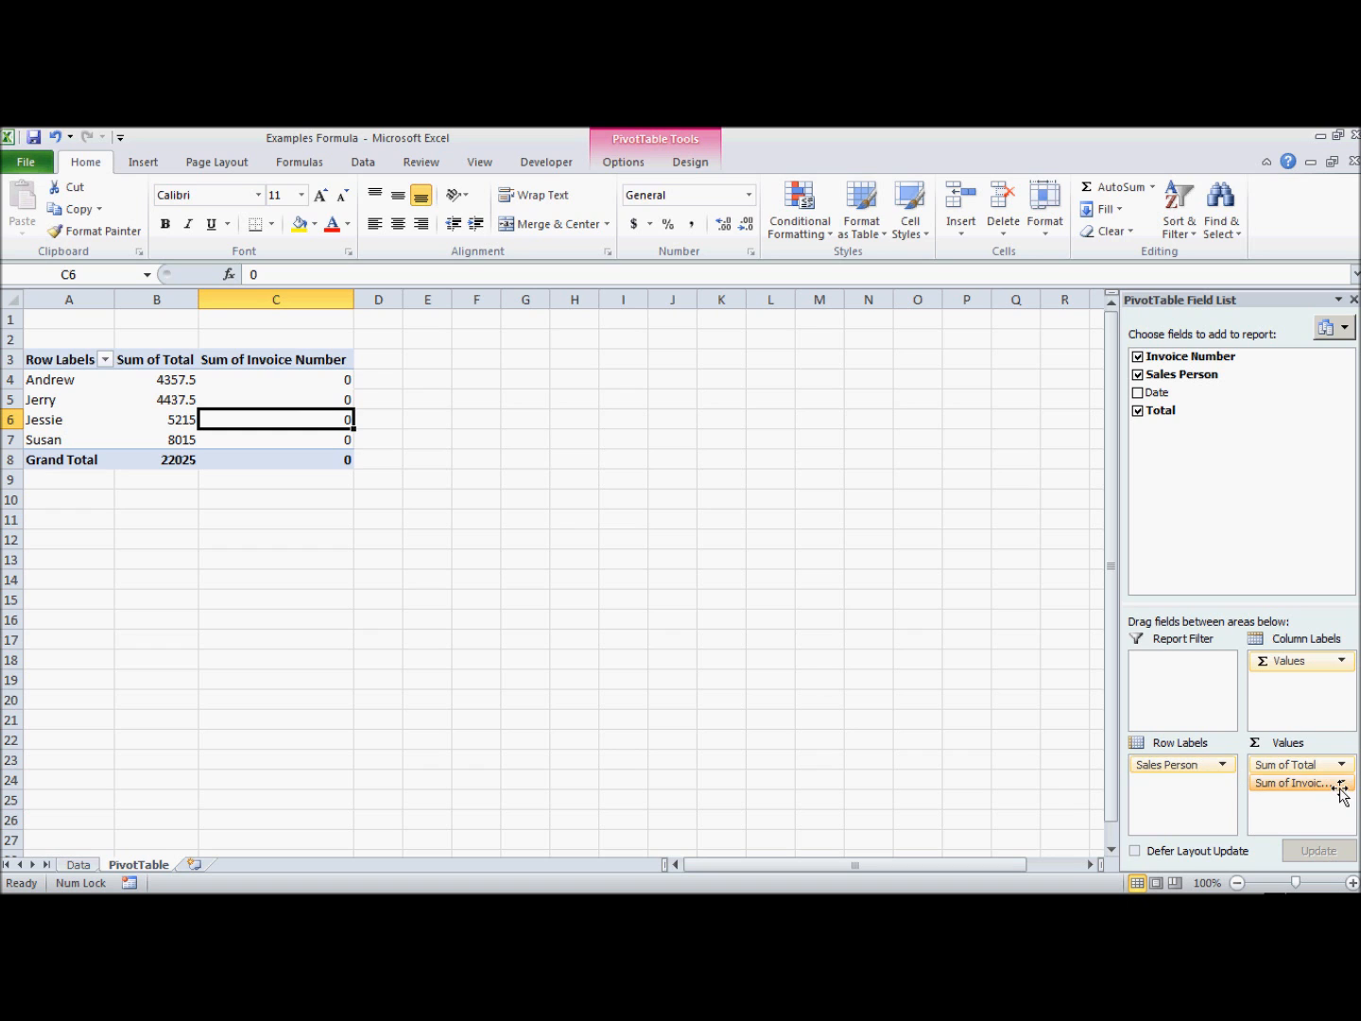
left_click(1299, 782)
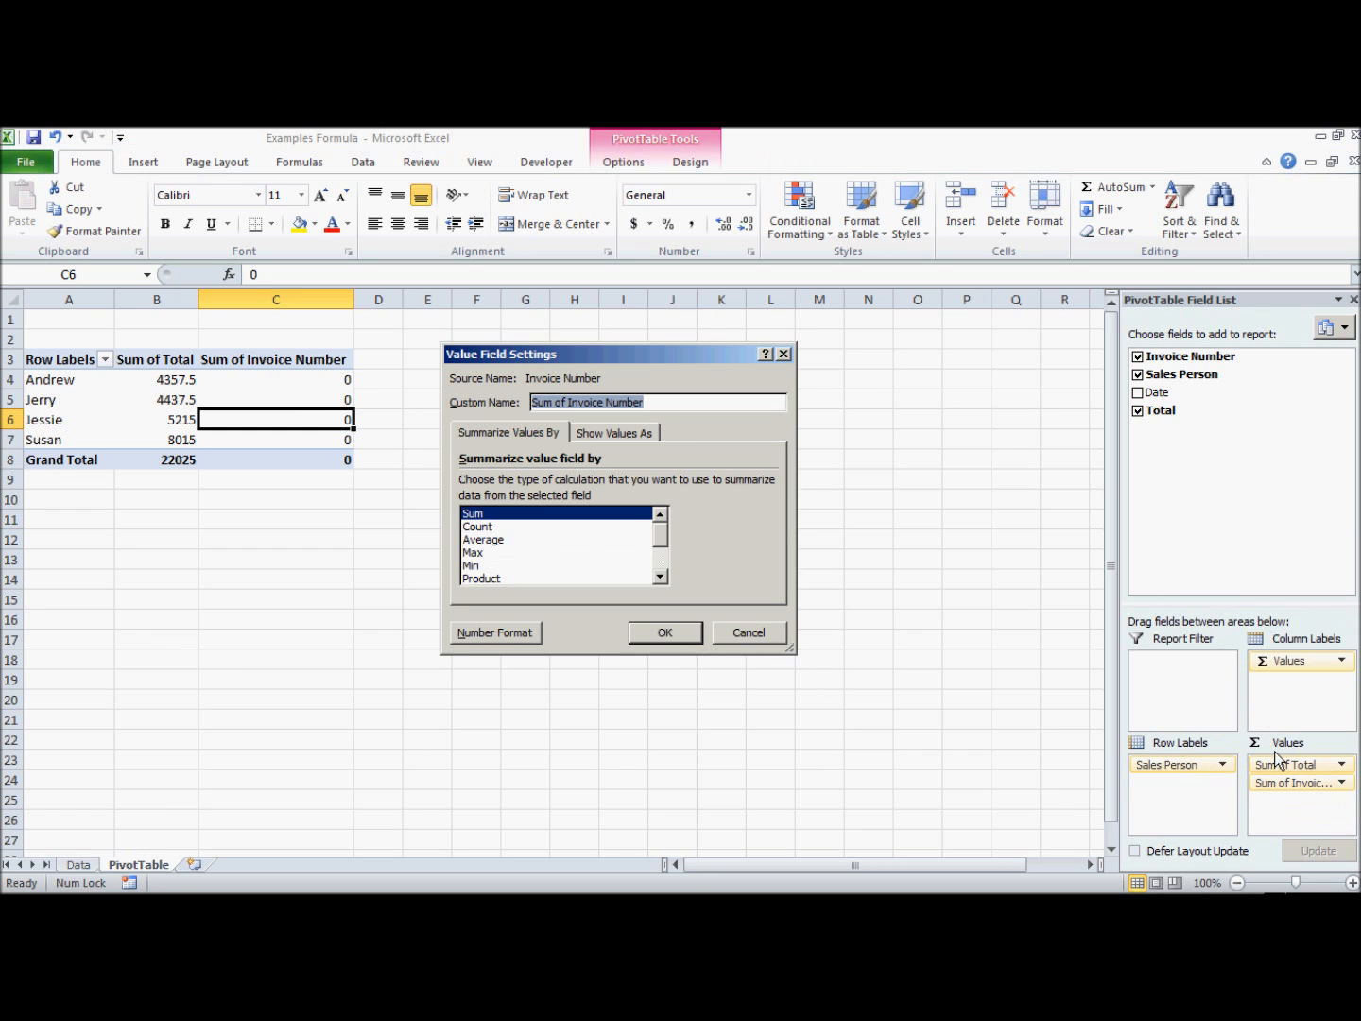
left_click(664, 633)
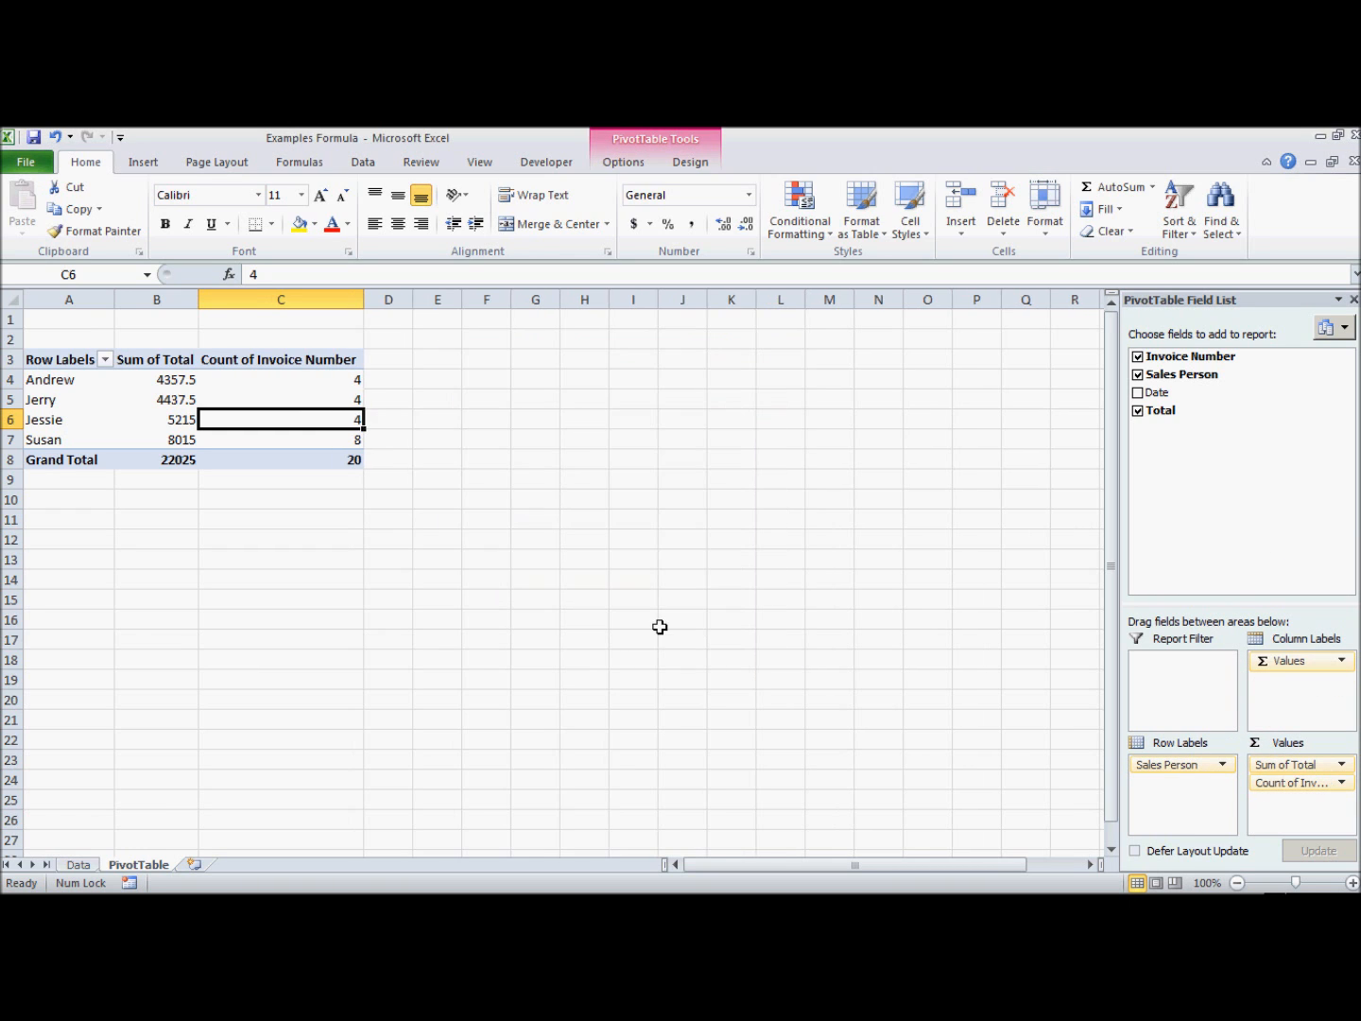
left_click(280, 438)
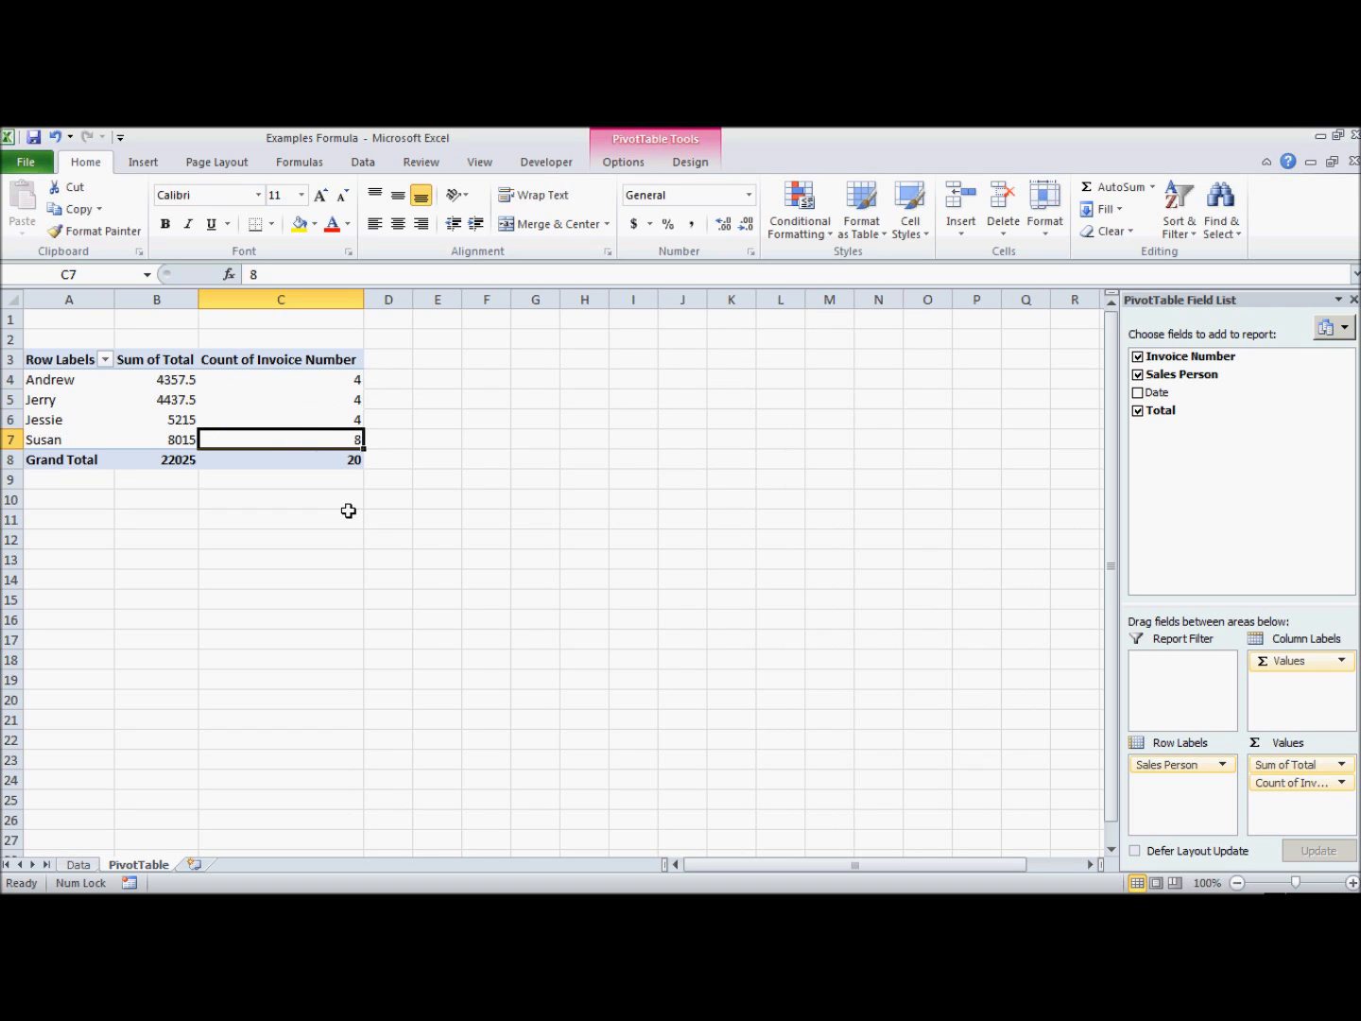
mouse_move(1158, 393)
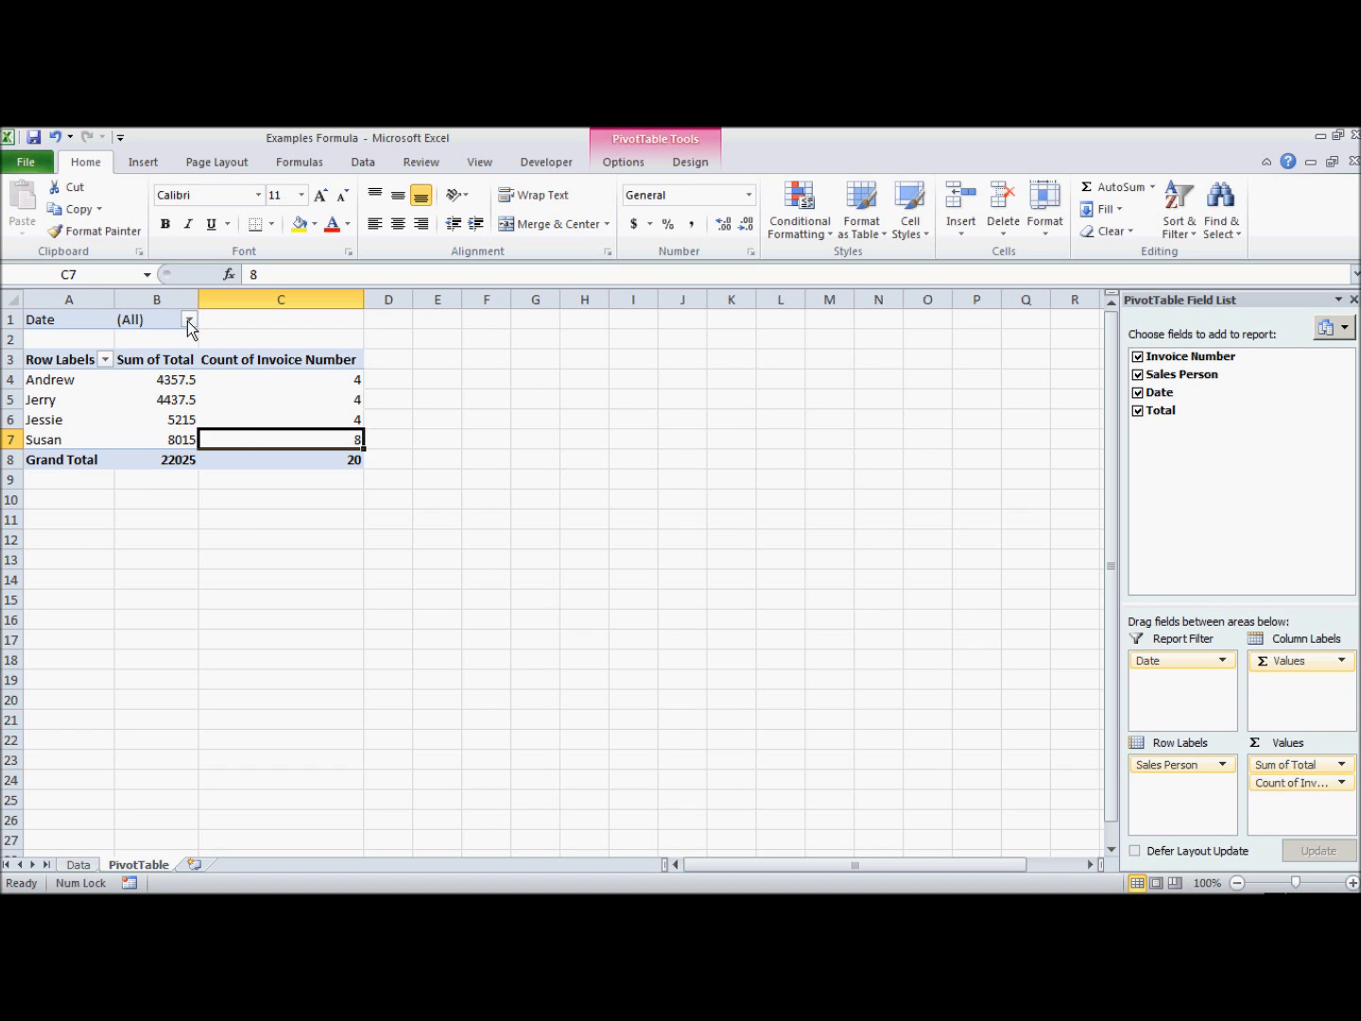
Step: Filter the PivotTable by Date to 3/19/2014, then to 3/20/2014
left_click(189, 320)
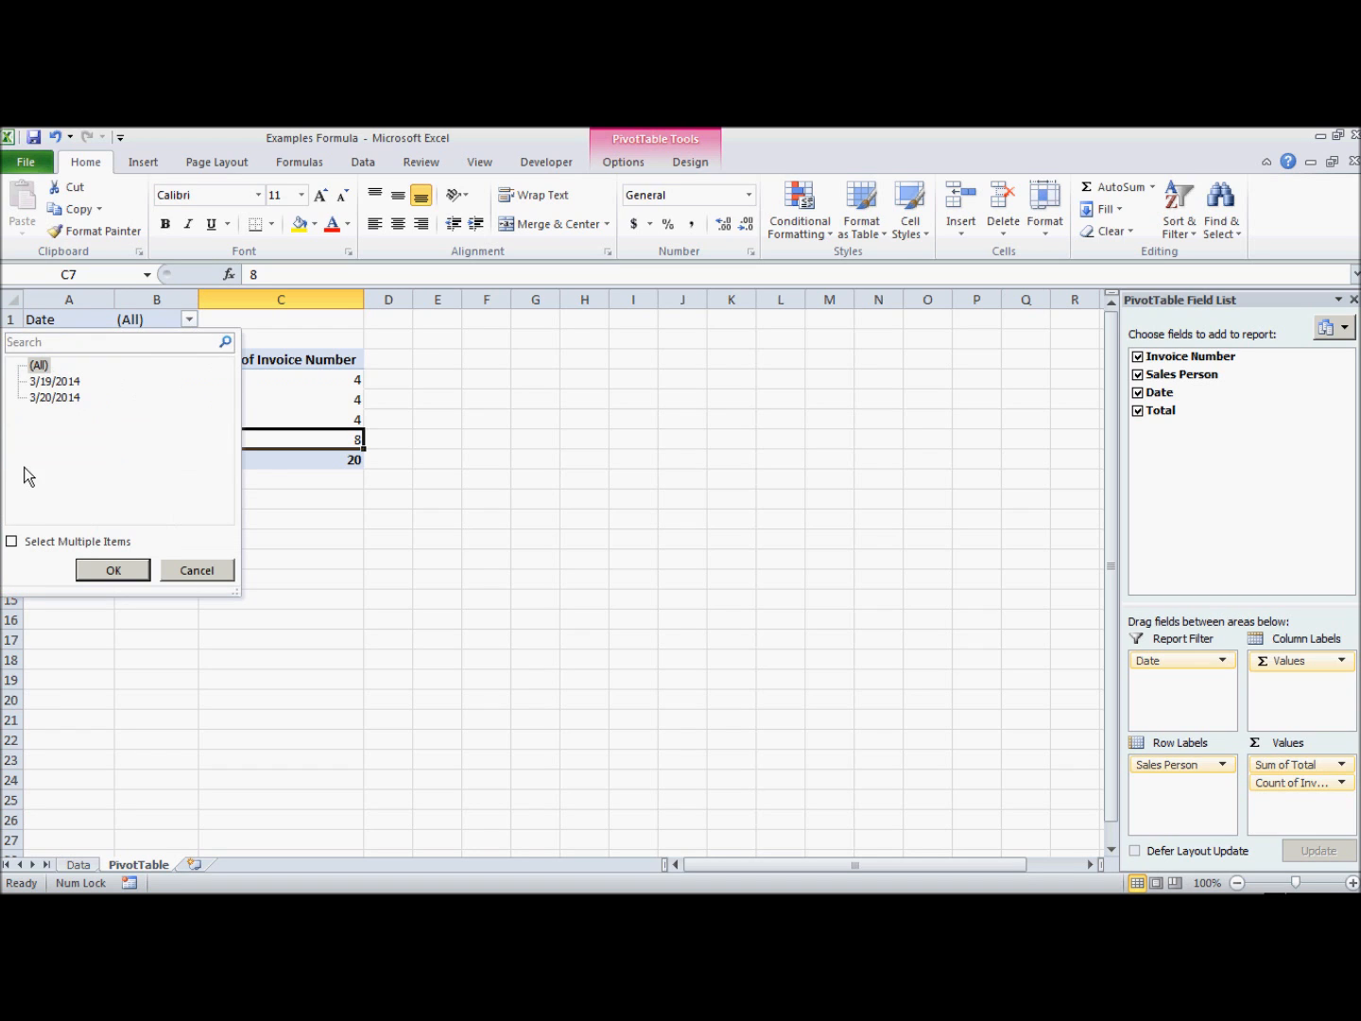
left_click(54, 381)
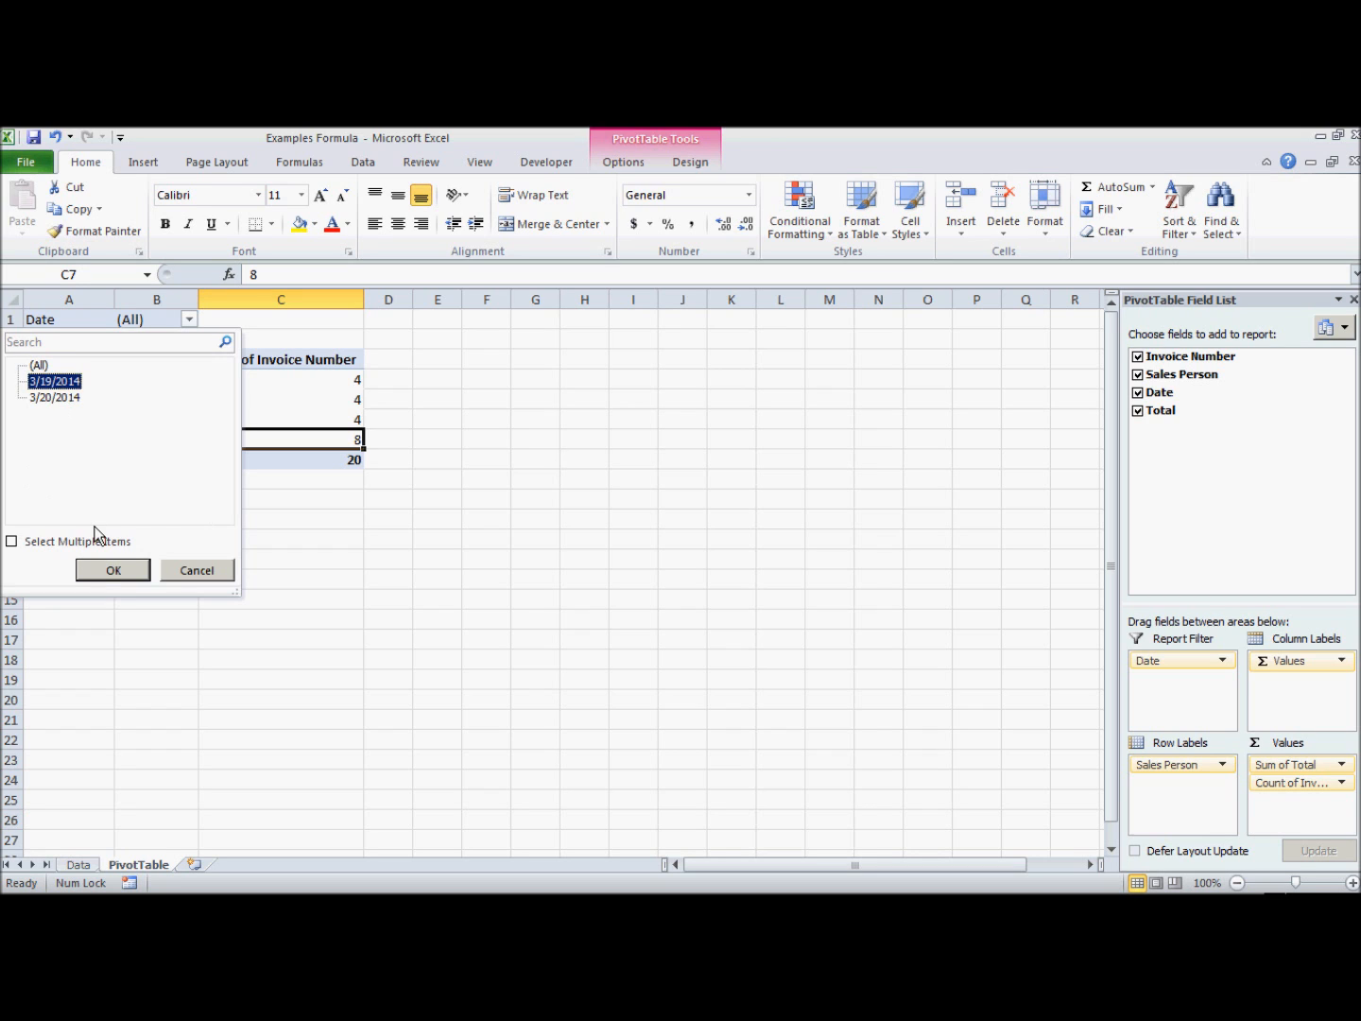
left_click(112, 569)
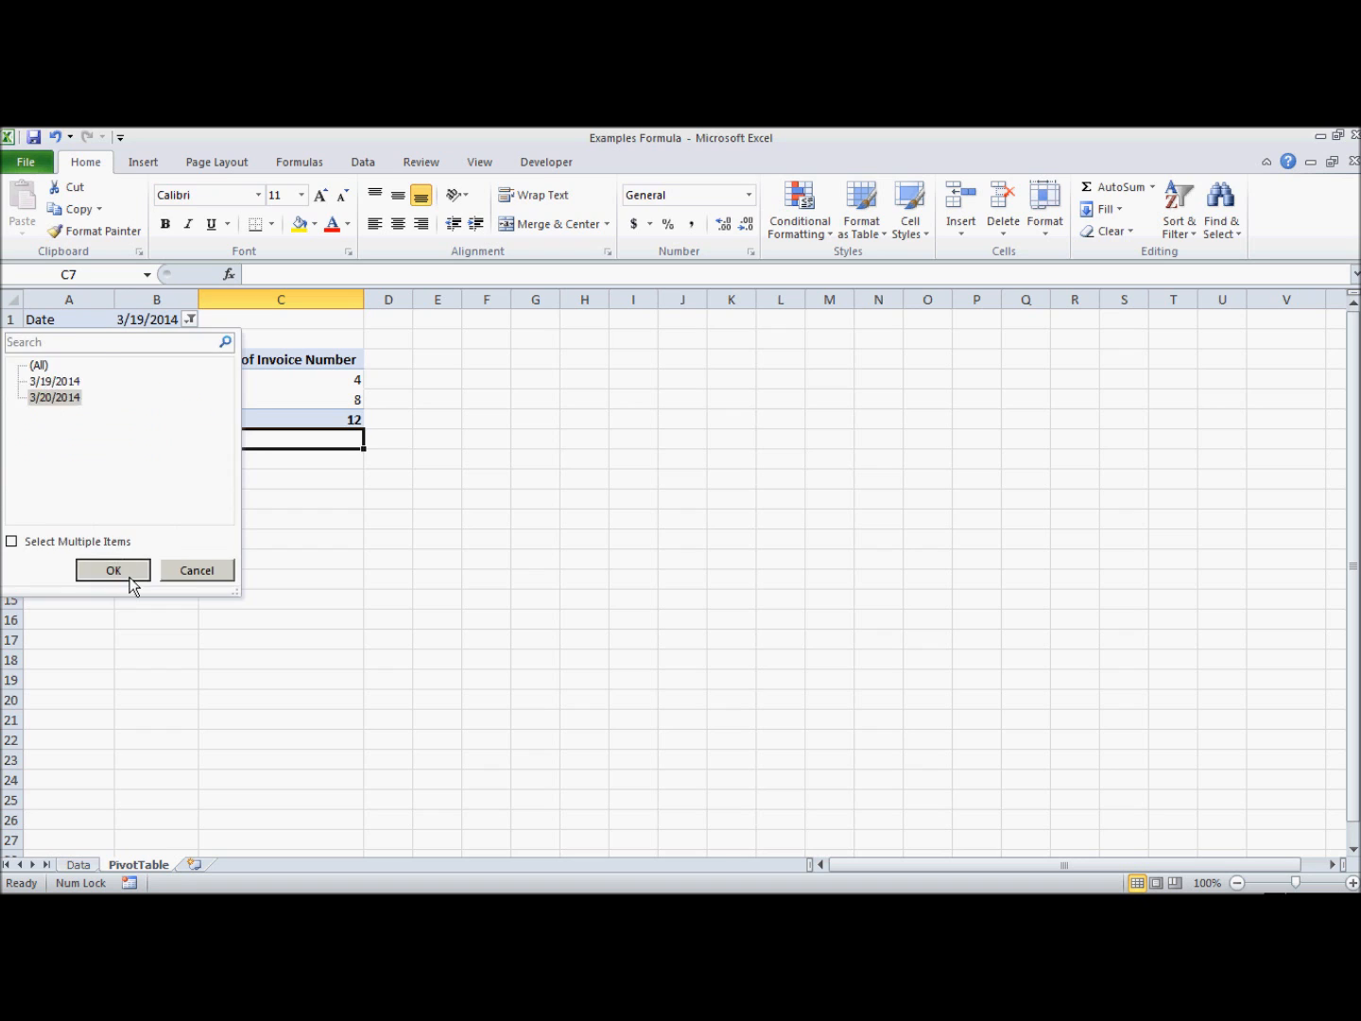
left_click(112, 570)
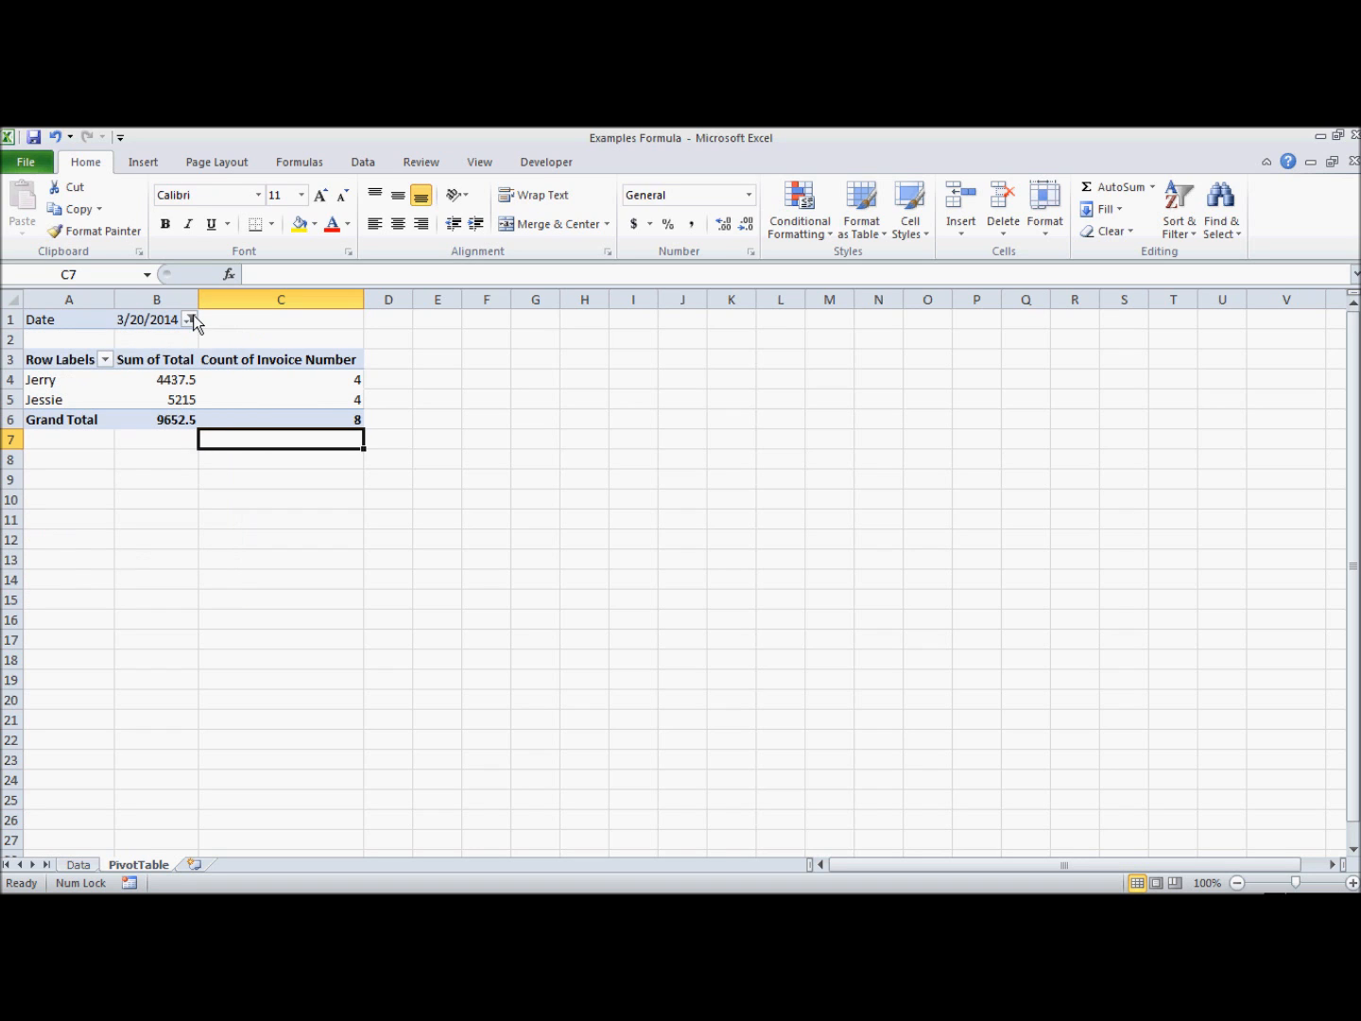
Step: Toggle Select Multiple Items in the Date filter, trying 3/19/2014, returning to all dates
left_click(189, 319)
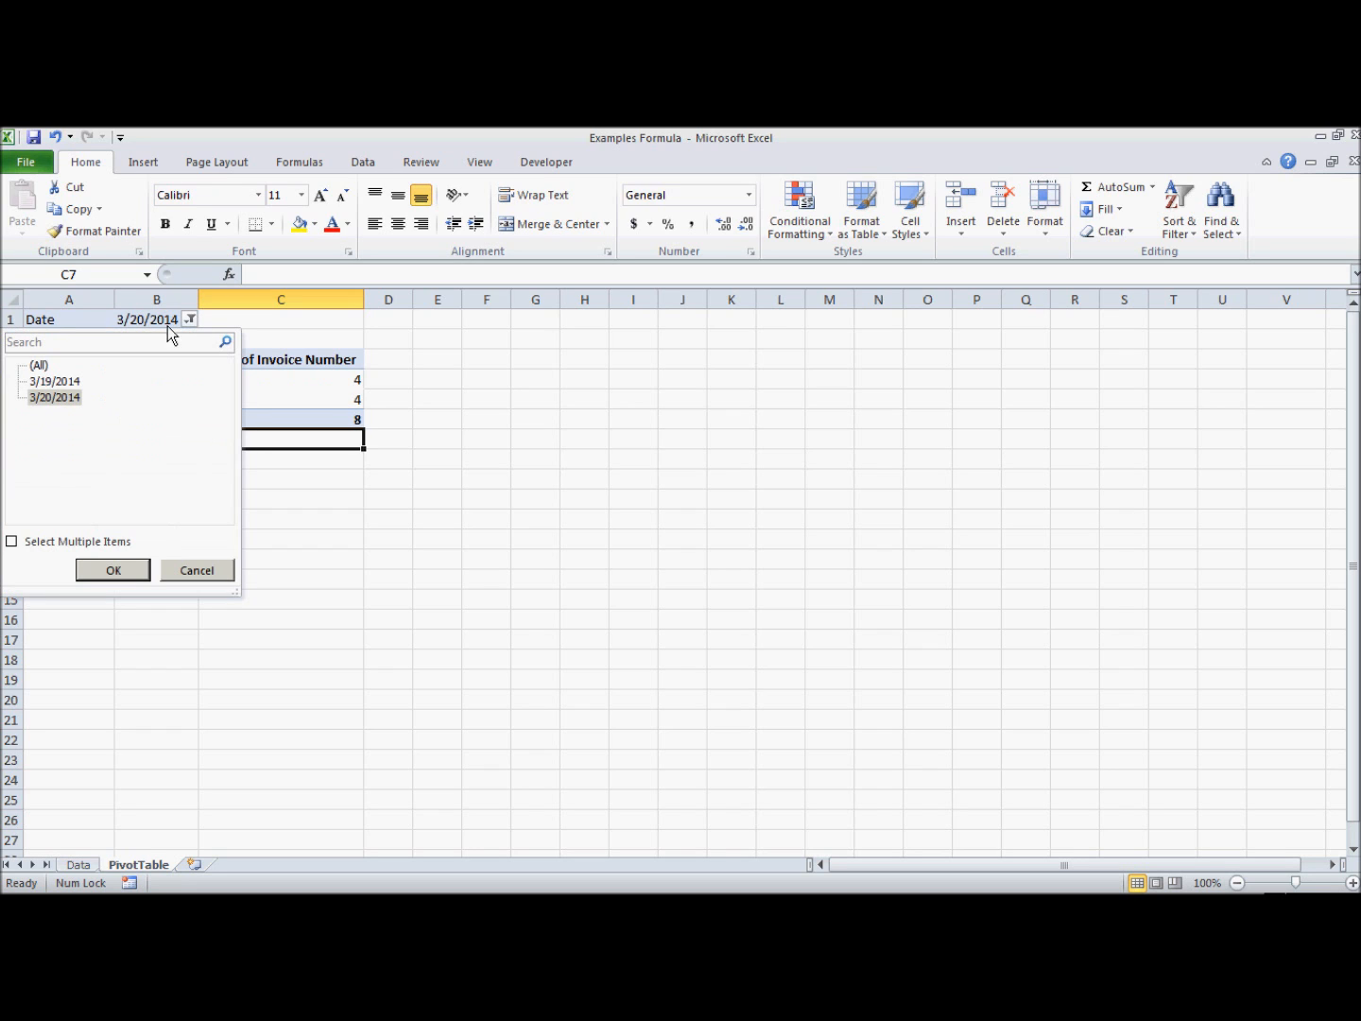
left_click(11, 541)
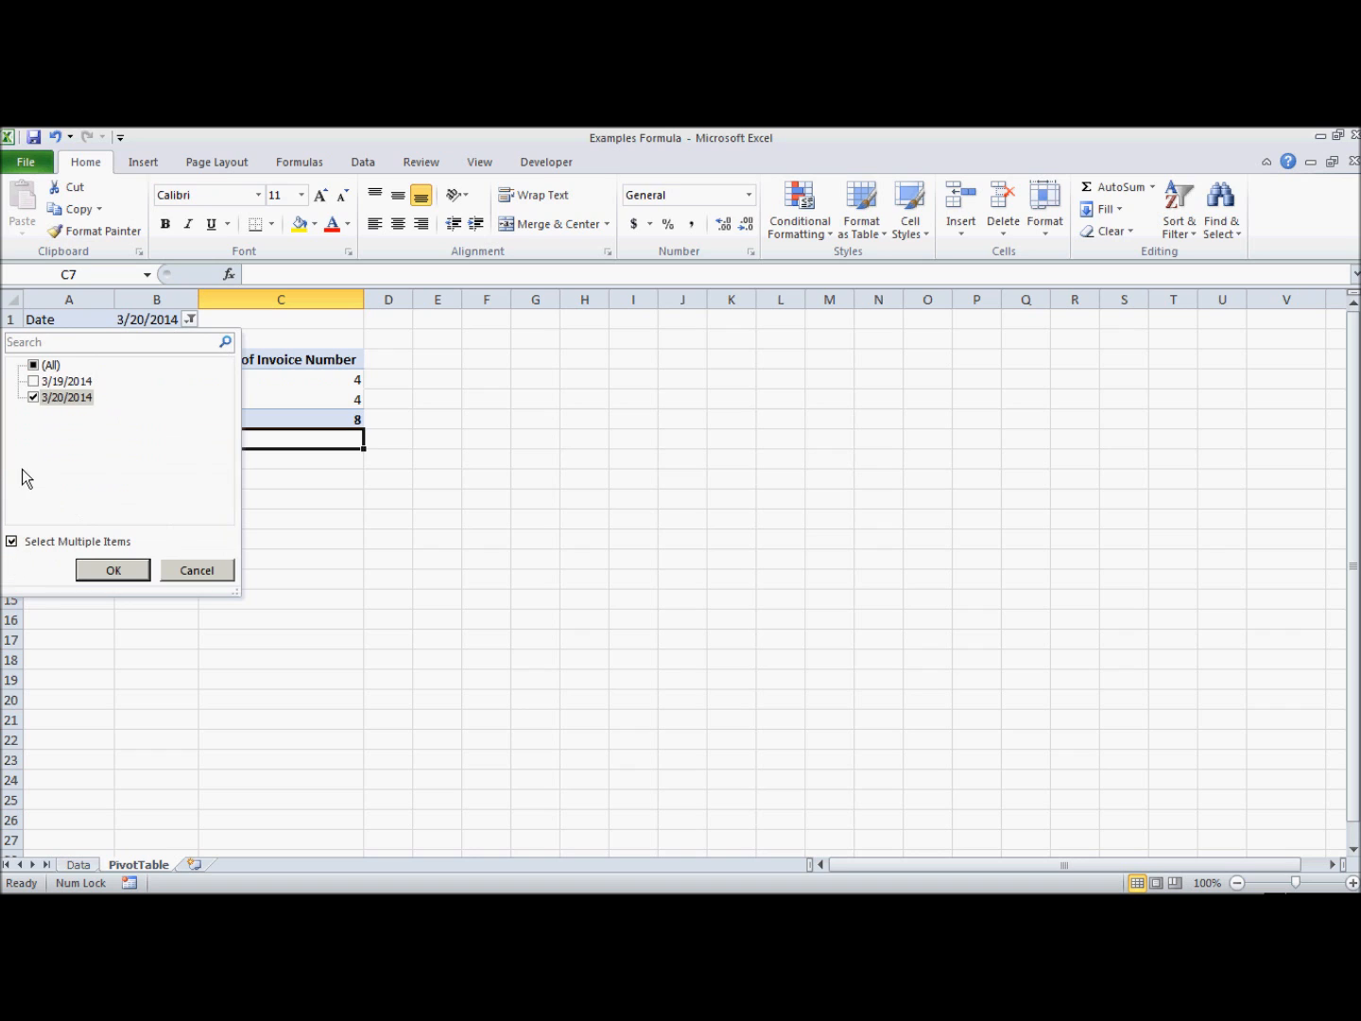
mouse_move(112, 447)
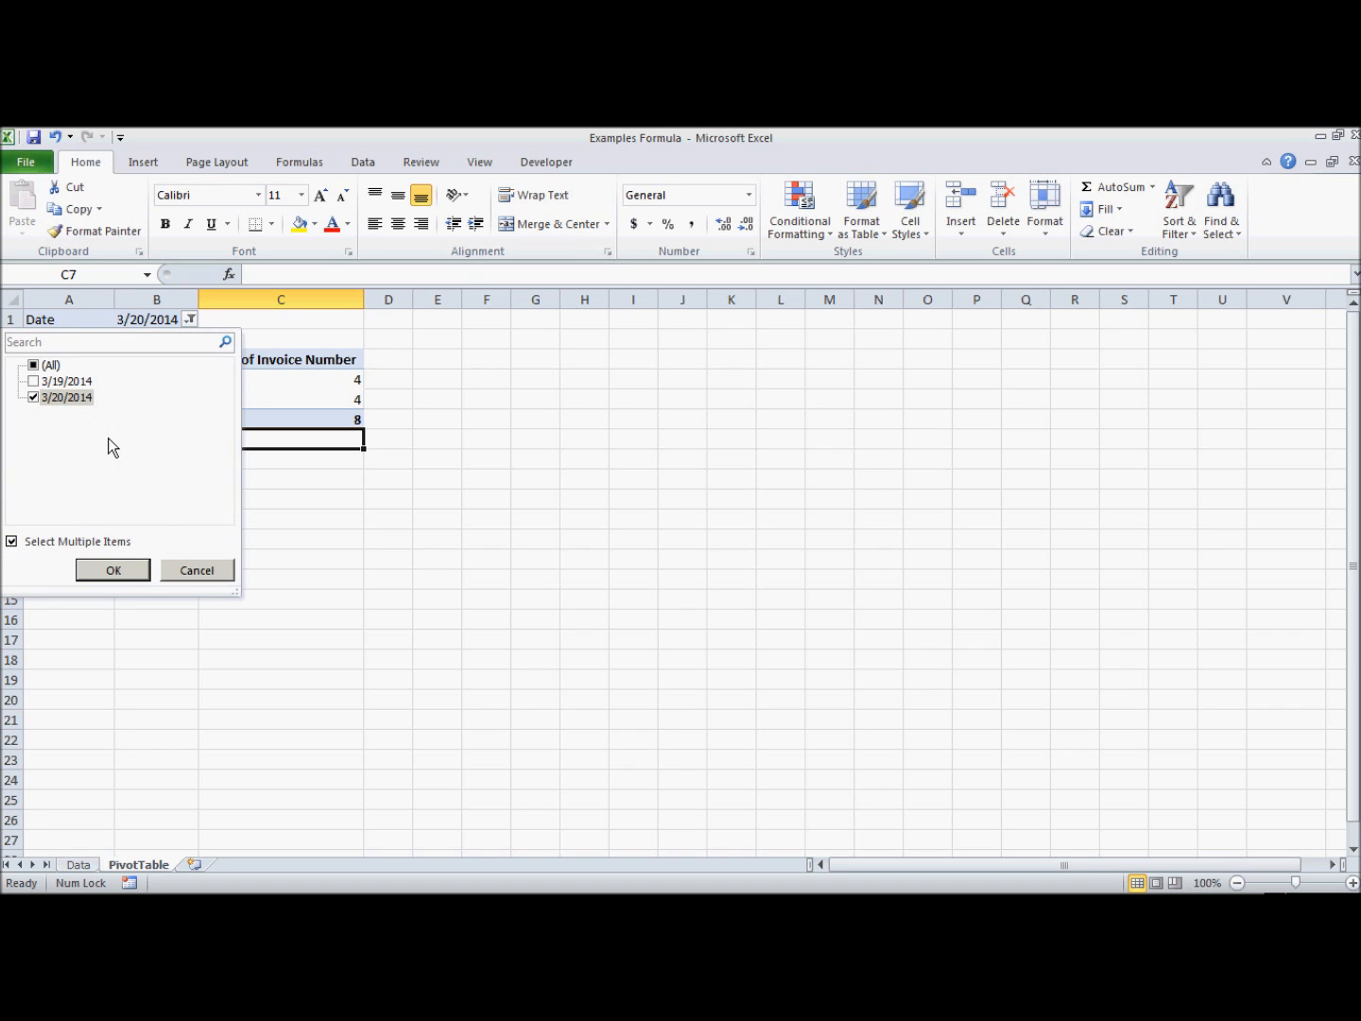
mouse_move(107, 435)
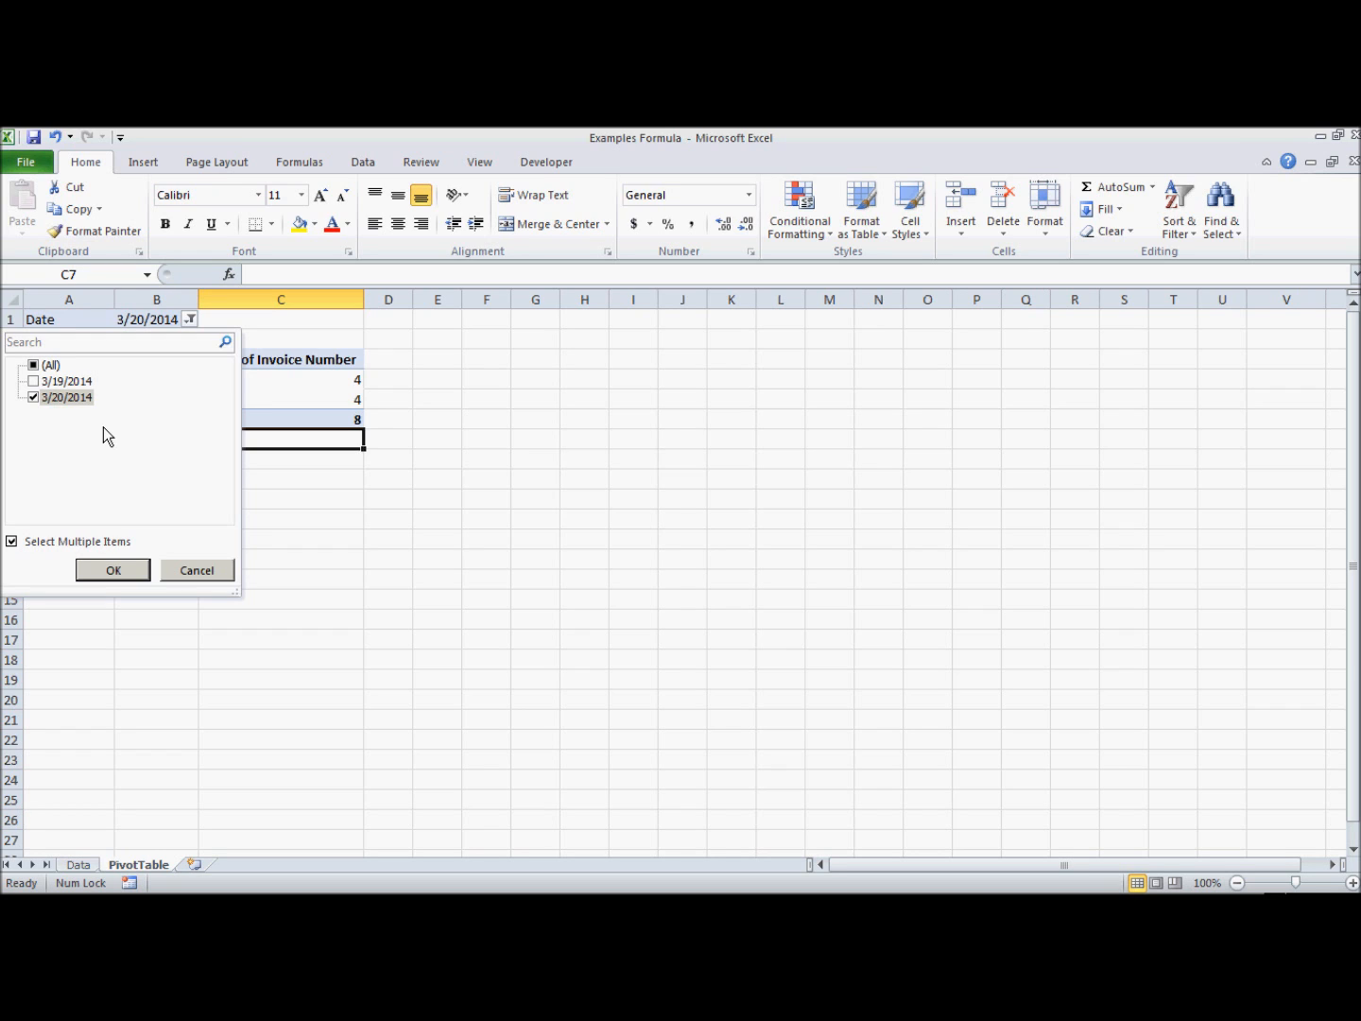
left_click(33, 380)
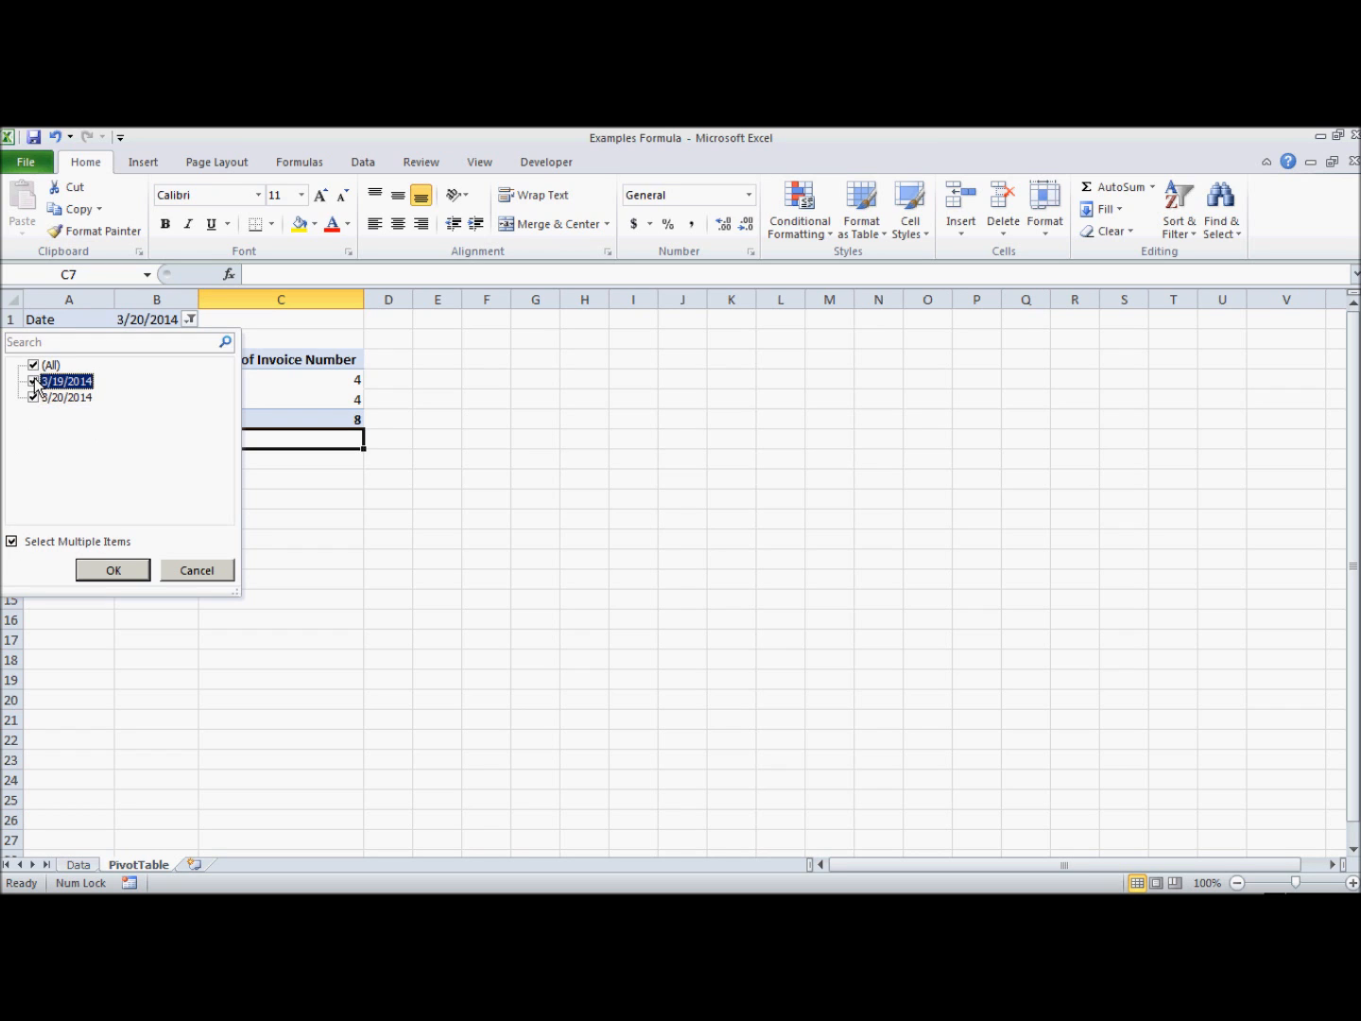
left_click(33, 380)
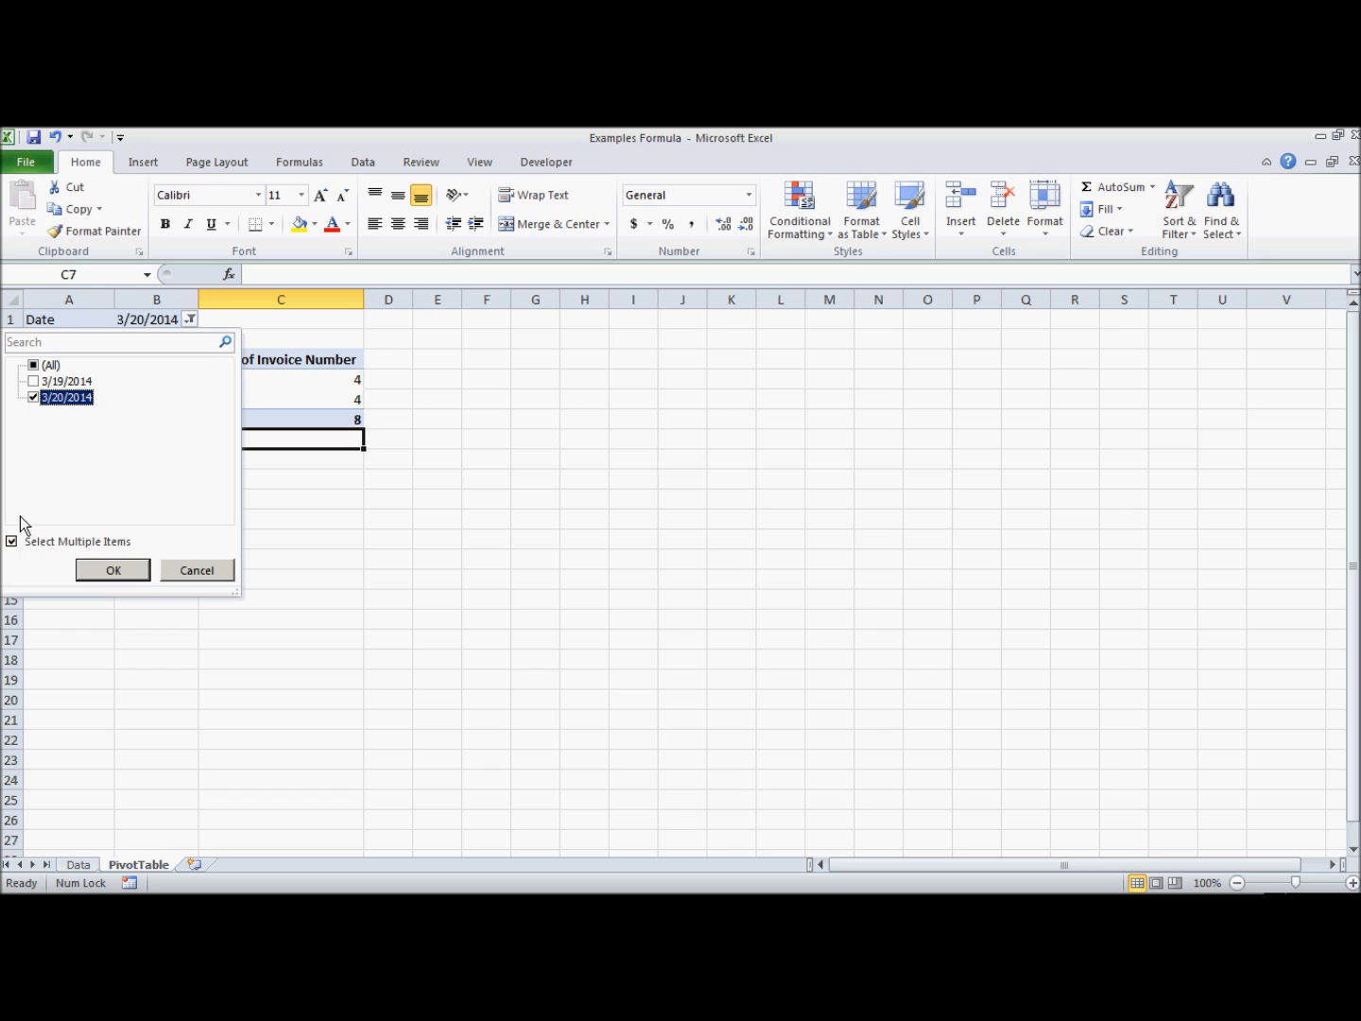
left_click(12, 541)
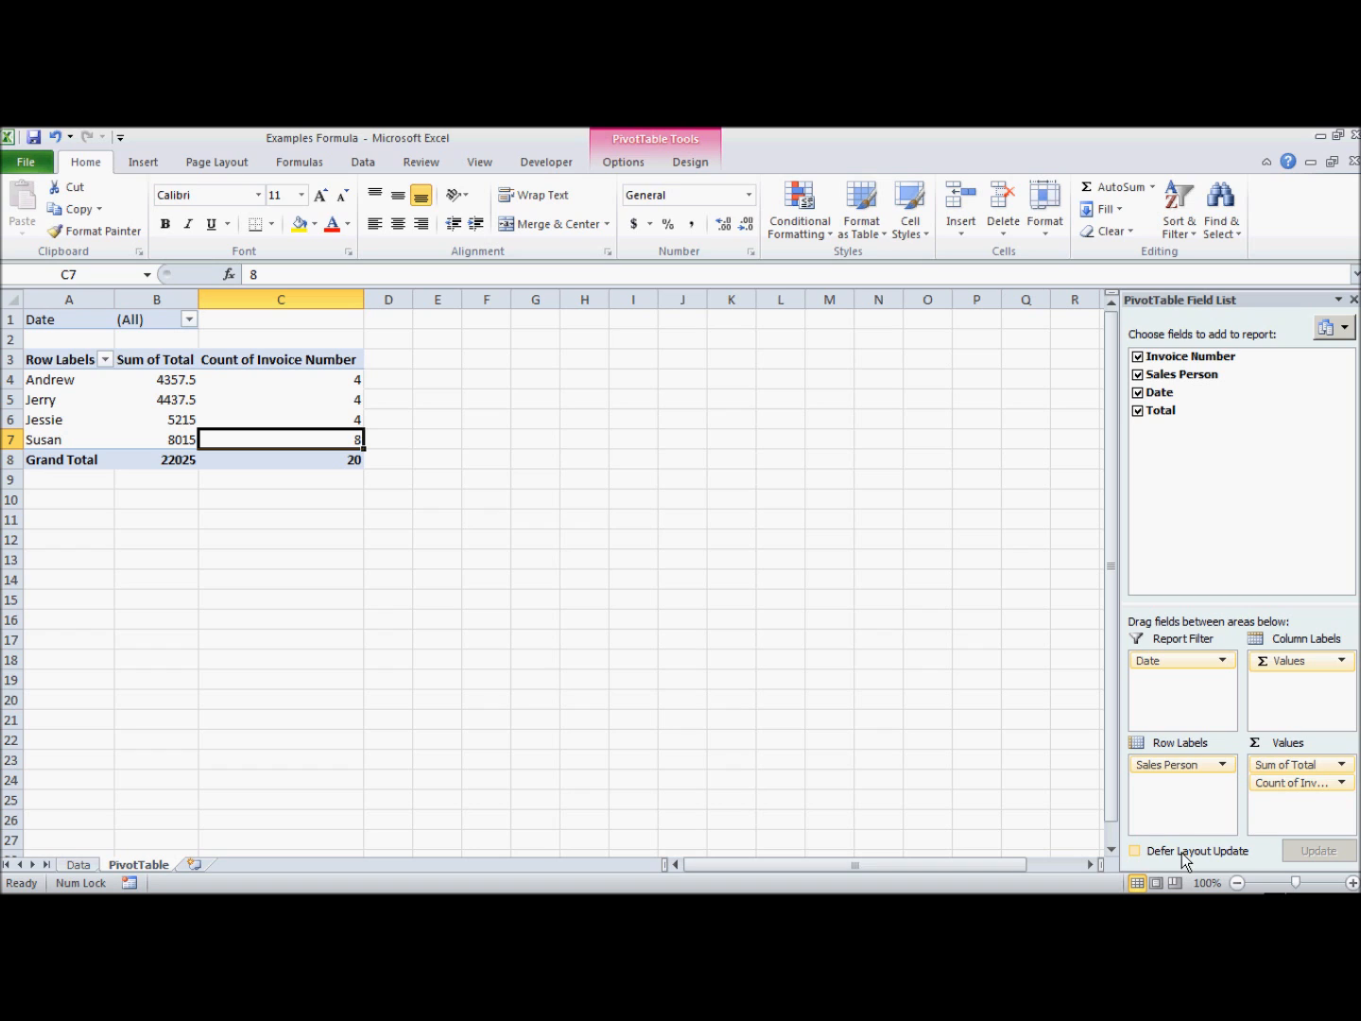
Step: With Defer Layout Update on, move Sales Person to columns and apply the update
left_click(1136, 850)
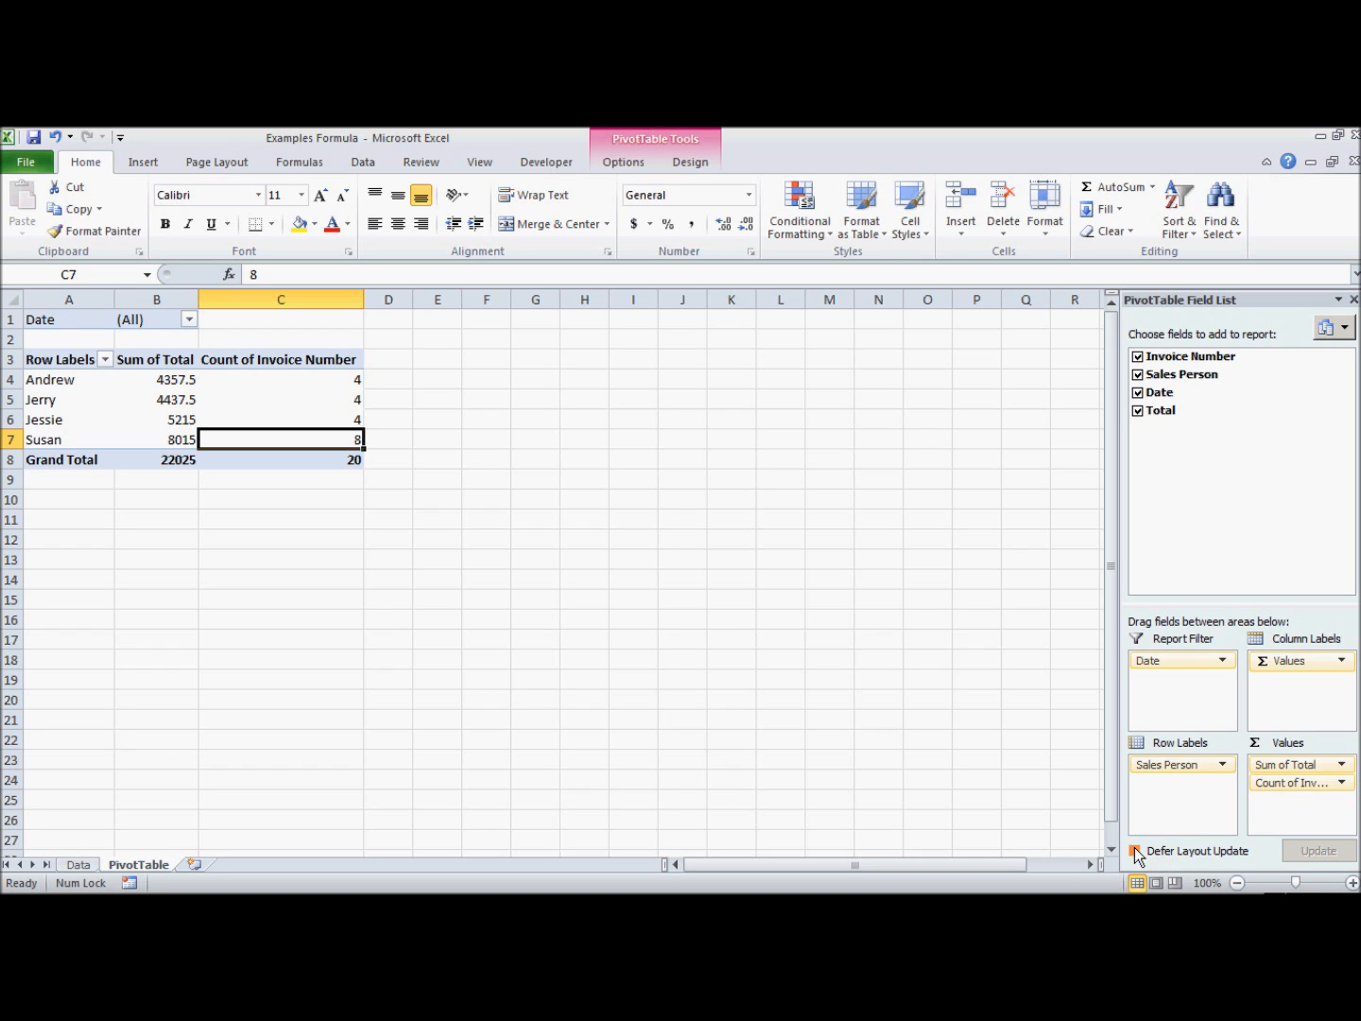
left_click(1137, 849)
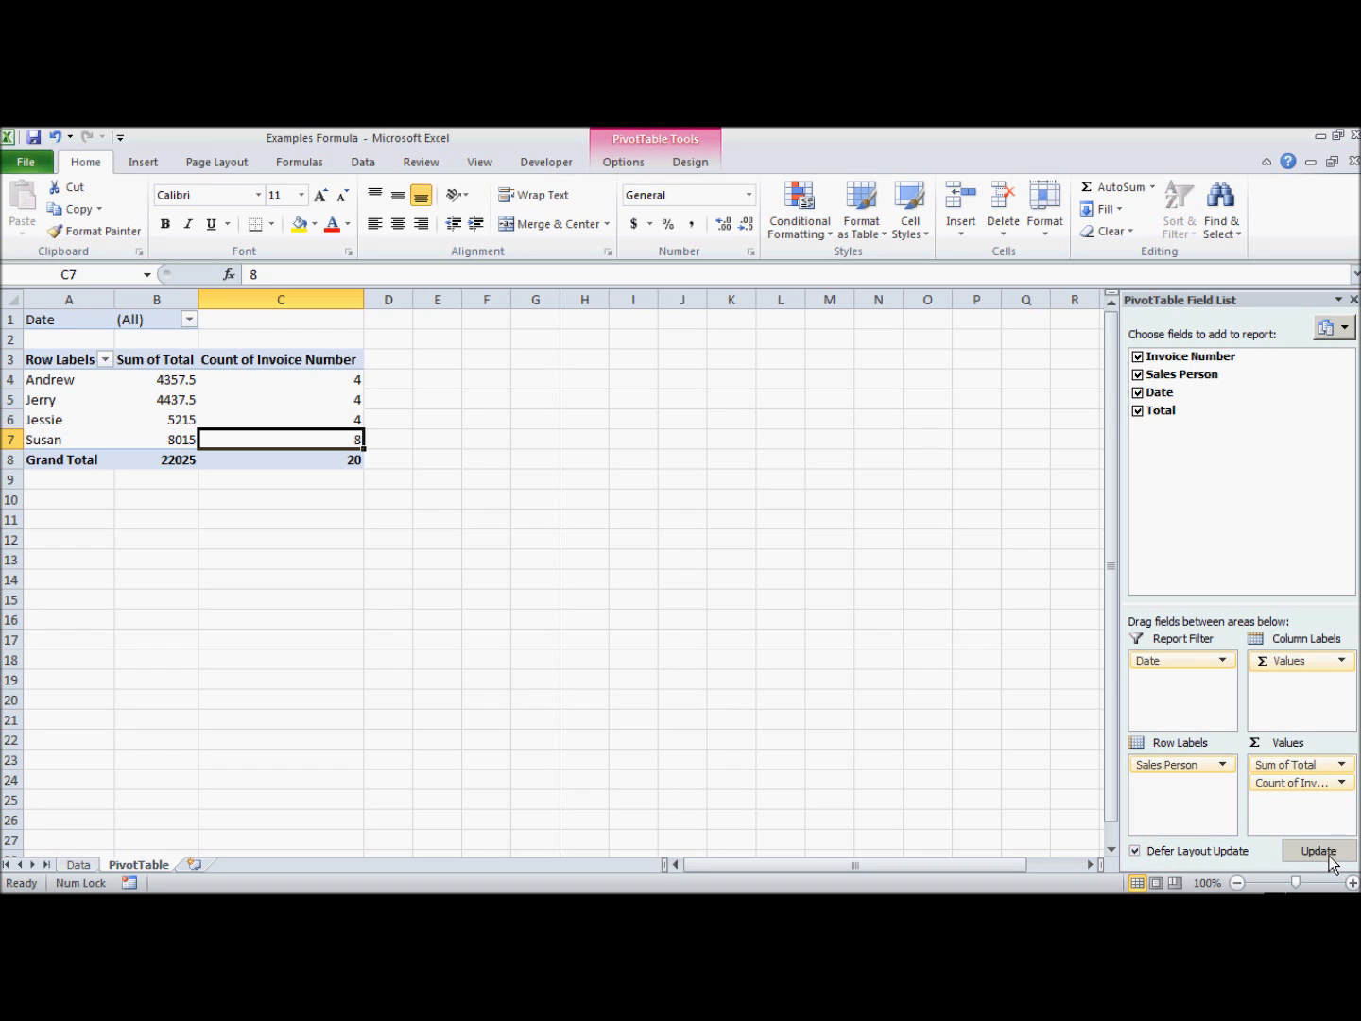
mouse_move(825, 603)
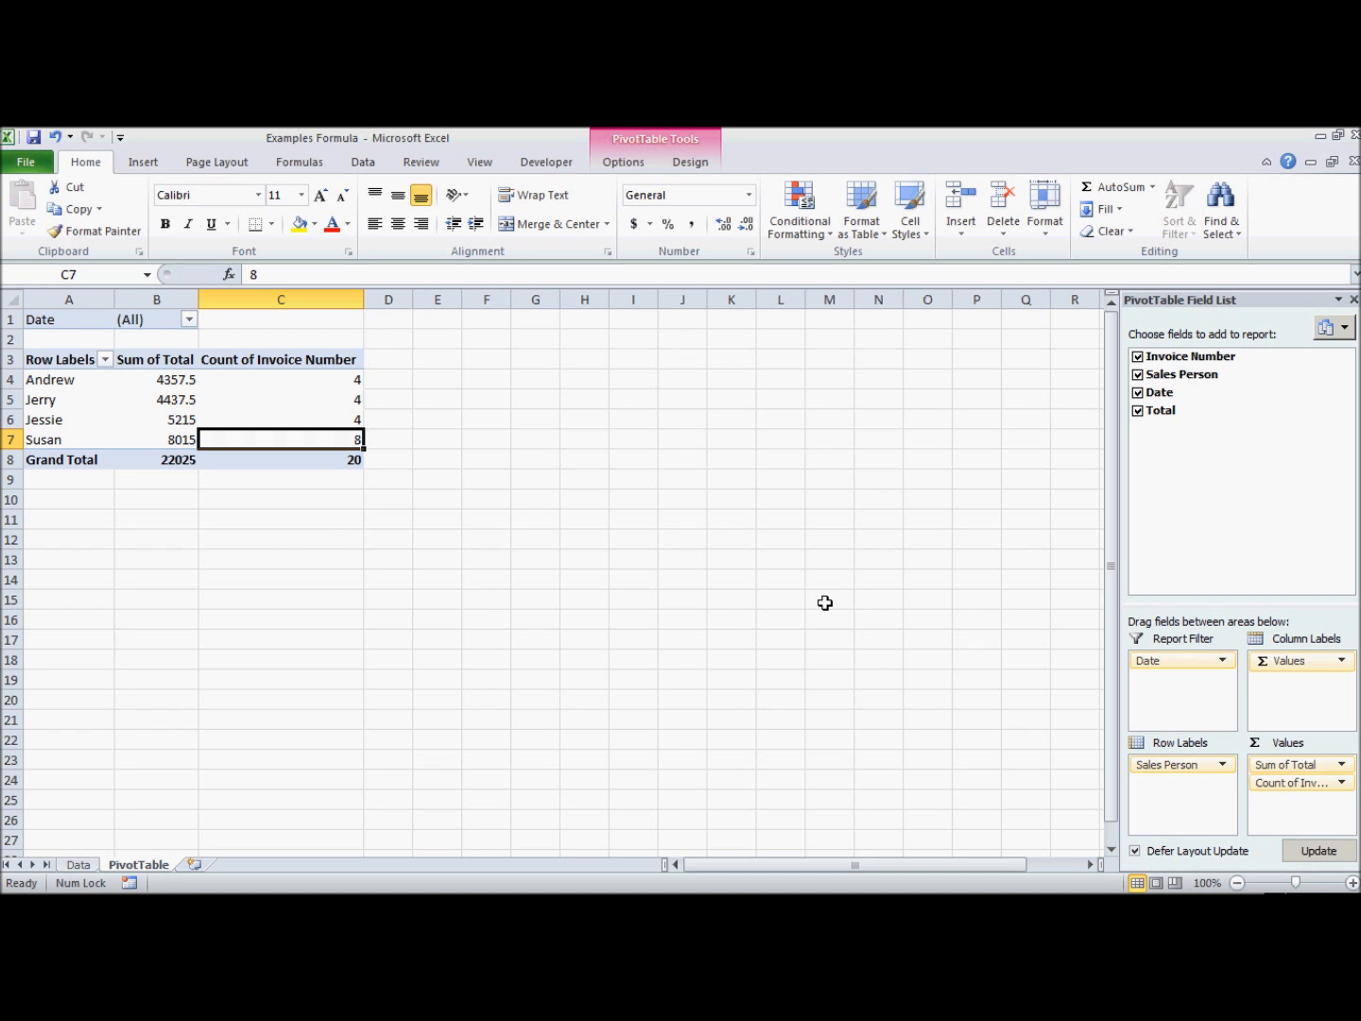
left_click_drag(1182, 764, 1301, 680)
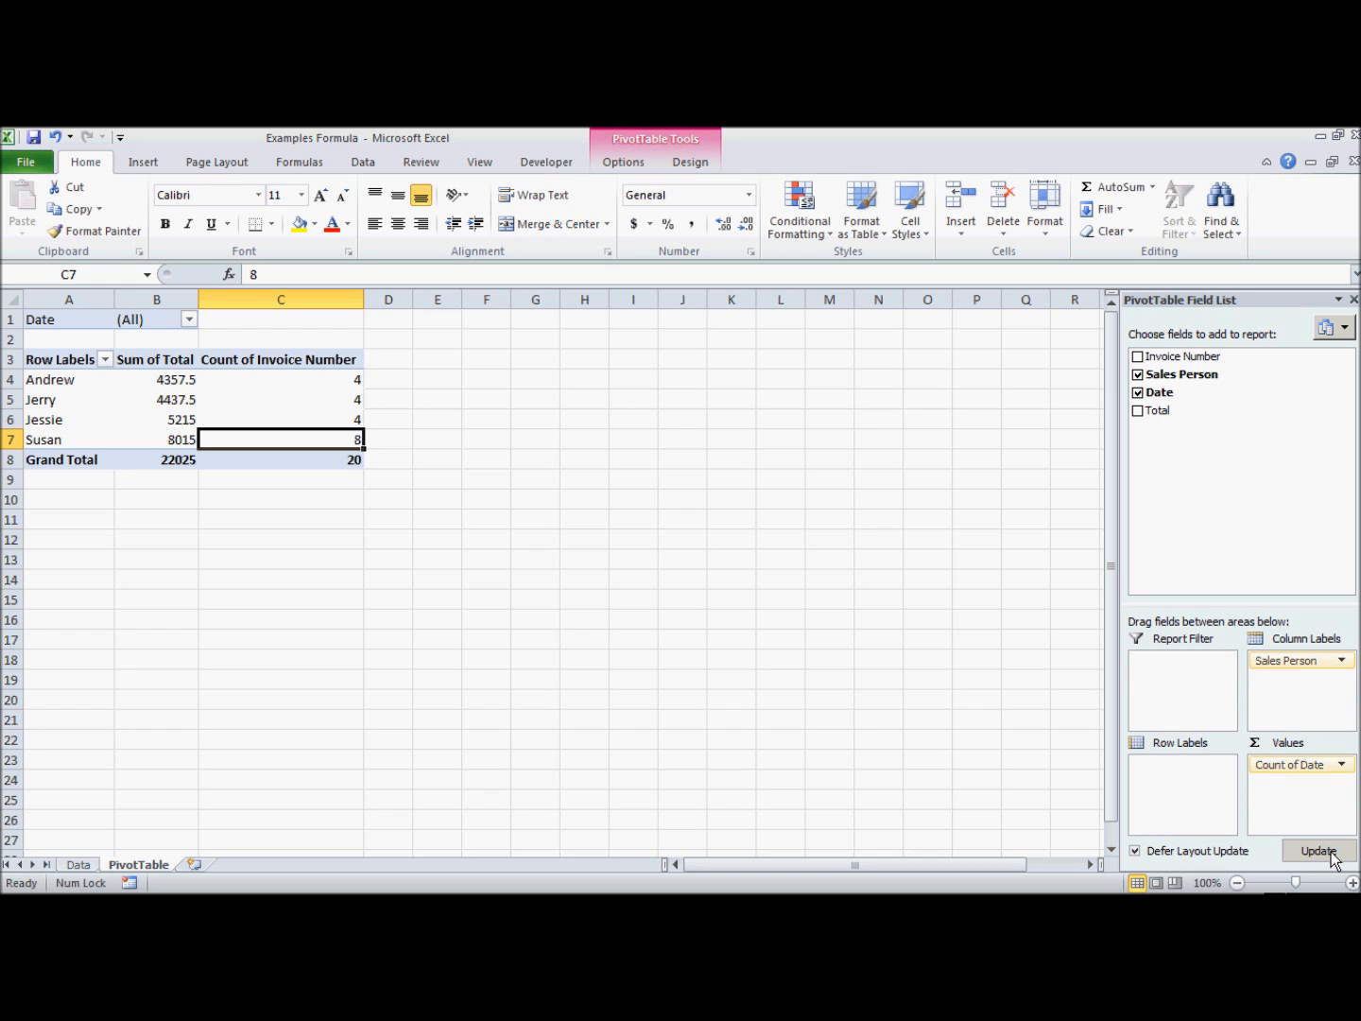
left_click(1317, 851)
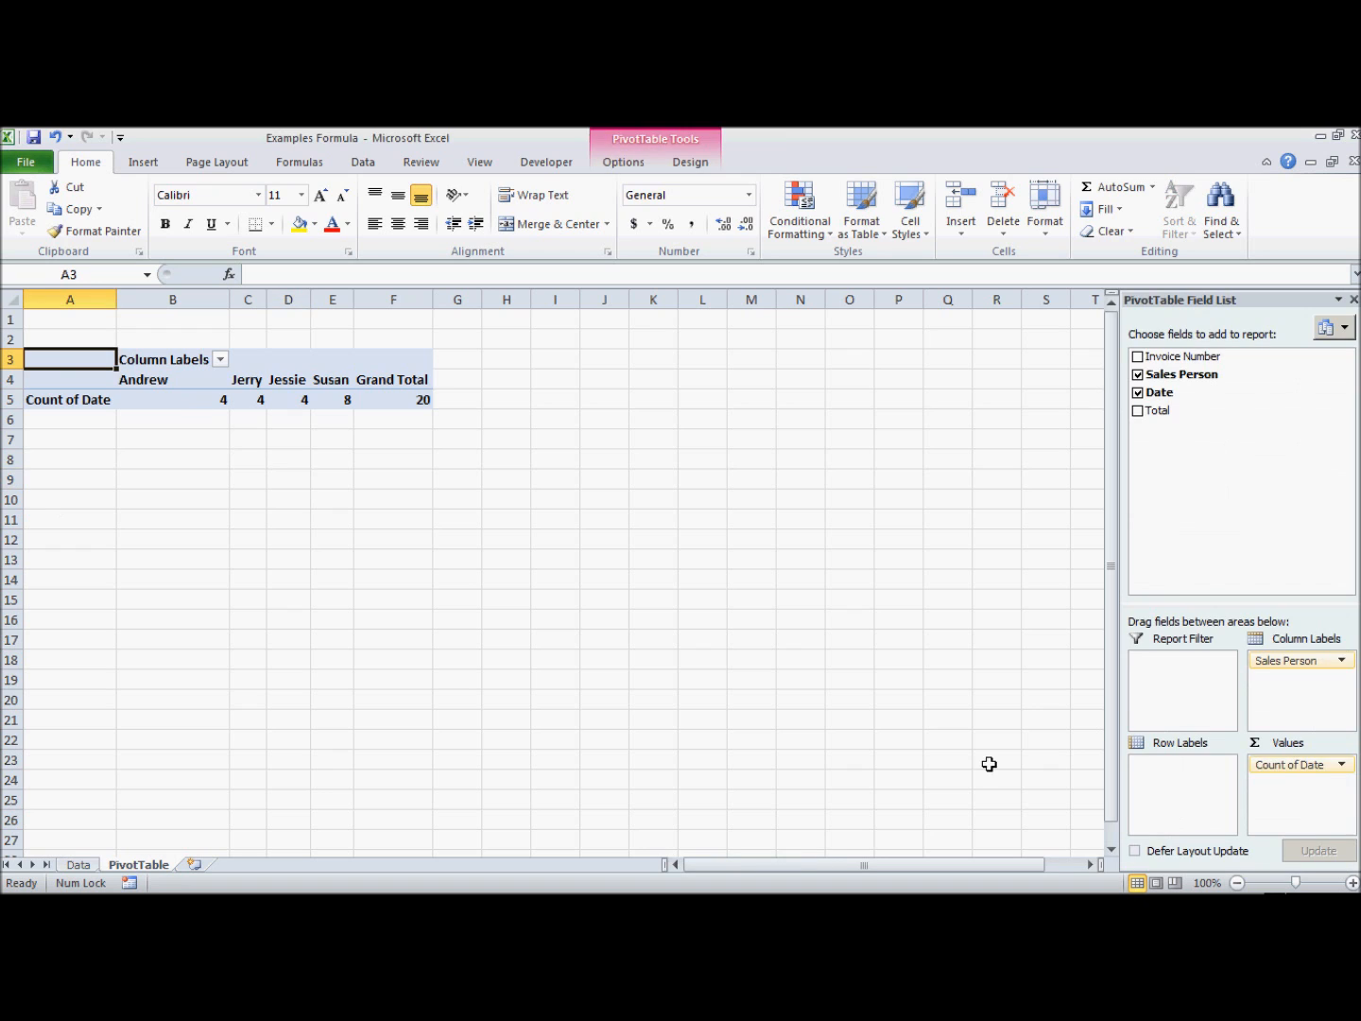
Step: Re-enable Defer Layout Update and stage Sales Person into Row Labels
left_click(1137, 850)
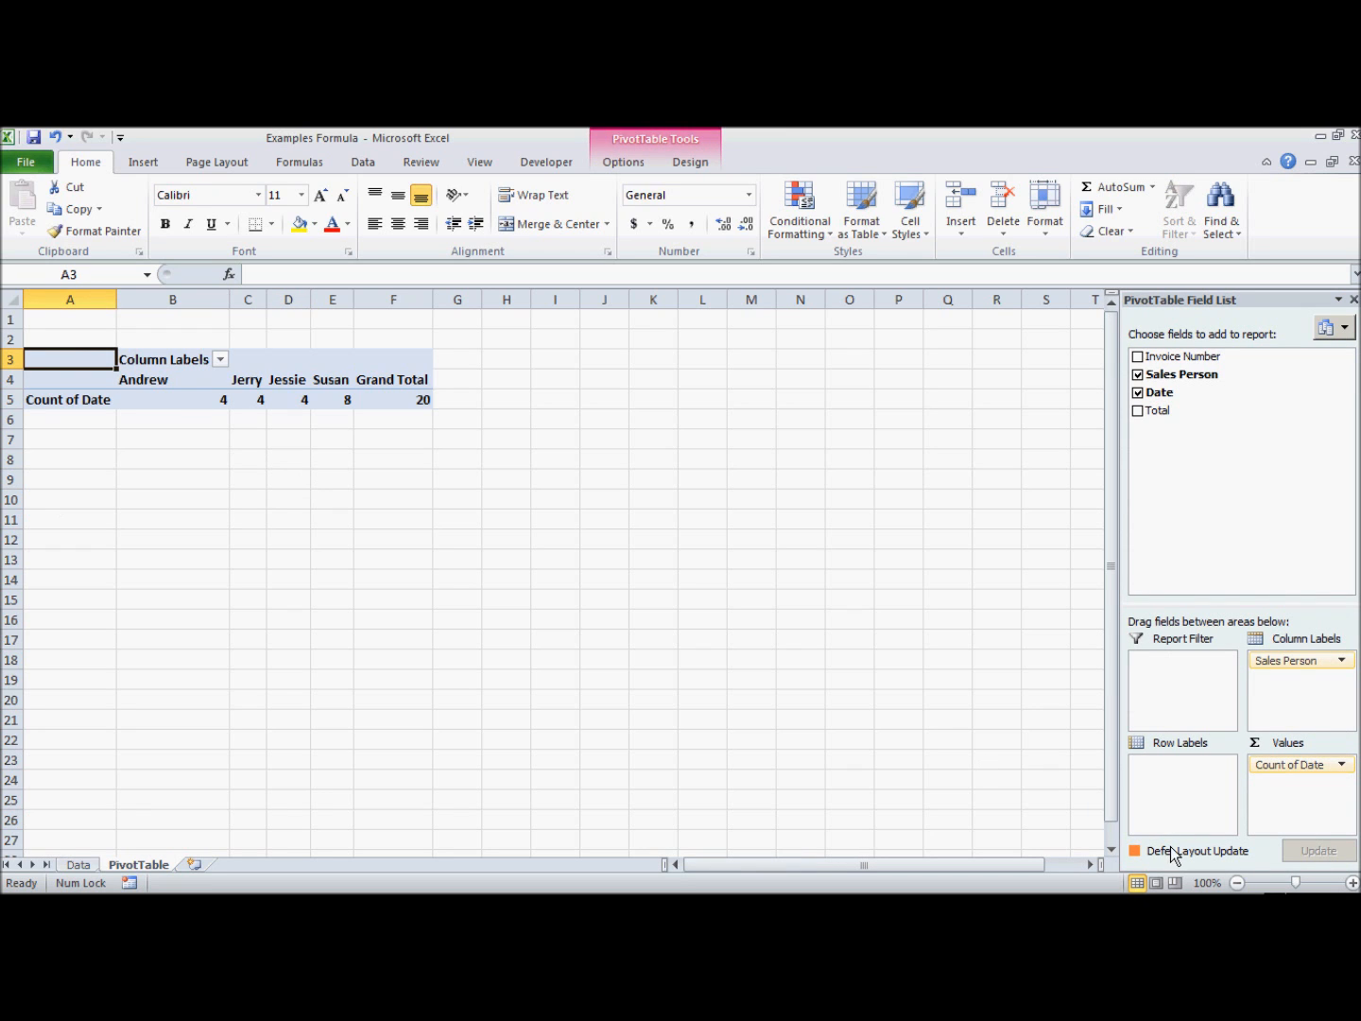
left_click(1138, 850)
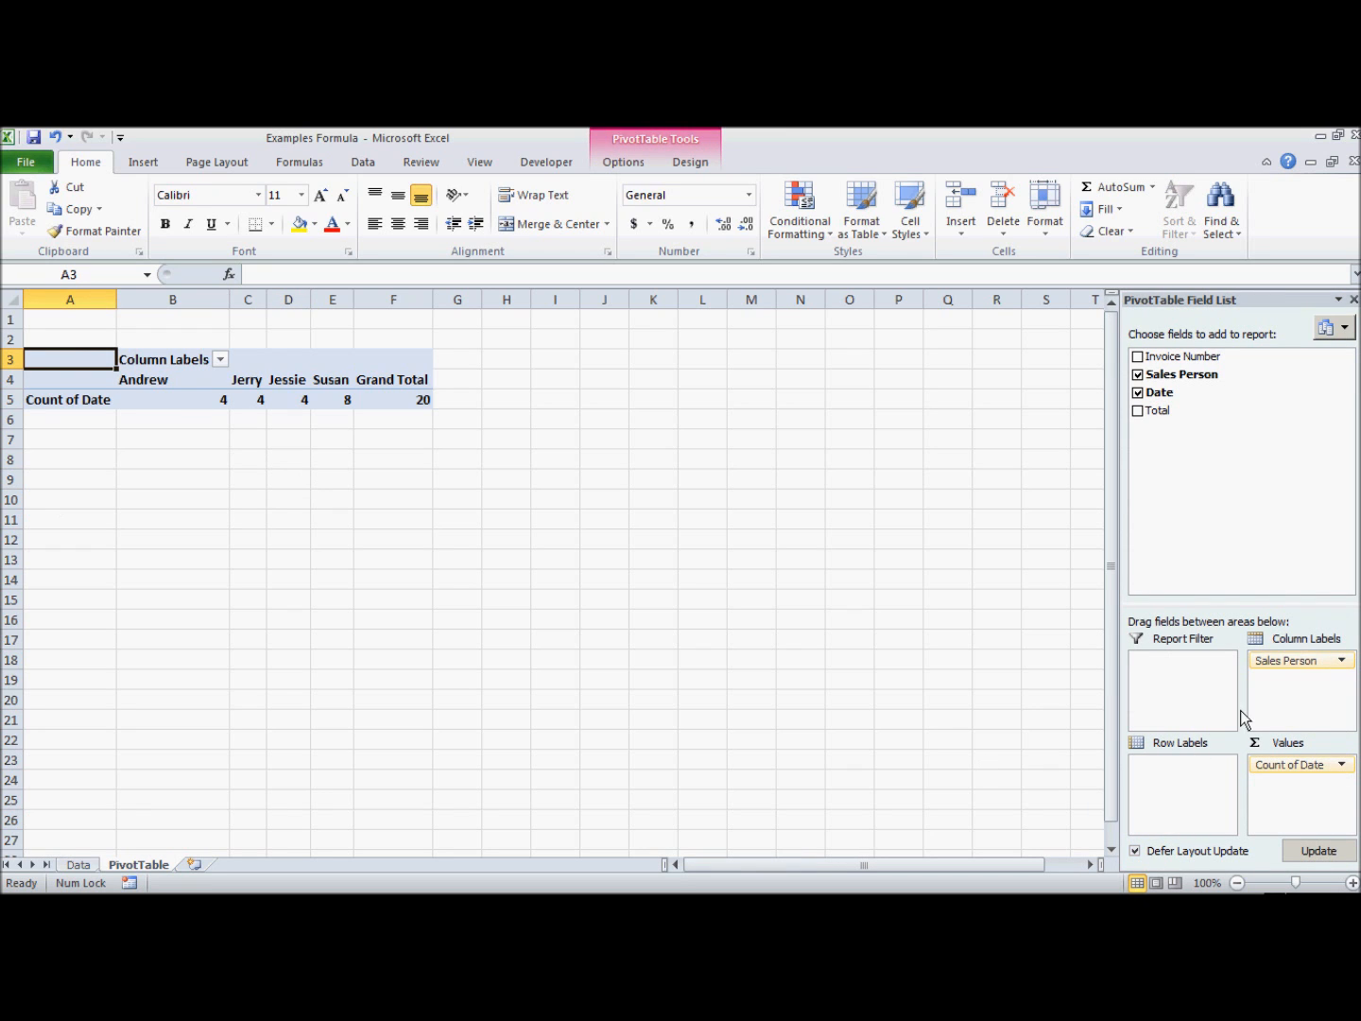
left_click_drag(1300, 659, 1182, 763)
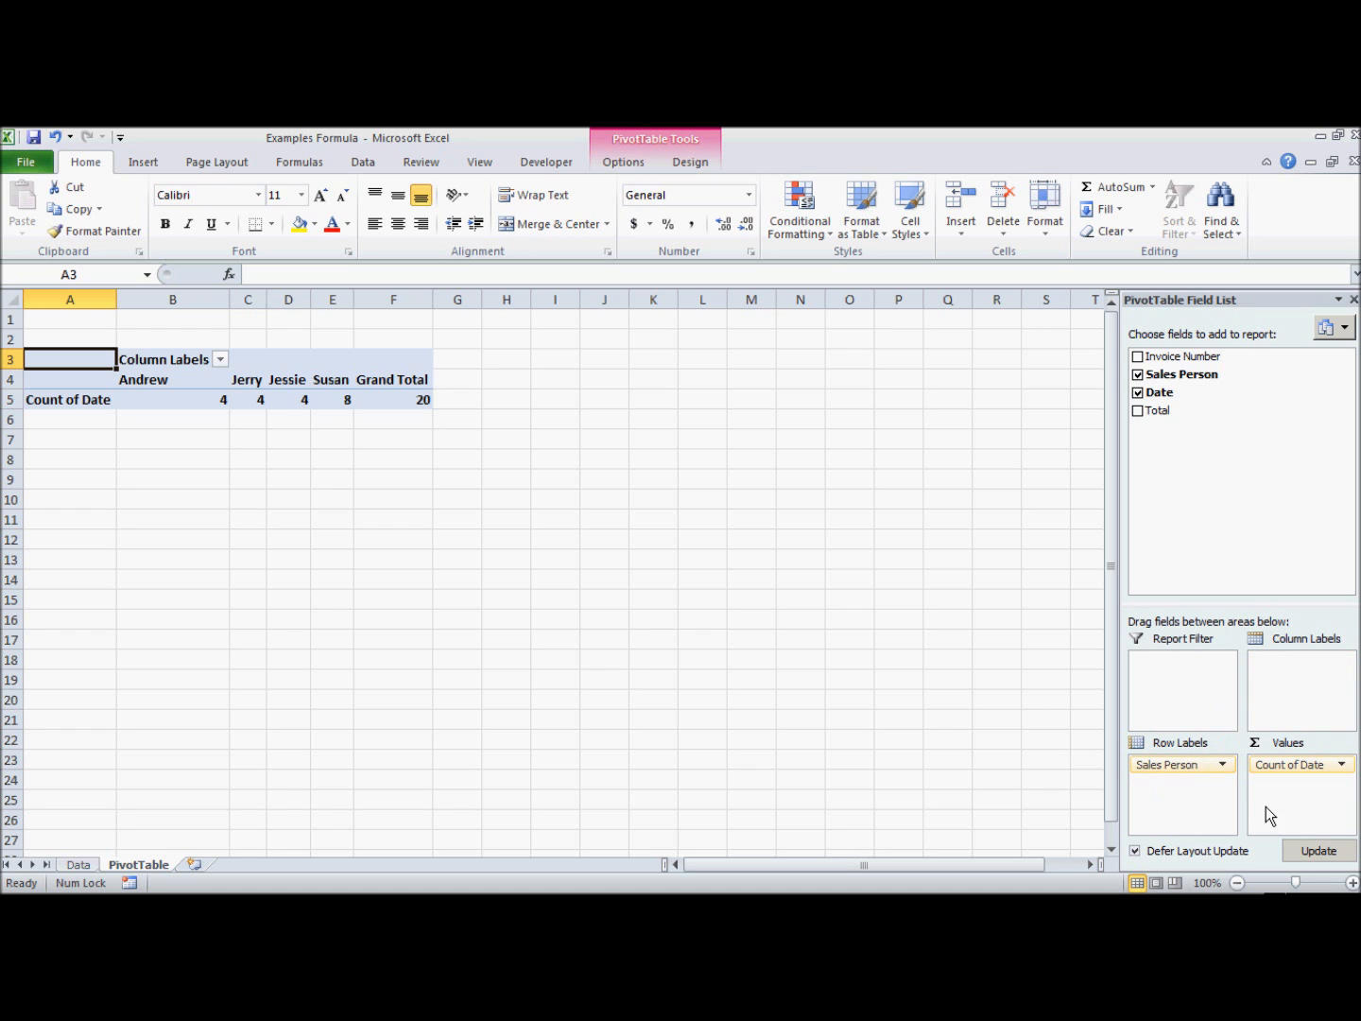